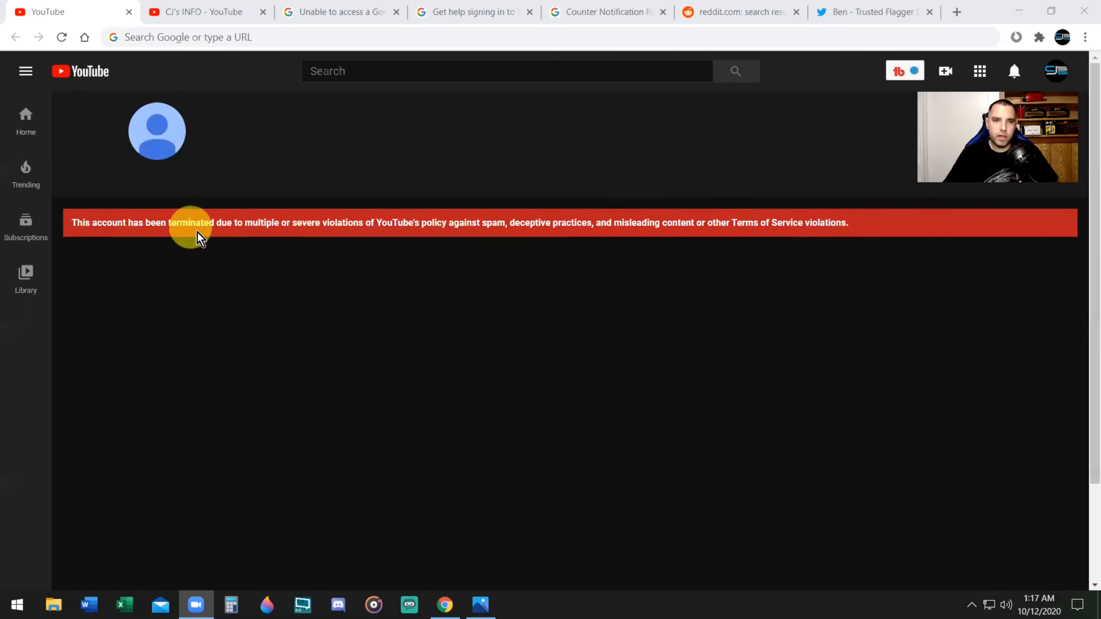
mouse_move(204, 238)
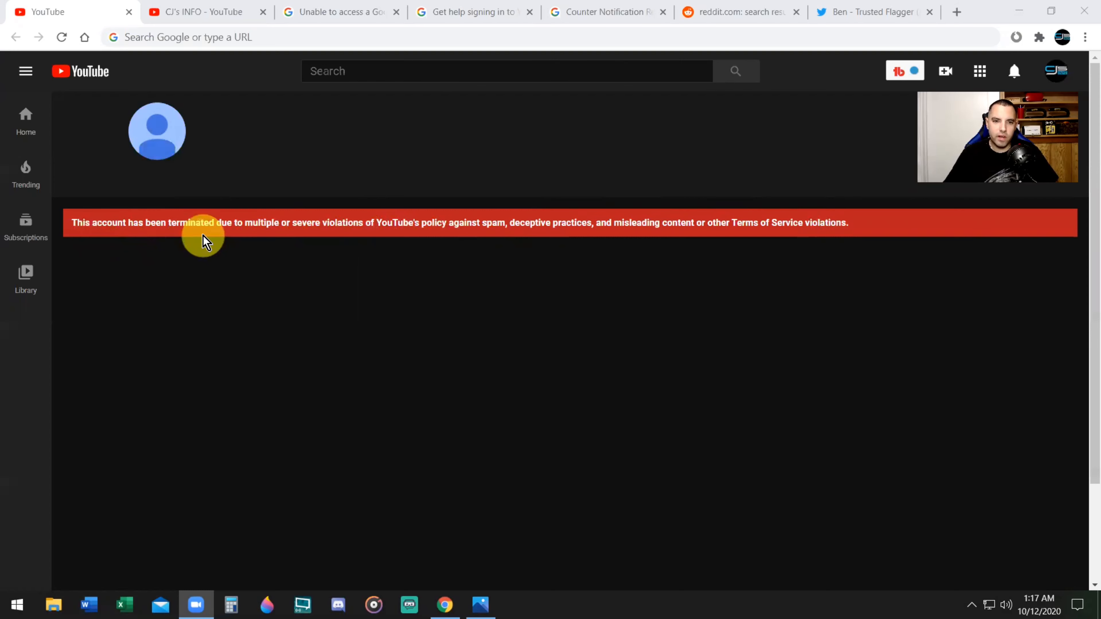
mouse_move(325, 251)
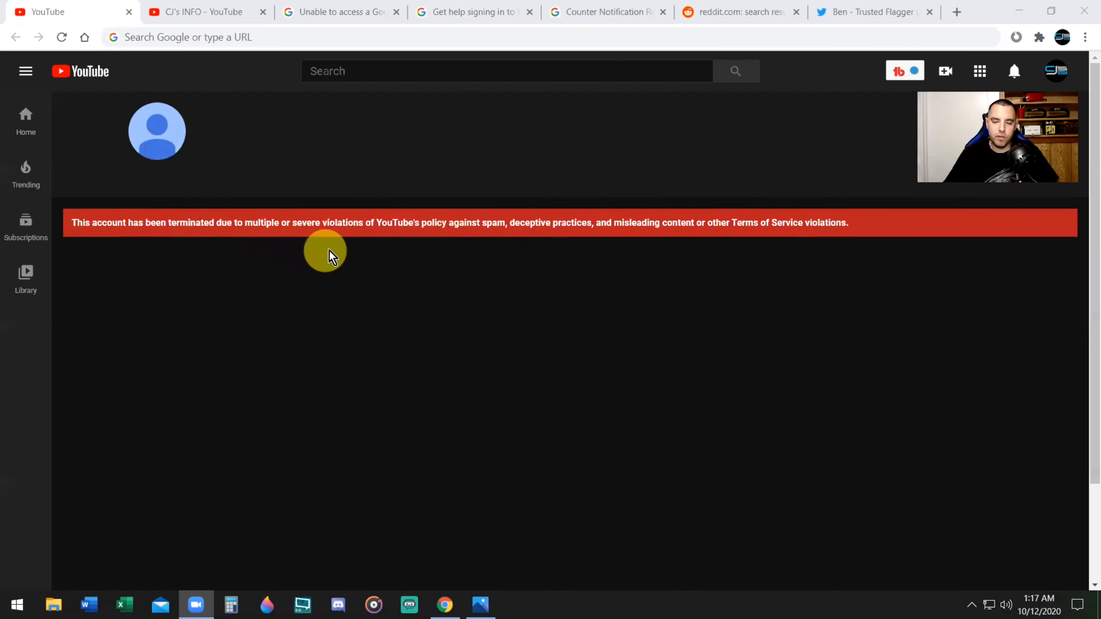
mouse_move(435, 251)
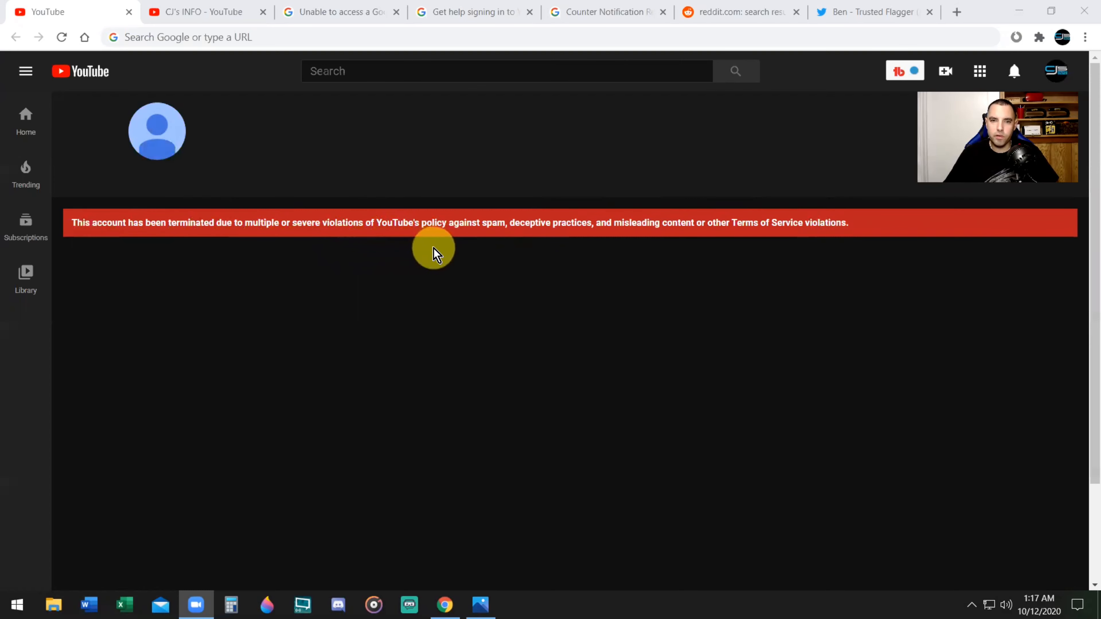
mouse_move(568, 250)
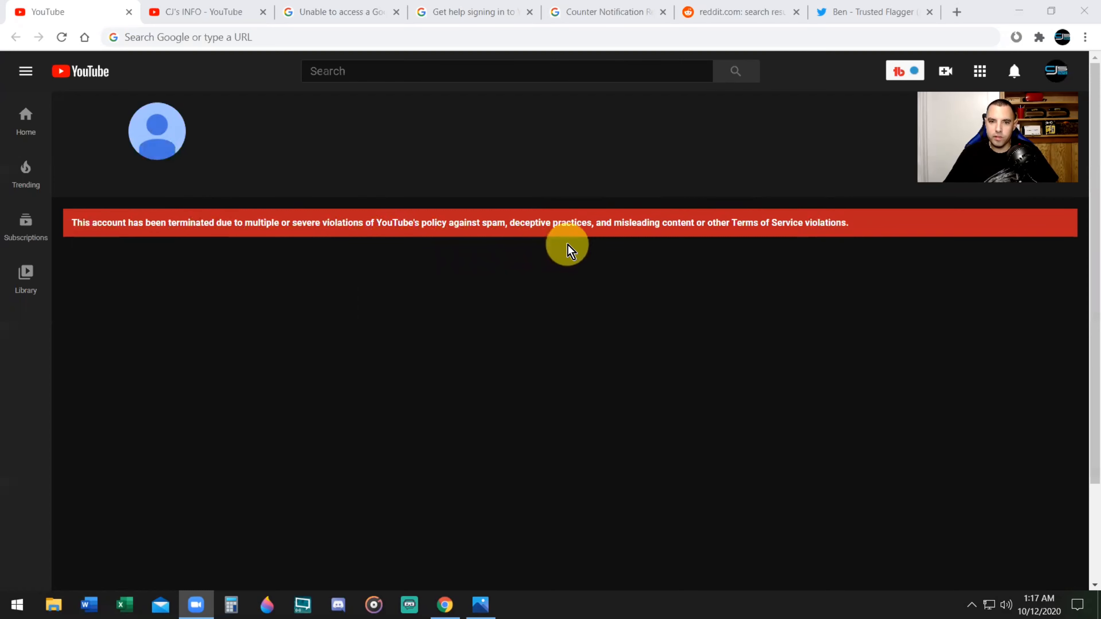
mouse_move(650, 248)
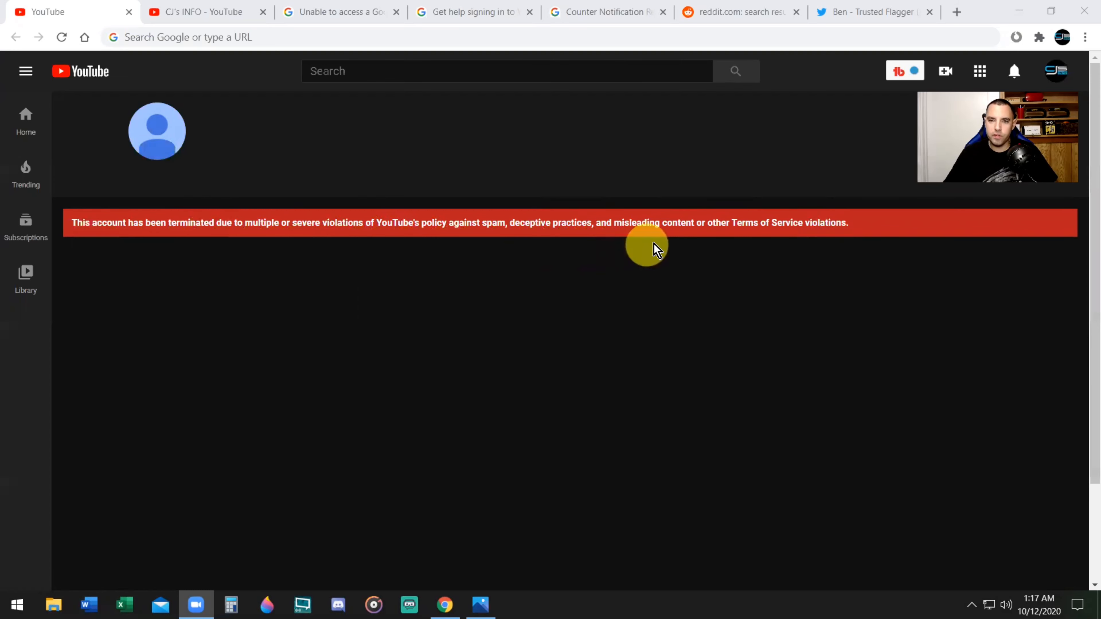
mouse_move(793, 248)
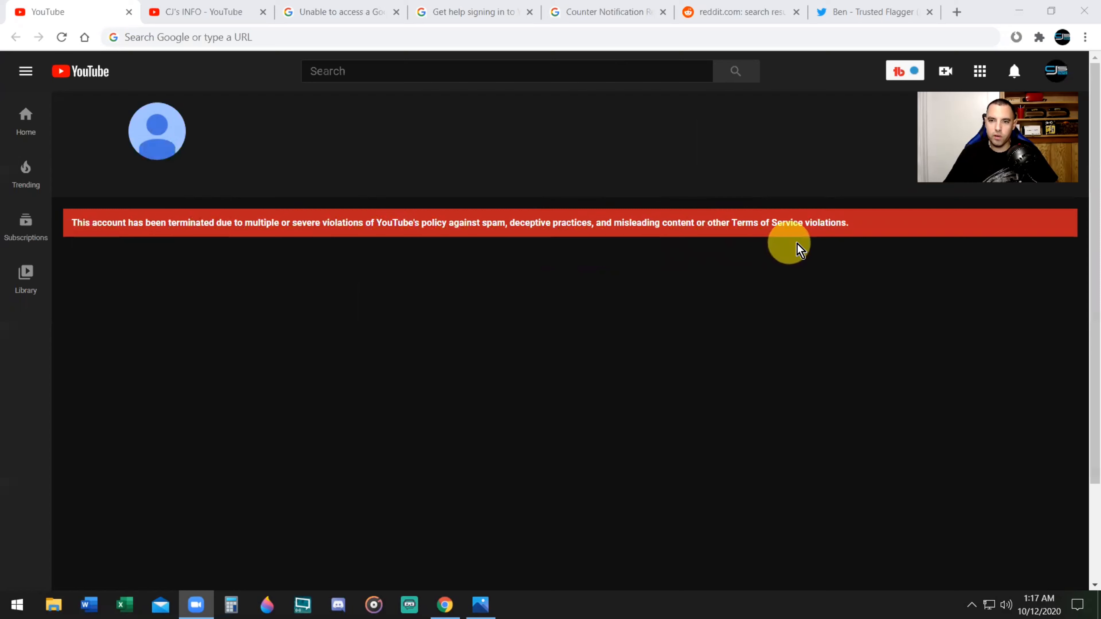
mouse_move(817, 247)
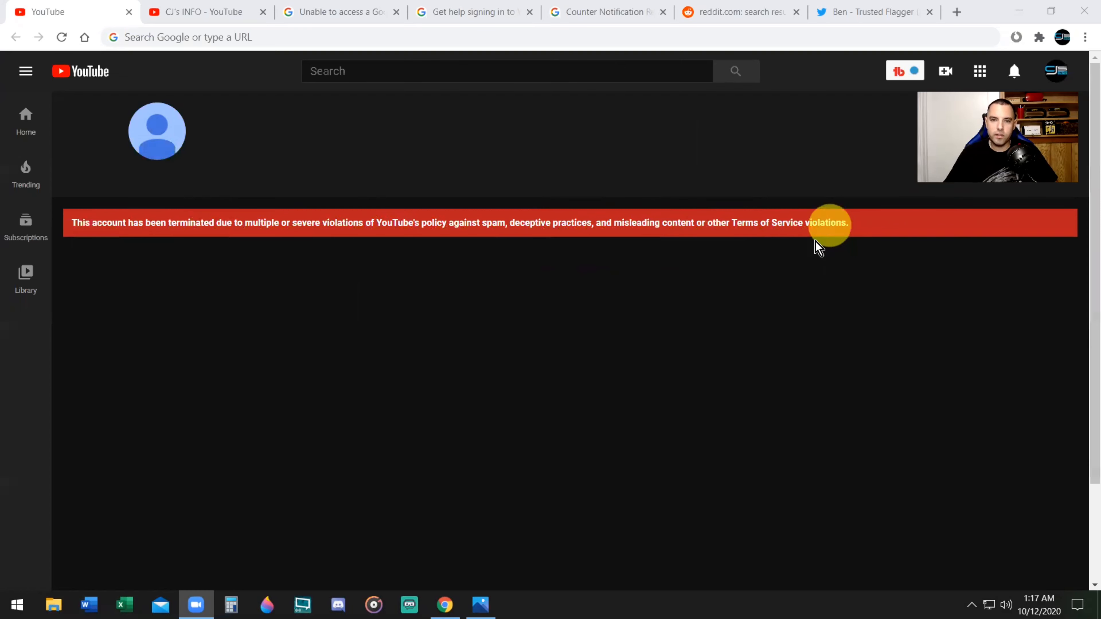
mouse_move(468, 184)
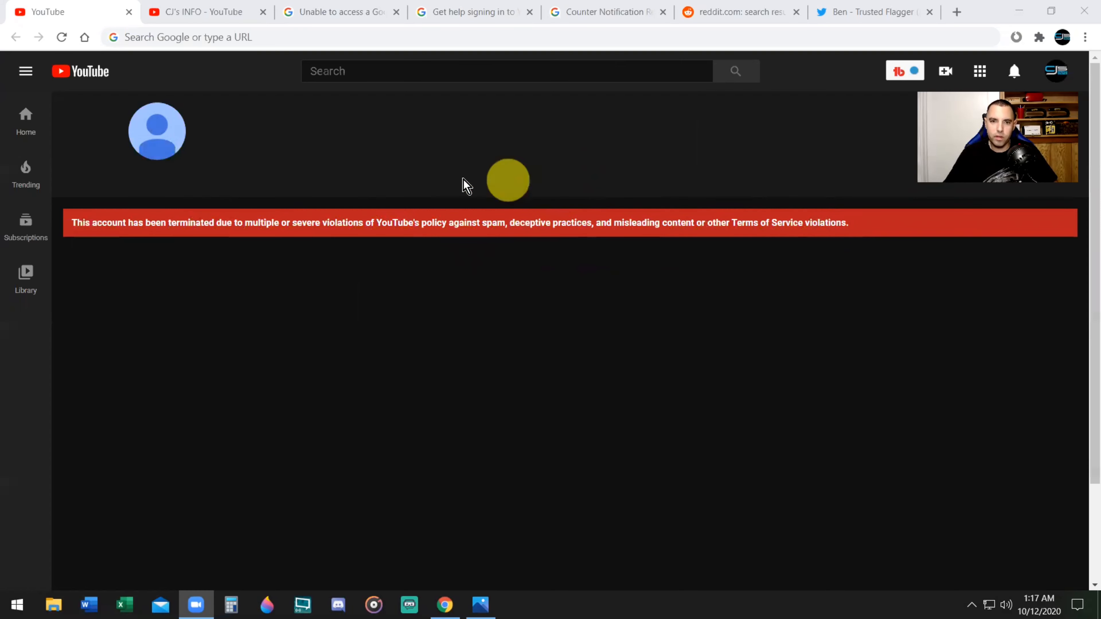
mouse_move(498, 152)
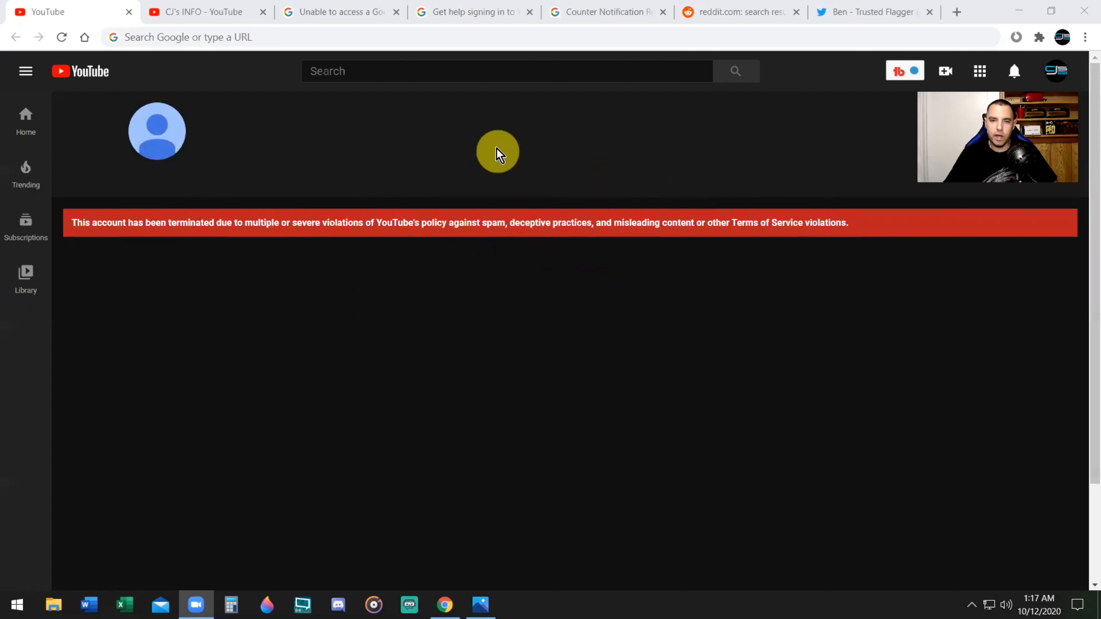
mouse_move(569, 167)
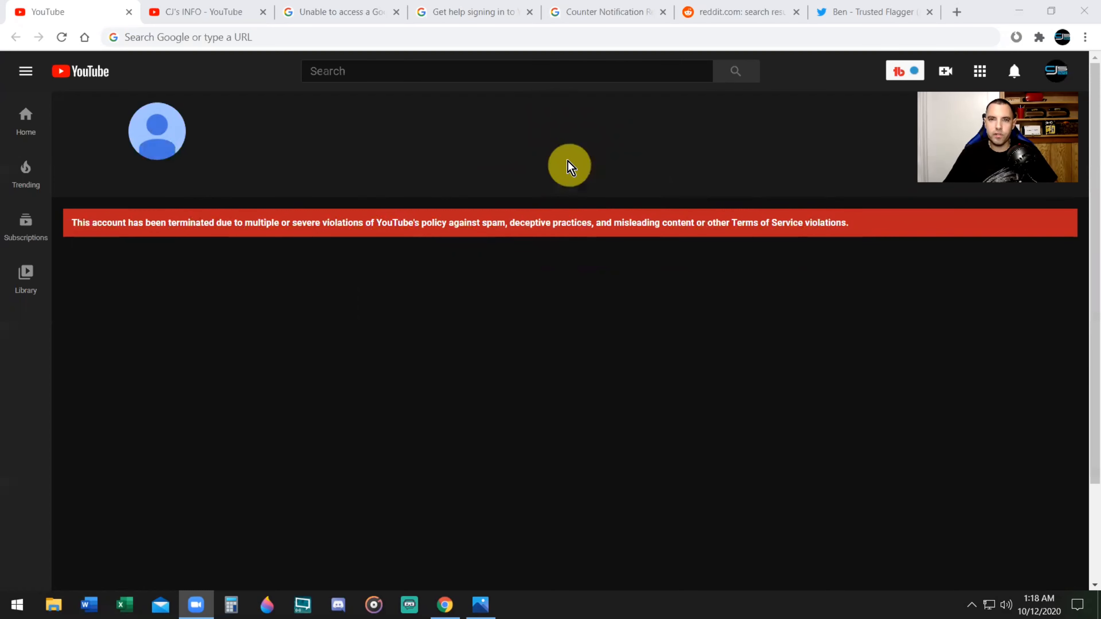
mouse_move(554, 163)
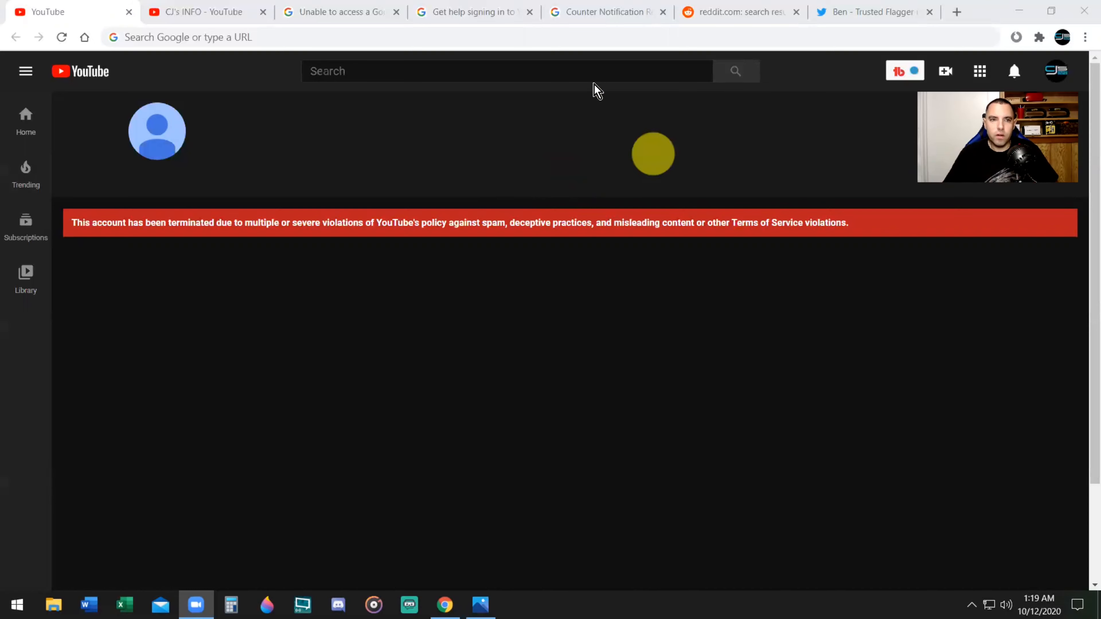
Step: From CJ's INFO featured creators, visit the NickPixelTV channel and its nickpixel.tv website
click(204, 12)
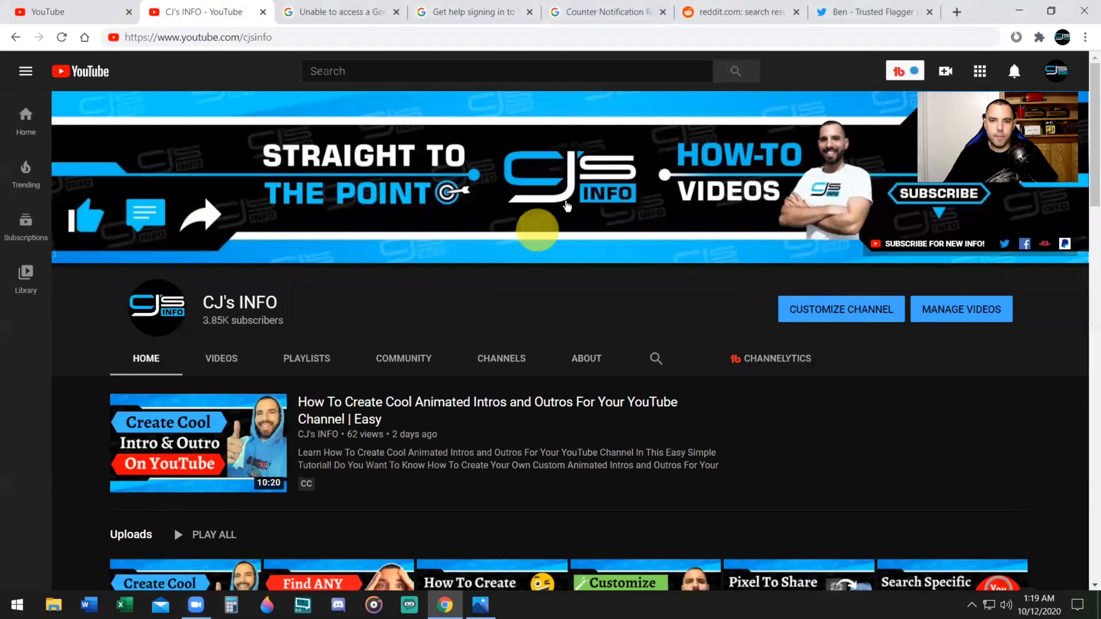
mouse_move(509, 335)
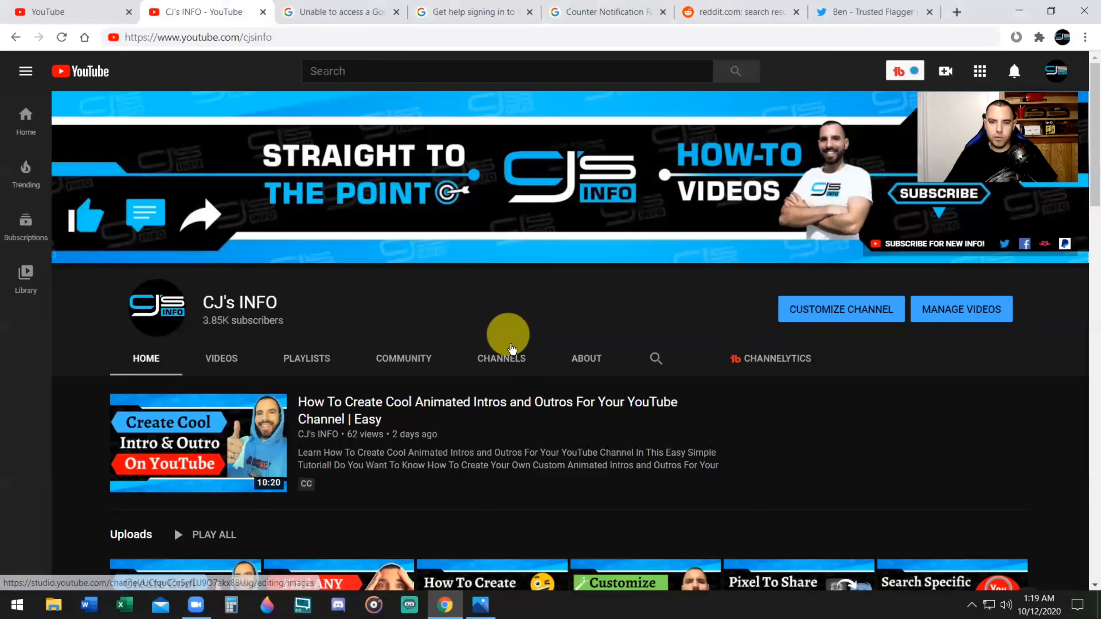
click(502, 358)
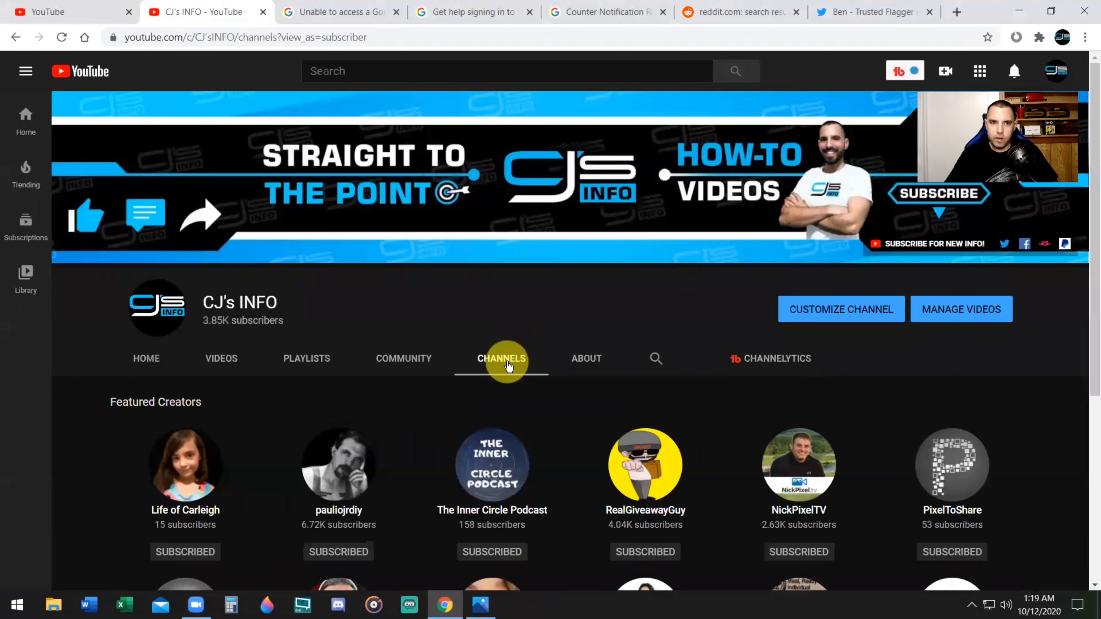
mouse_move(798, 479)
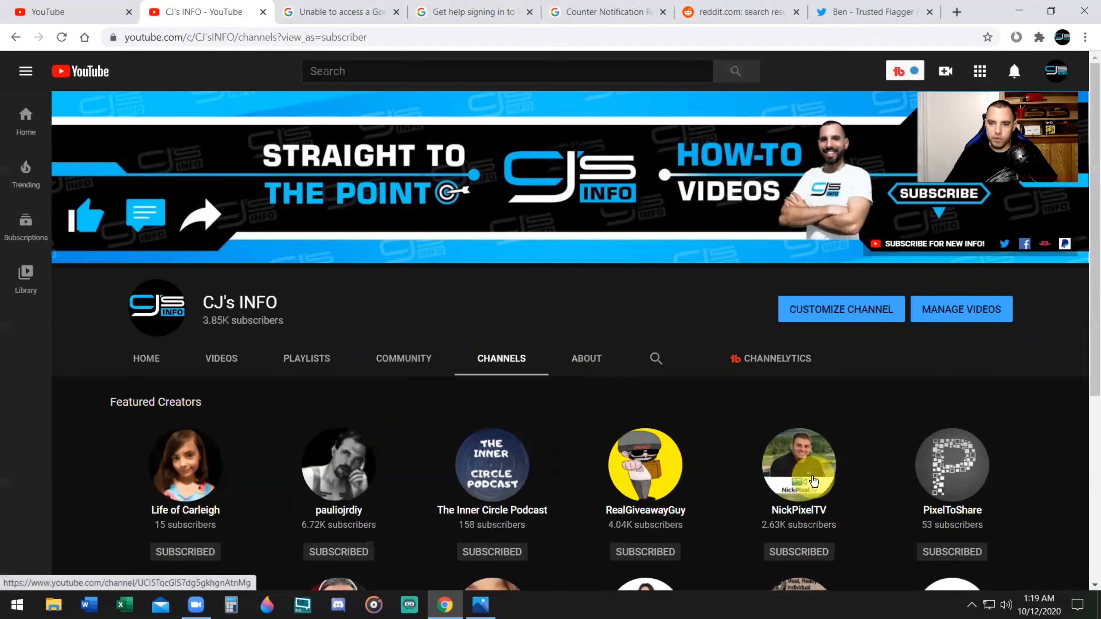
click(798, 464)
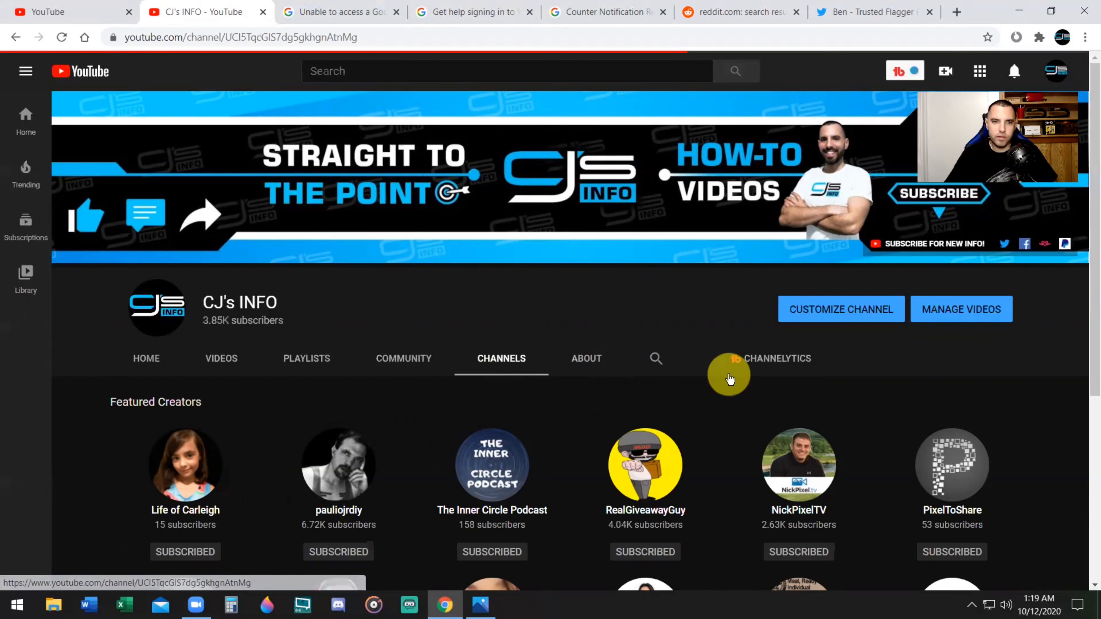
click(799, 465)
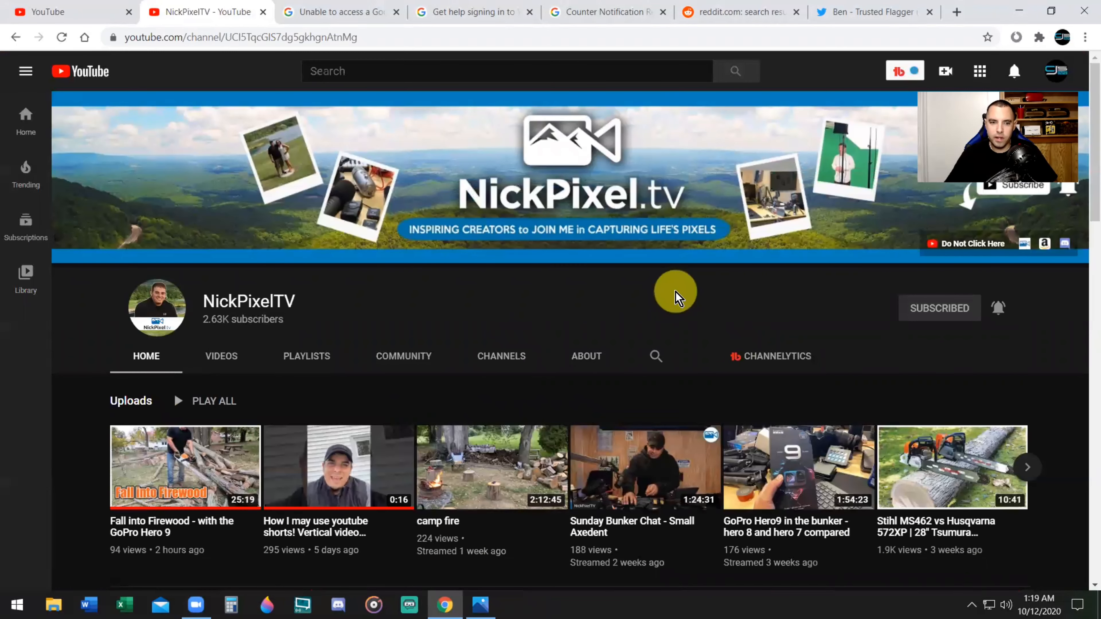
mouse_move(992, 281)
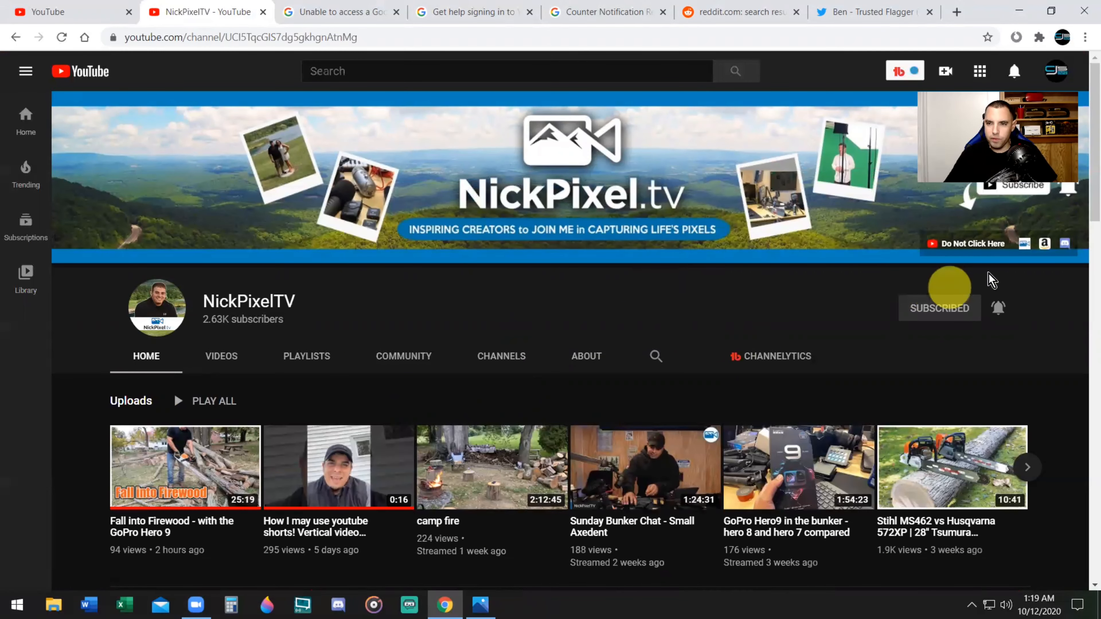
mouse_move(1025, 251)
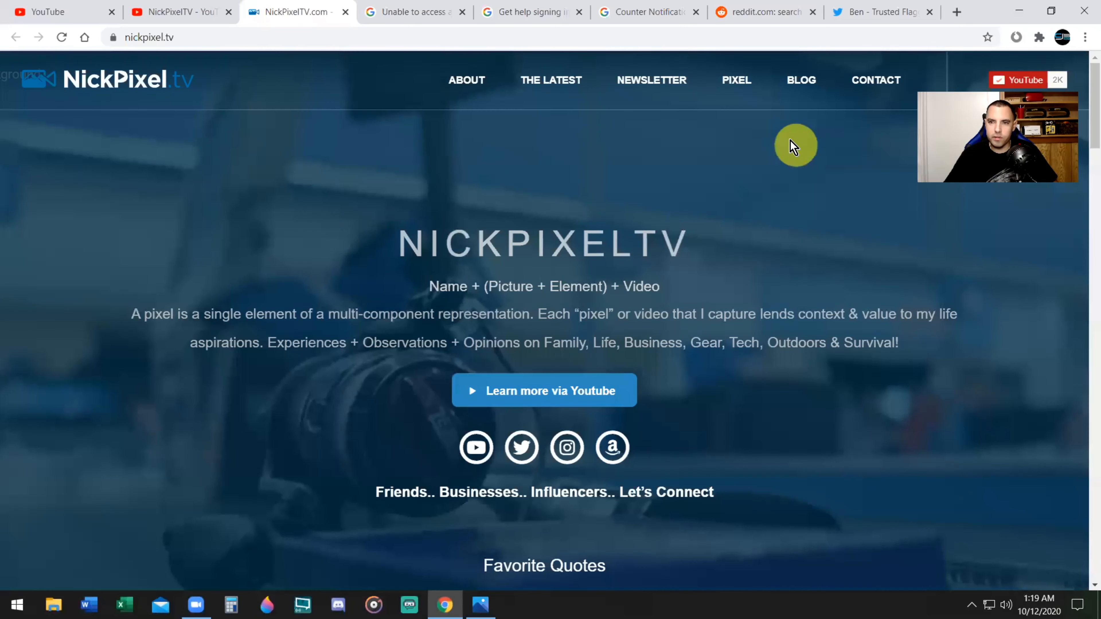
Step: Go to the NickPixel.tv Blog / Vlog page and reach the Recovering a Youtube Channel article
click(800, 79)
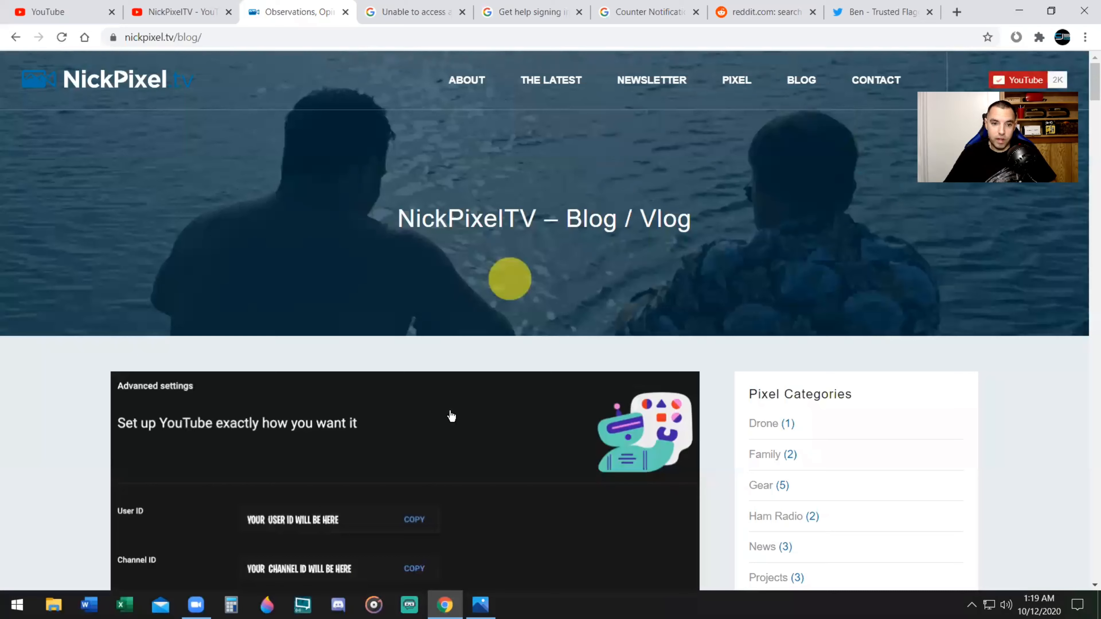
mouse_move(611, 294)
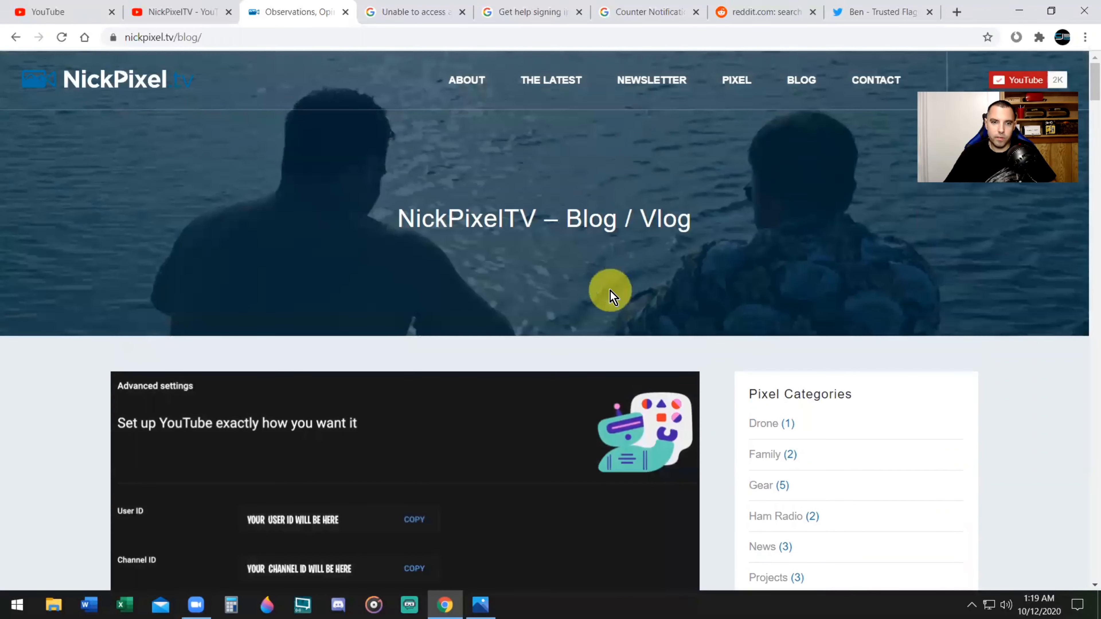
scroll(down, 3)
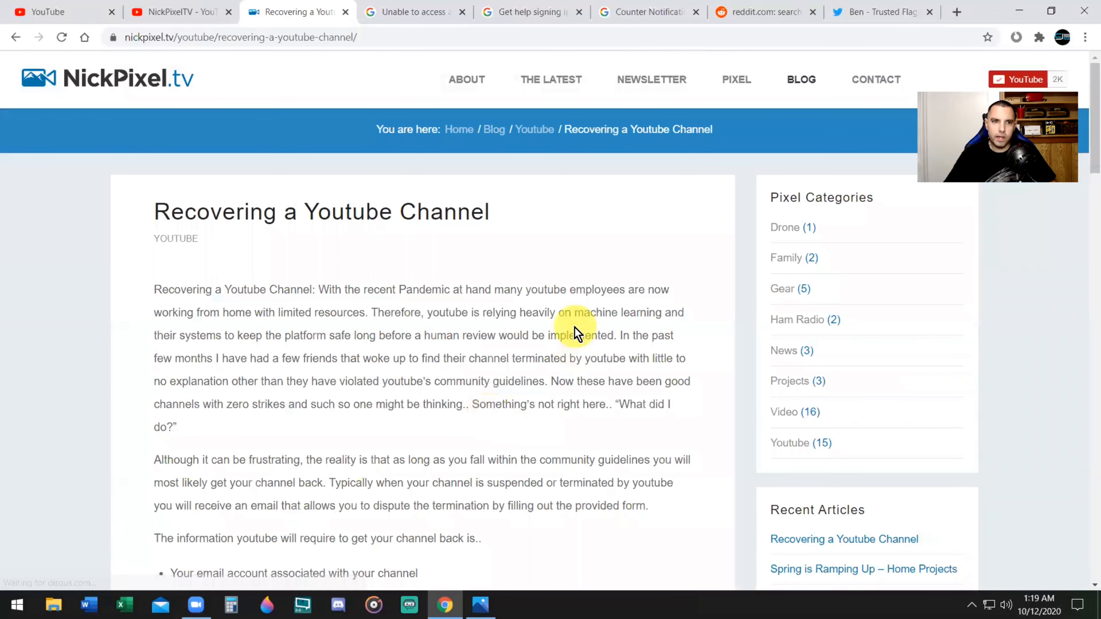
mouse_move(576, 327)
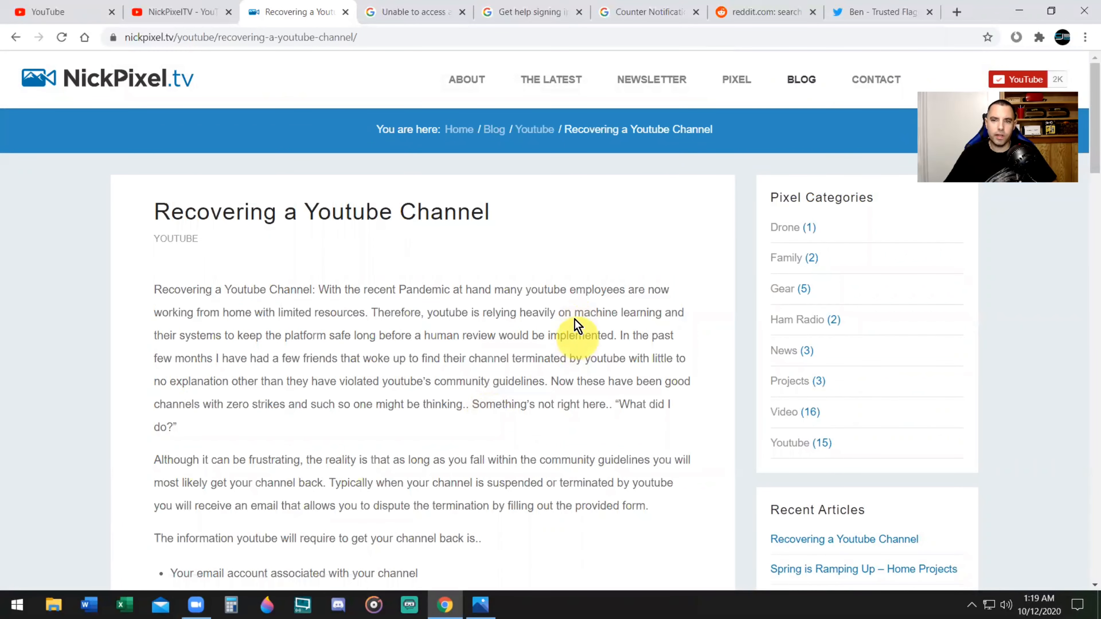
Step: Read down the recovery article through the no-channel-ID advice, be-proactive and active-channel ID sections
scroll(down, 3)
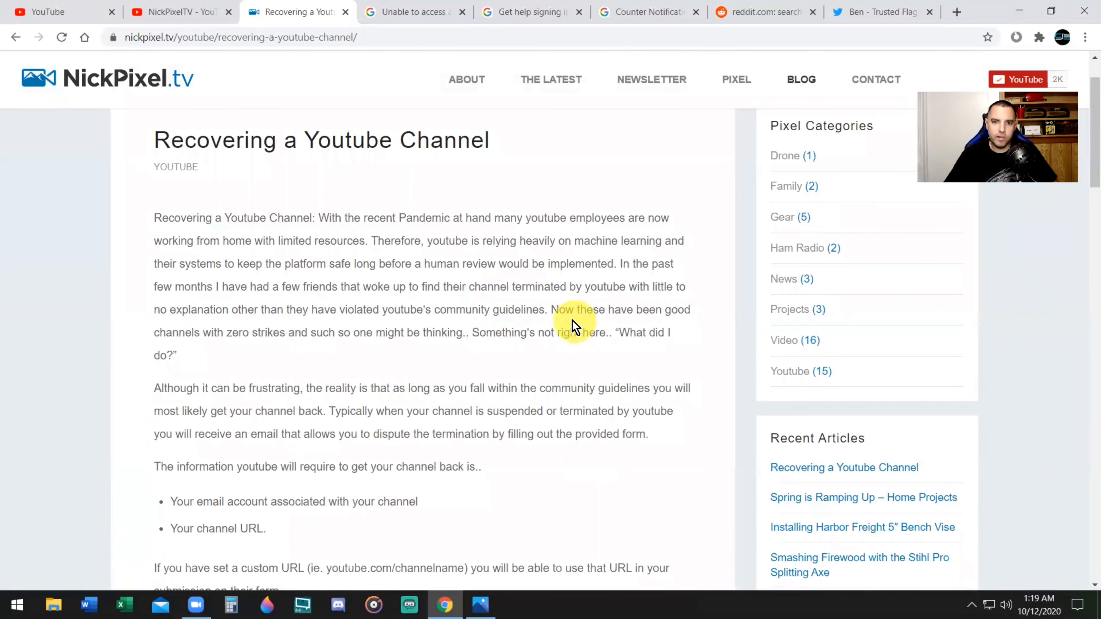
mouse_move(623, 330)
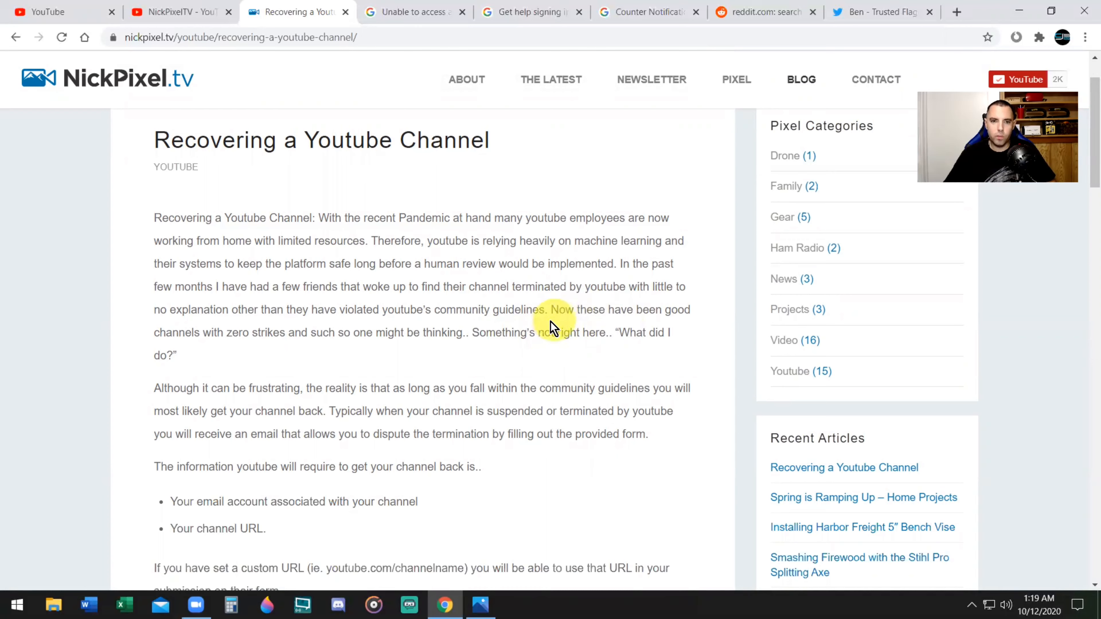
mouse_move(559, 322)
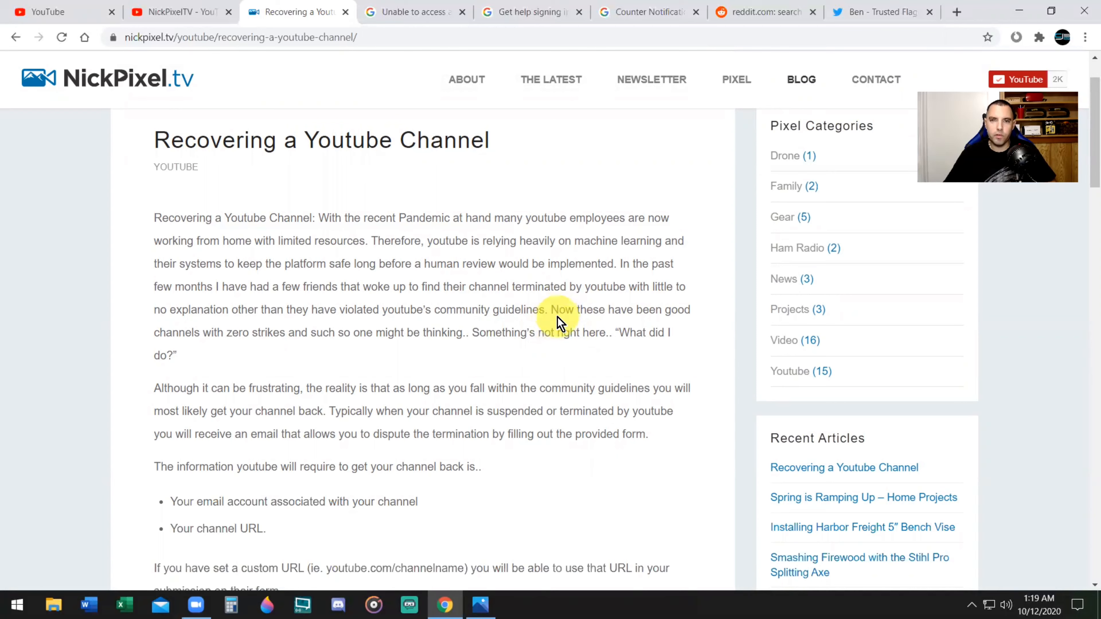
mouse_move(625, 302)
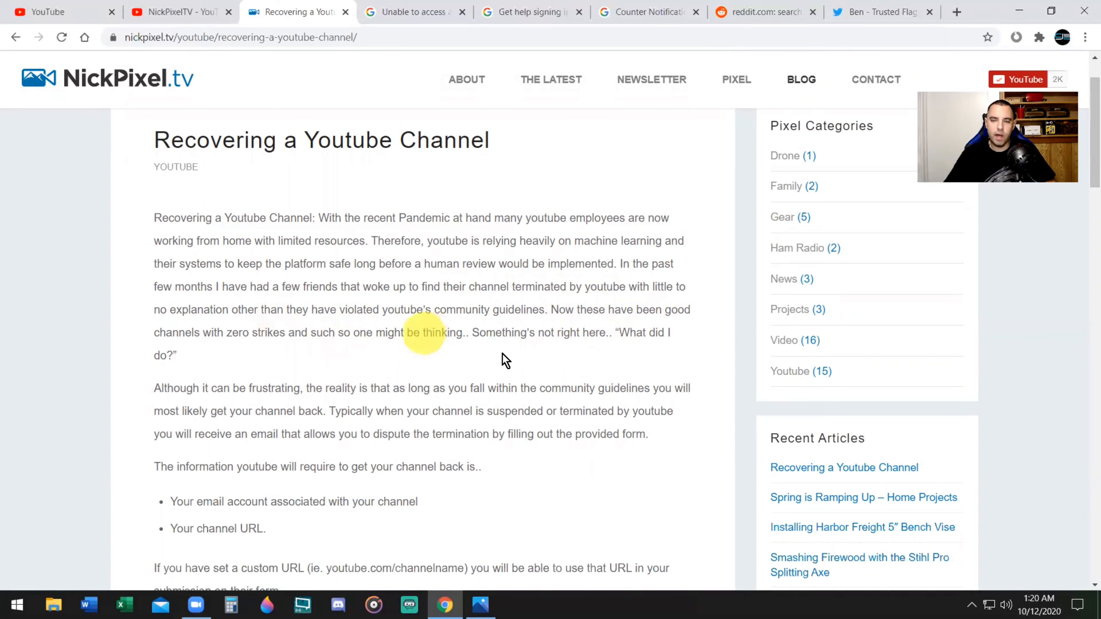
mouse_move(457, 332)
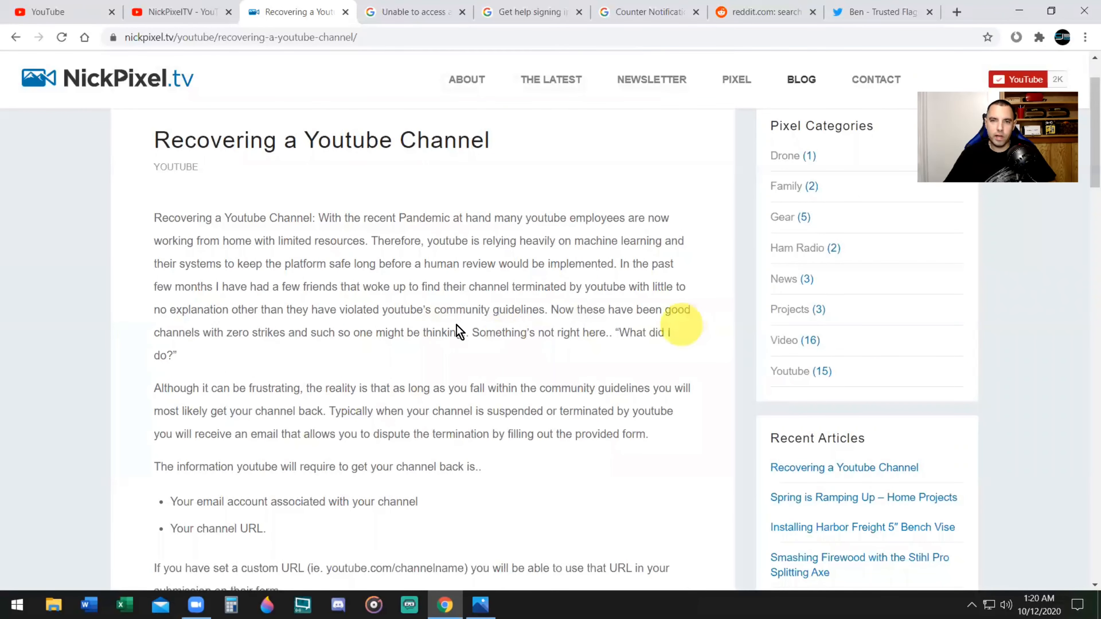
scroll(down, 3)
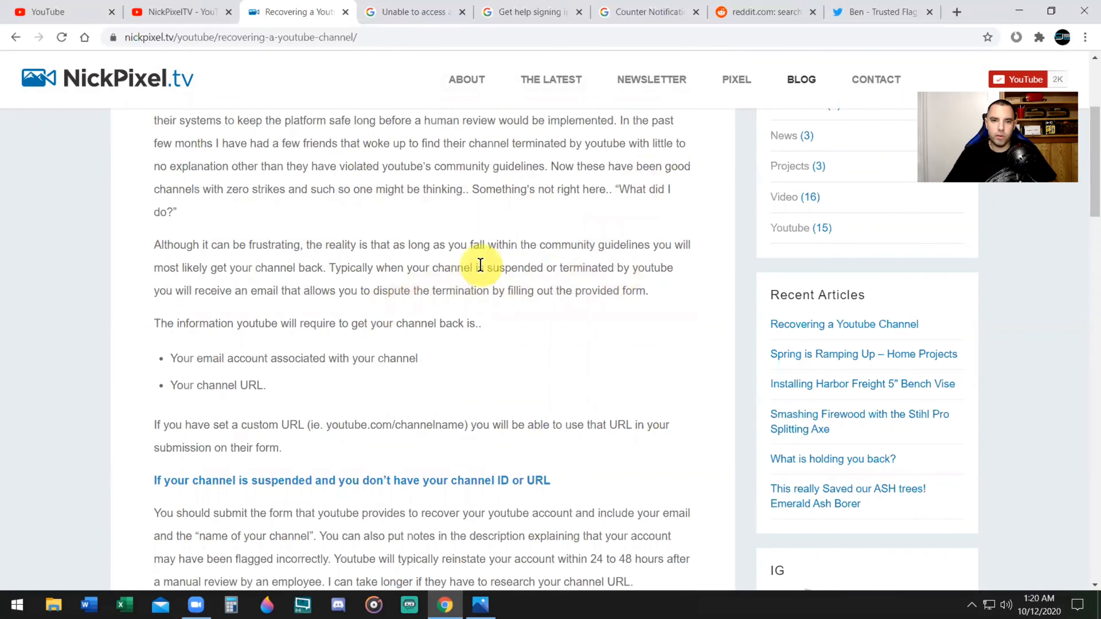
scroll(down, 3)
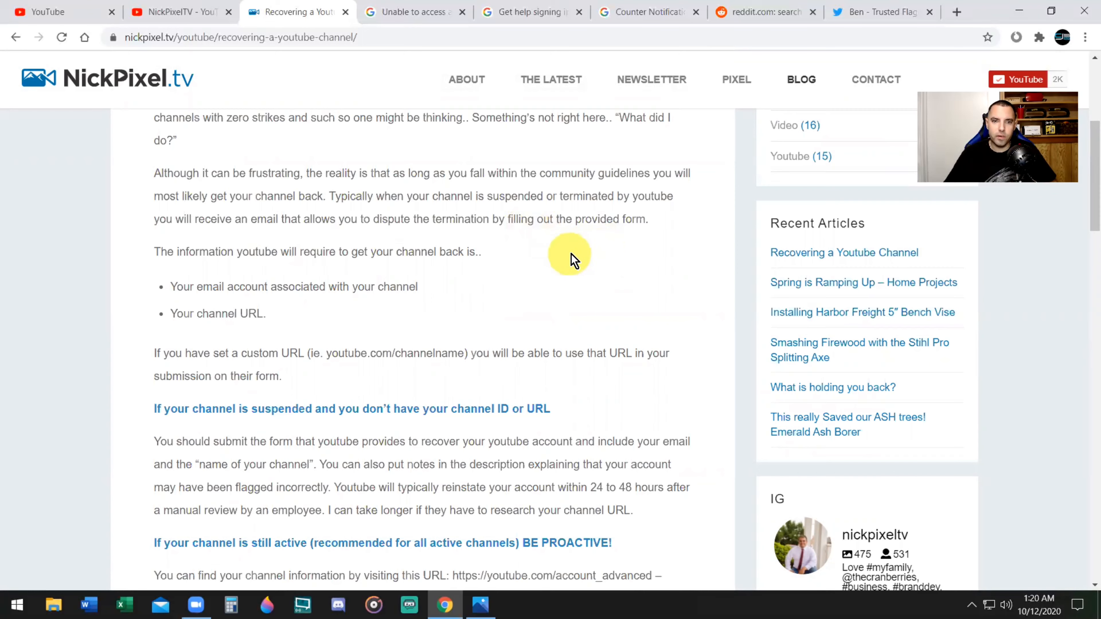
scroll(down, 3)
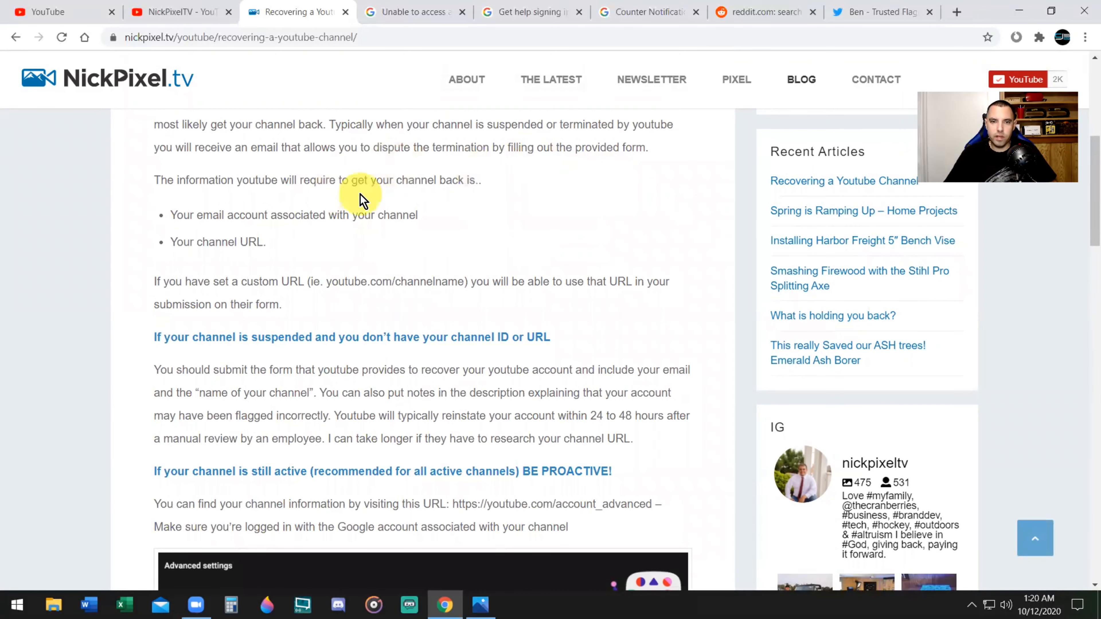
mouse_move(523, 149)
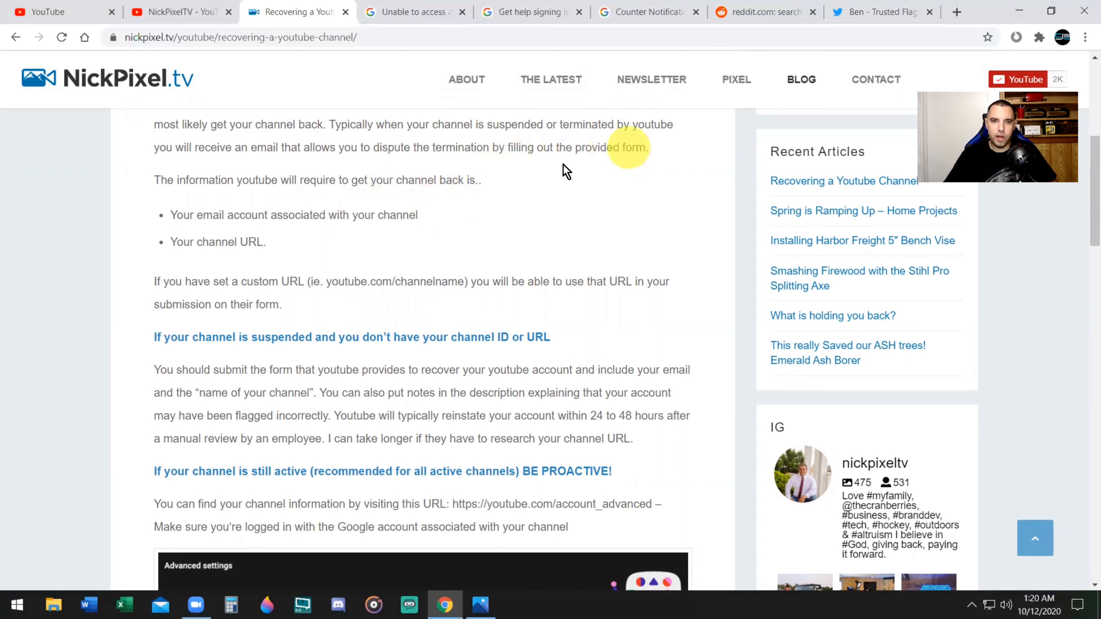
mouse_move(593, 193)
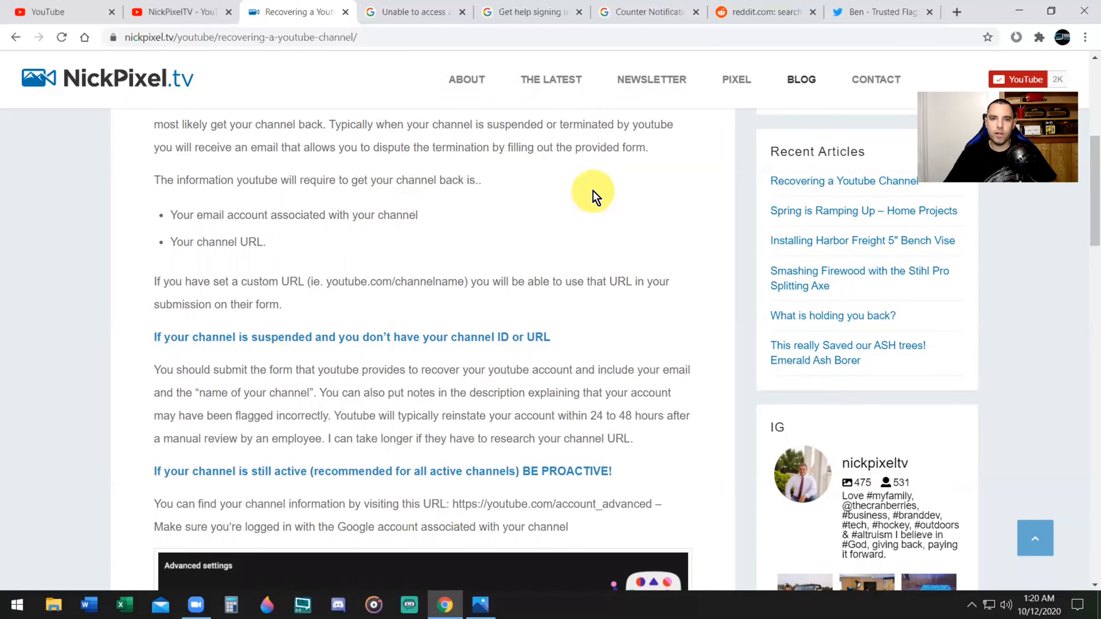
mouse_move(444, 174)
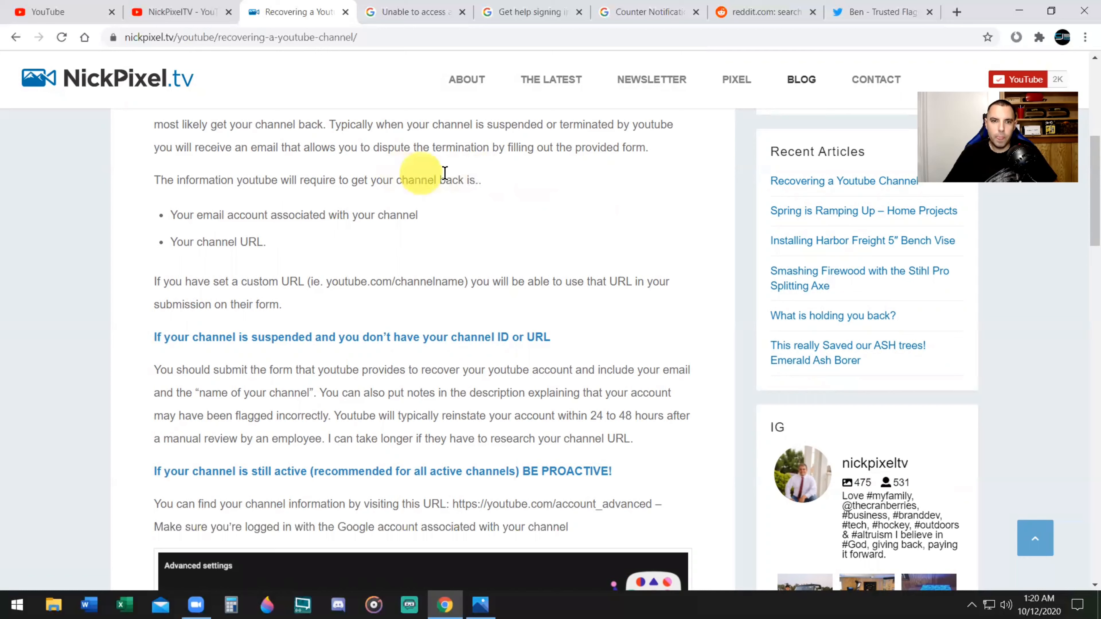
mouse_move(607, 203)
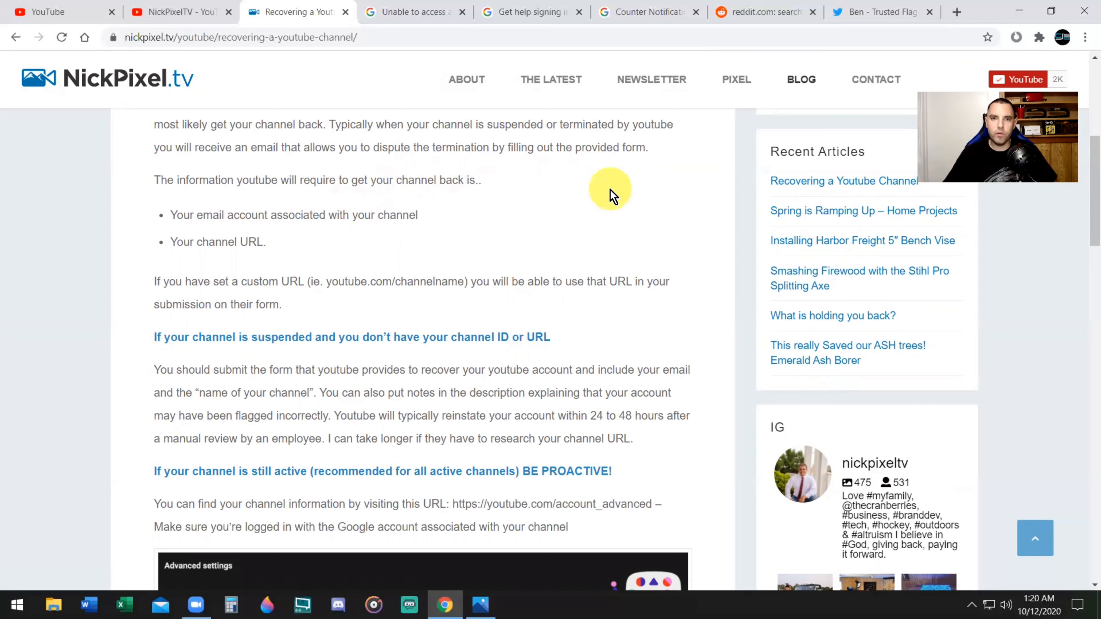
mouse_move(416, 231)
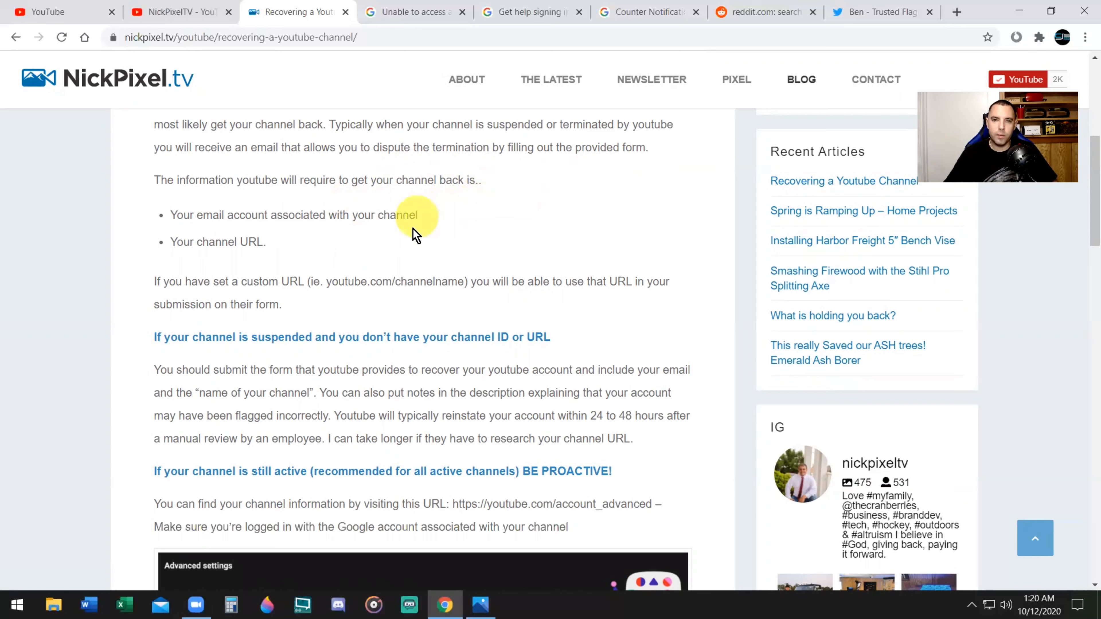
mouse_move(267, 257)
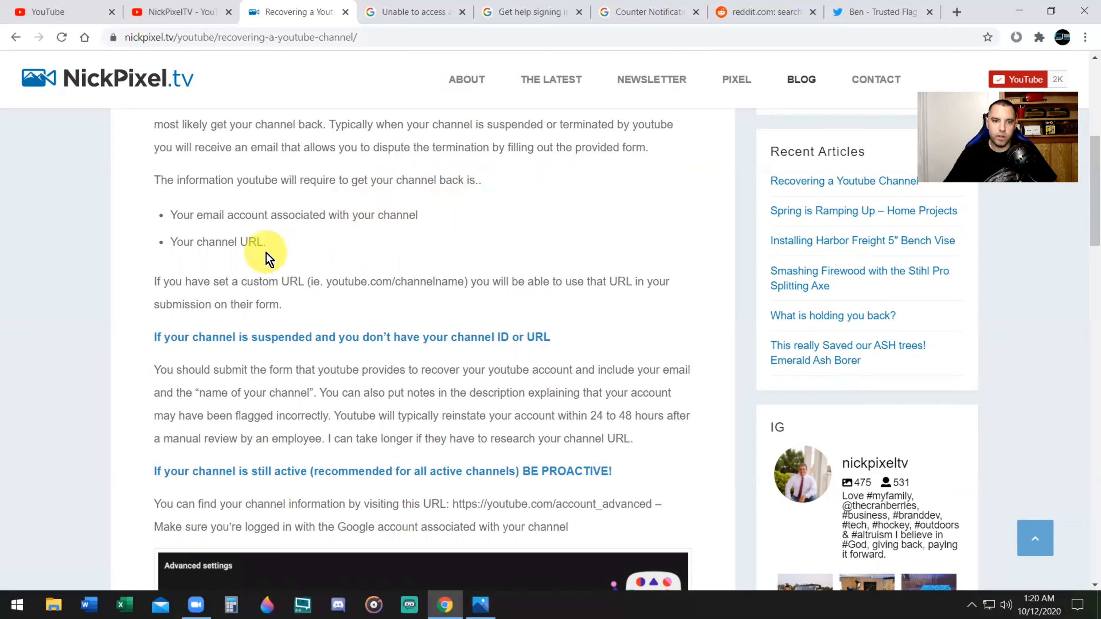
mouse_move(411, 251)
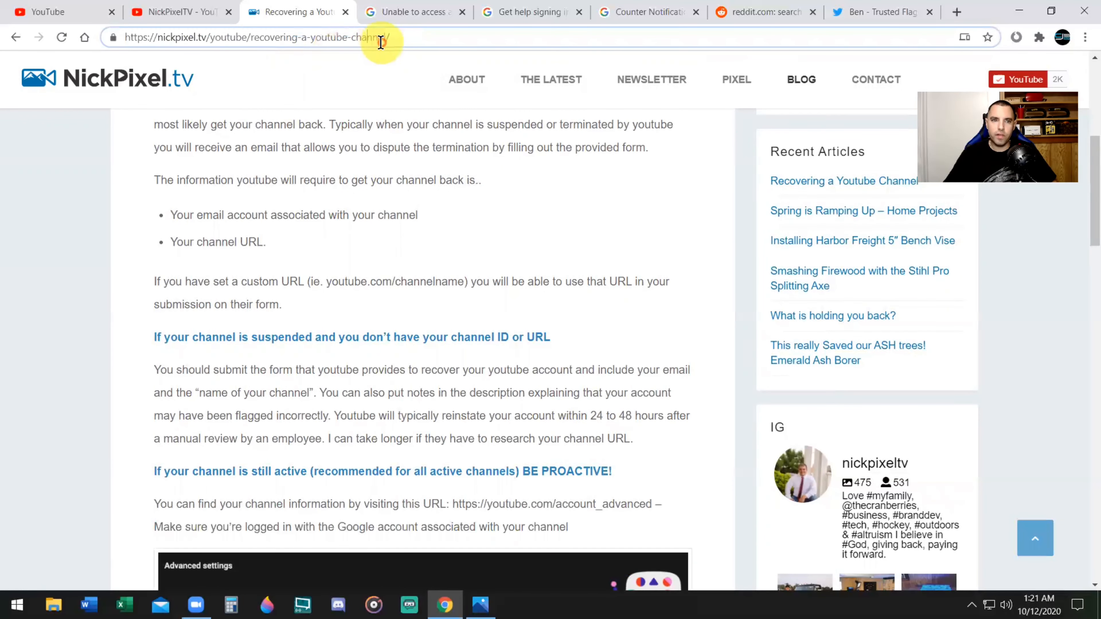
scroll(down, 3)
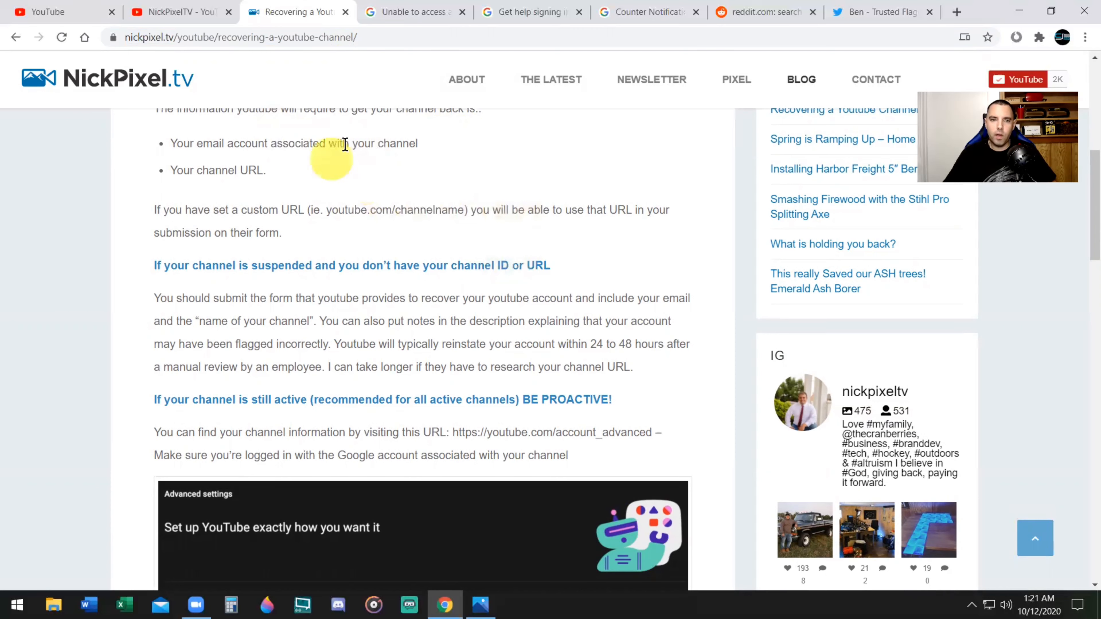
mouse_move(397, 154)
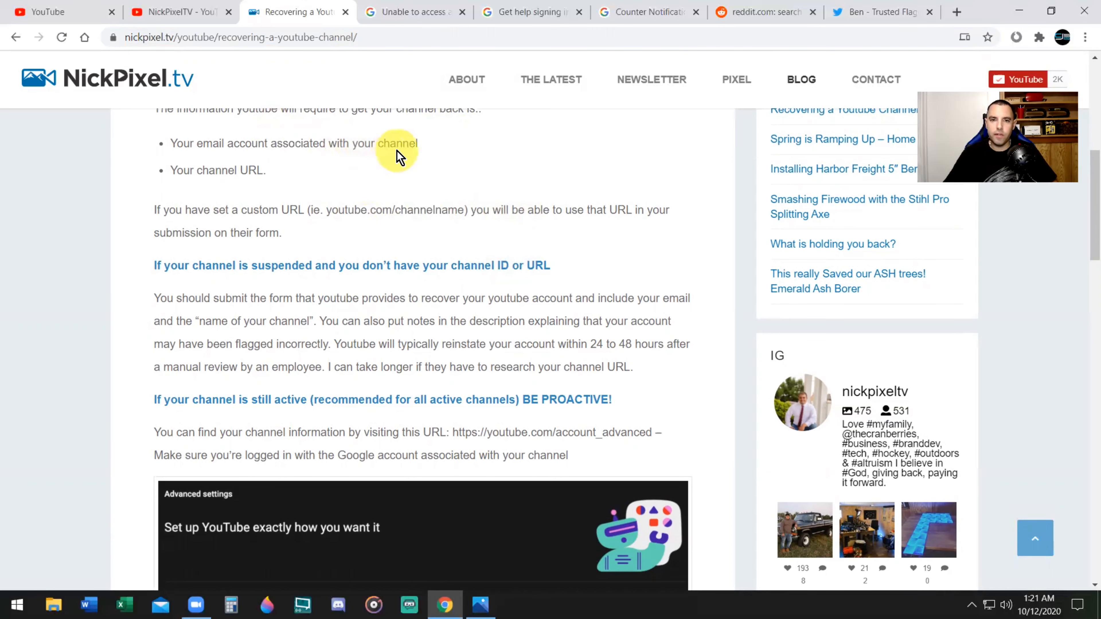
scroll(down, 3)
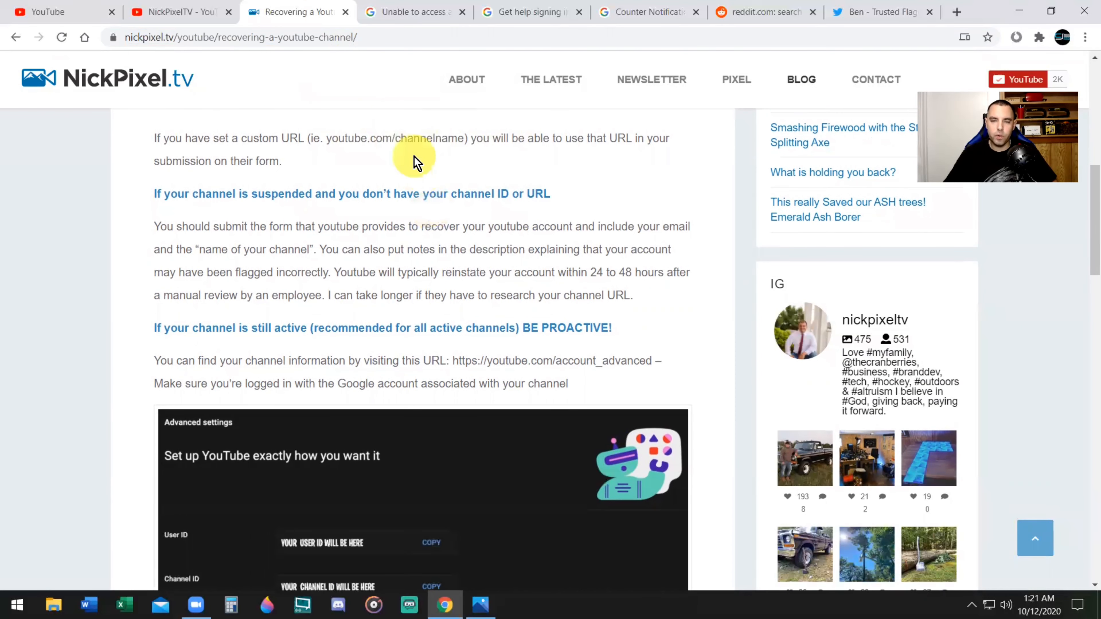
mouse_move(630, 189)
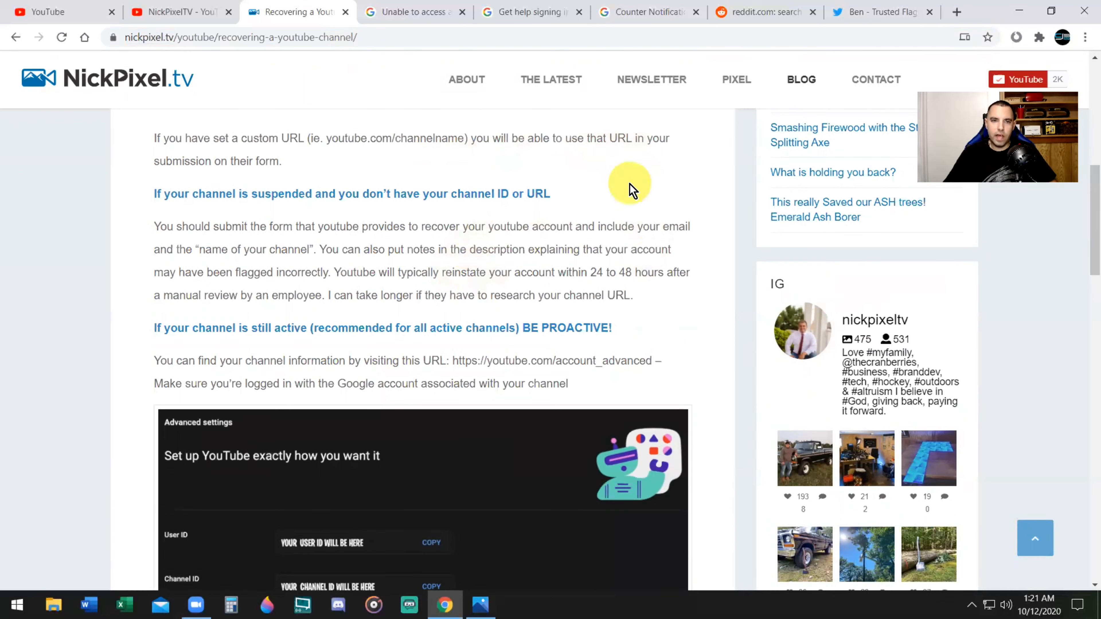
mouse_move(543, 221)
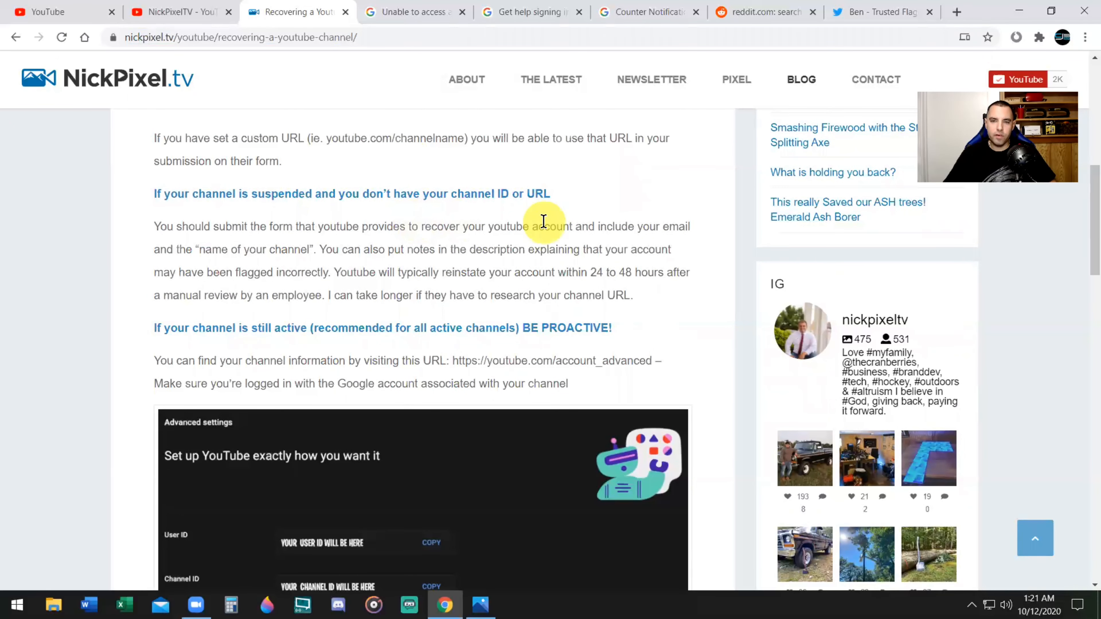
mouse_move(621, 200)
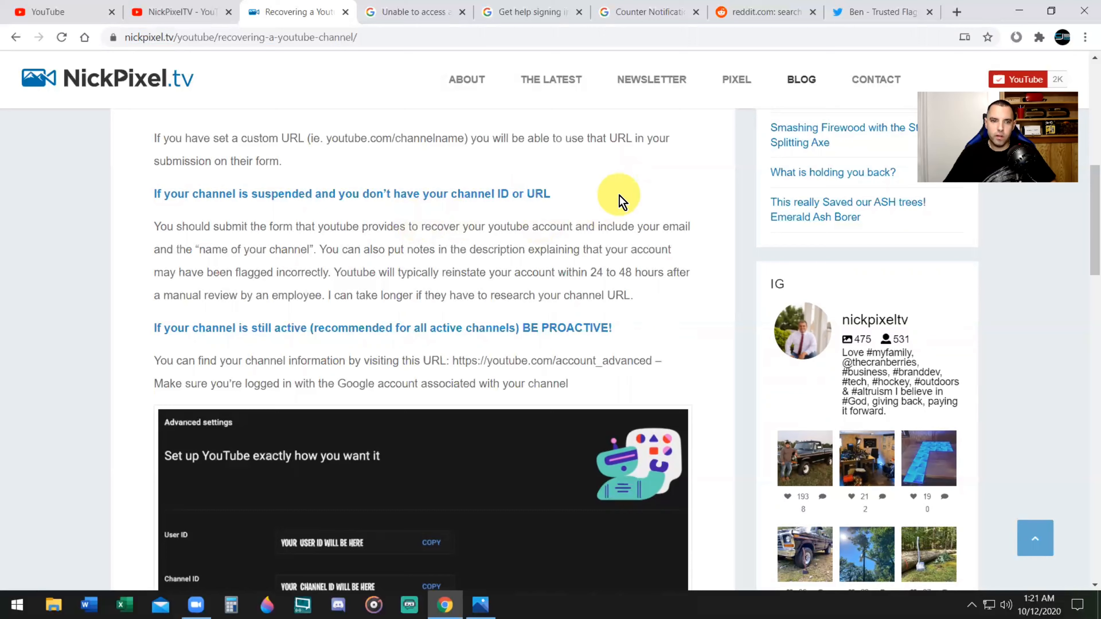
scroll(down, 3)
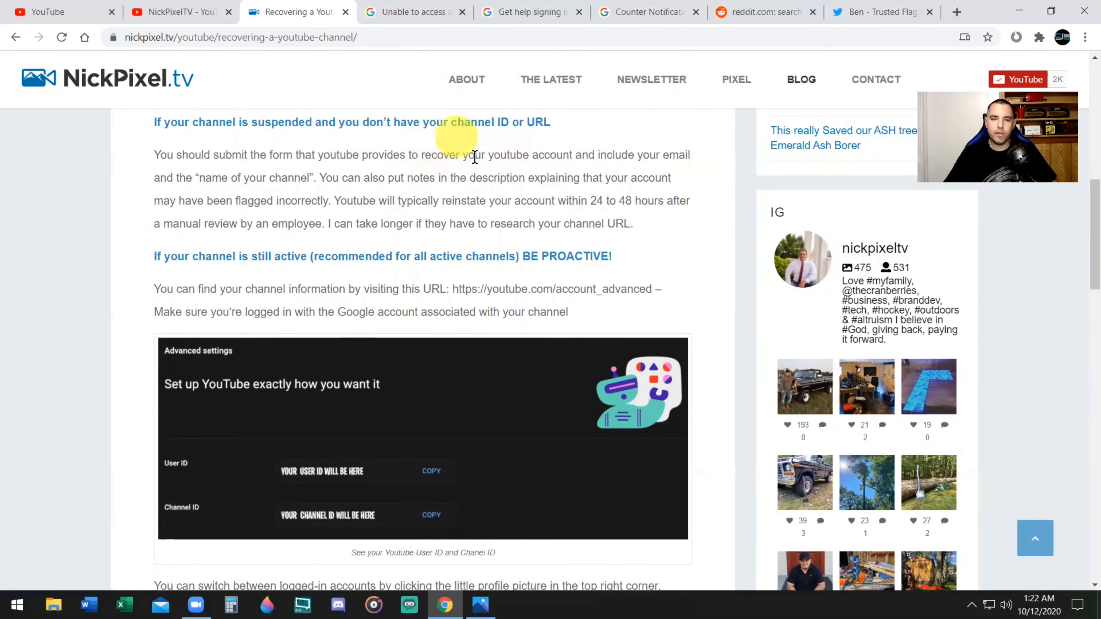
mouse_move(451, 222)
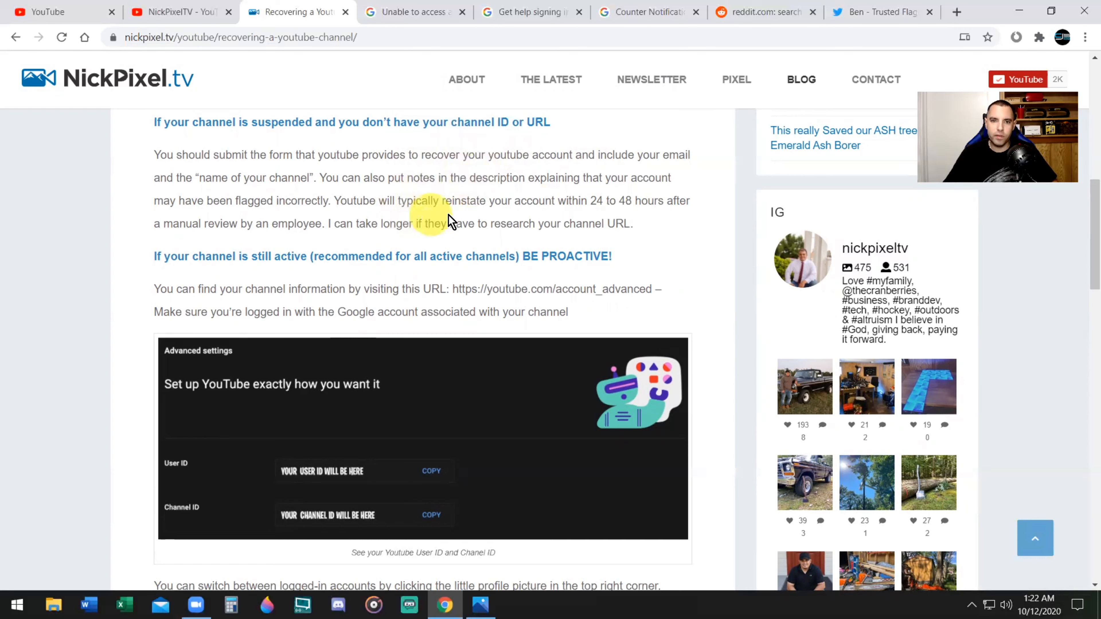
mouse_move(630, 200)
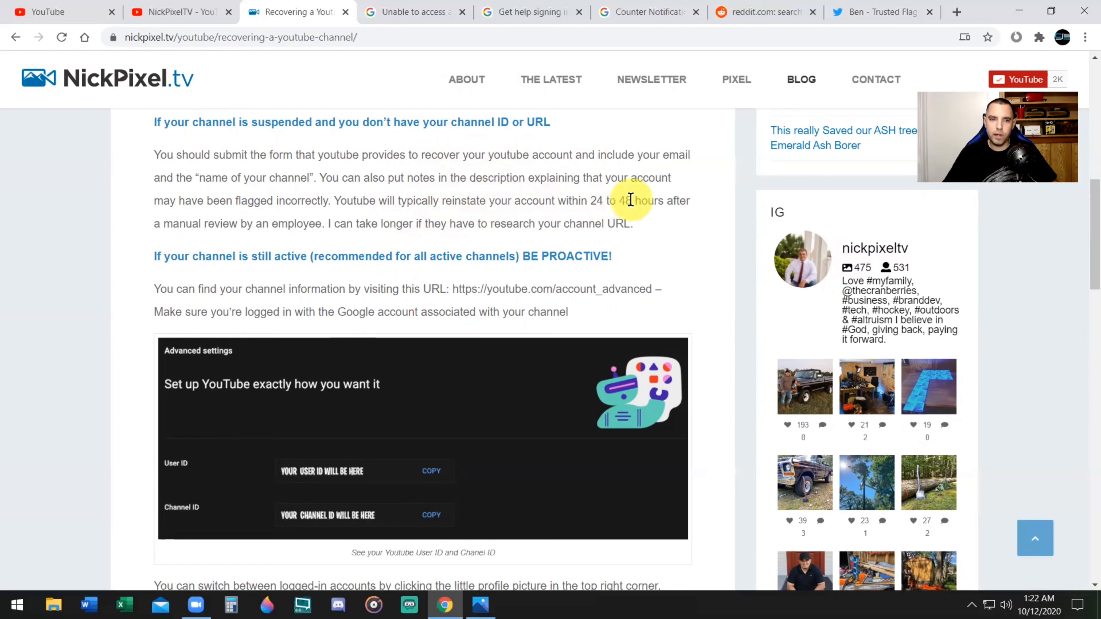
mouse_move(360, 223)
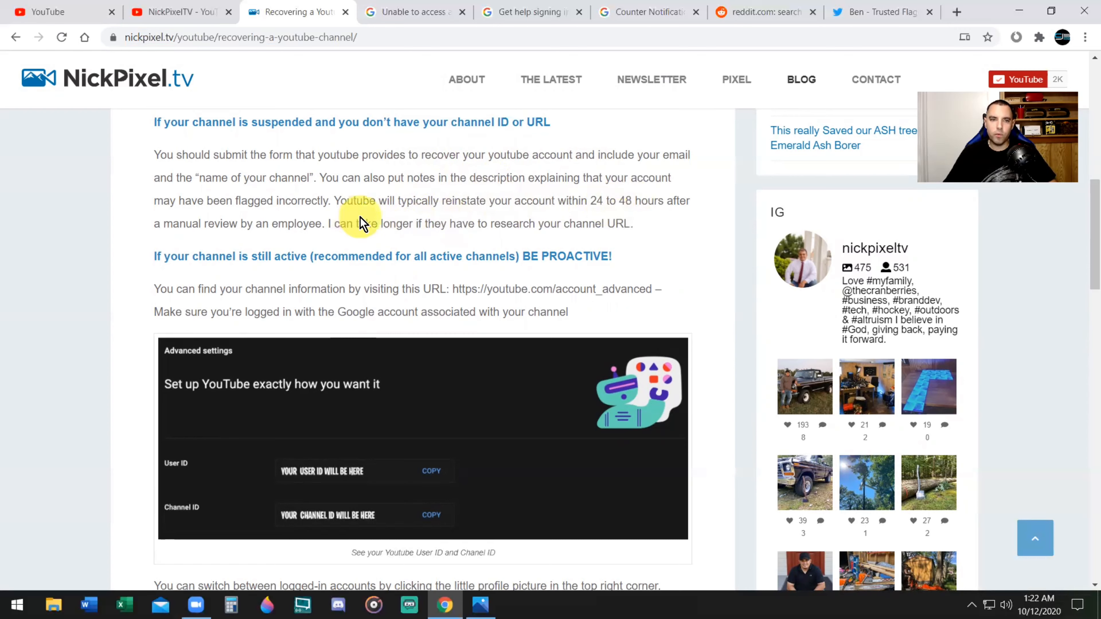
mouse_move(403, 226)
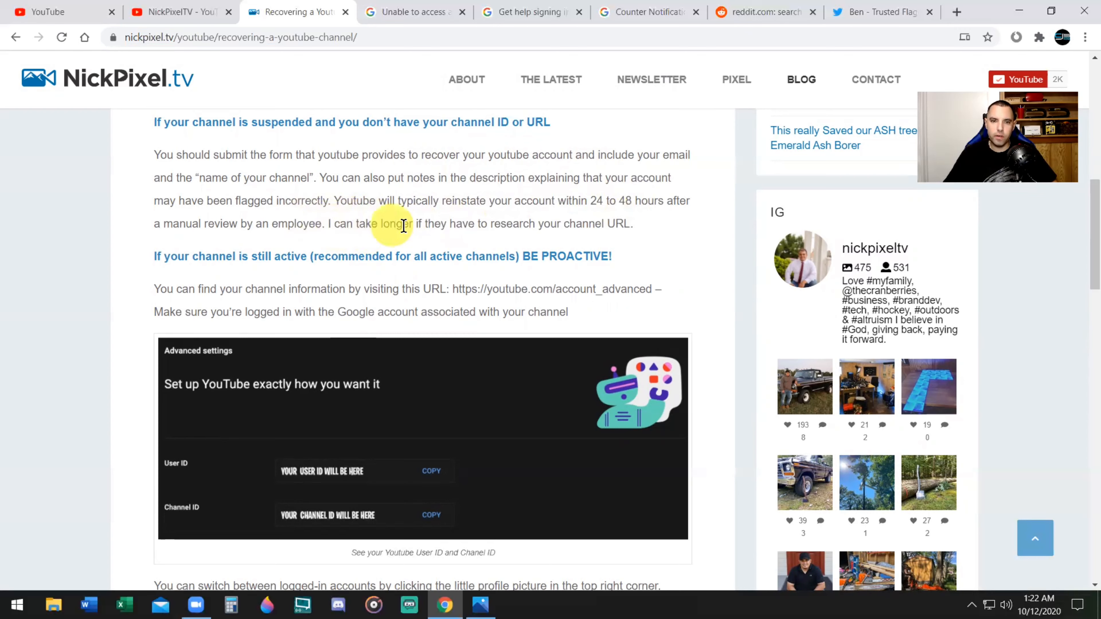
mouse_move(567, 237)
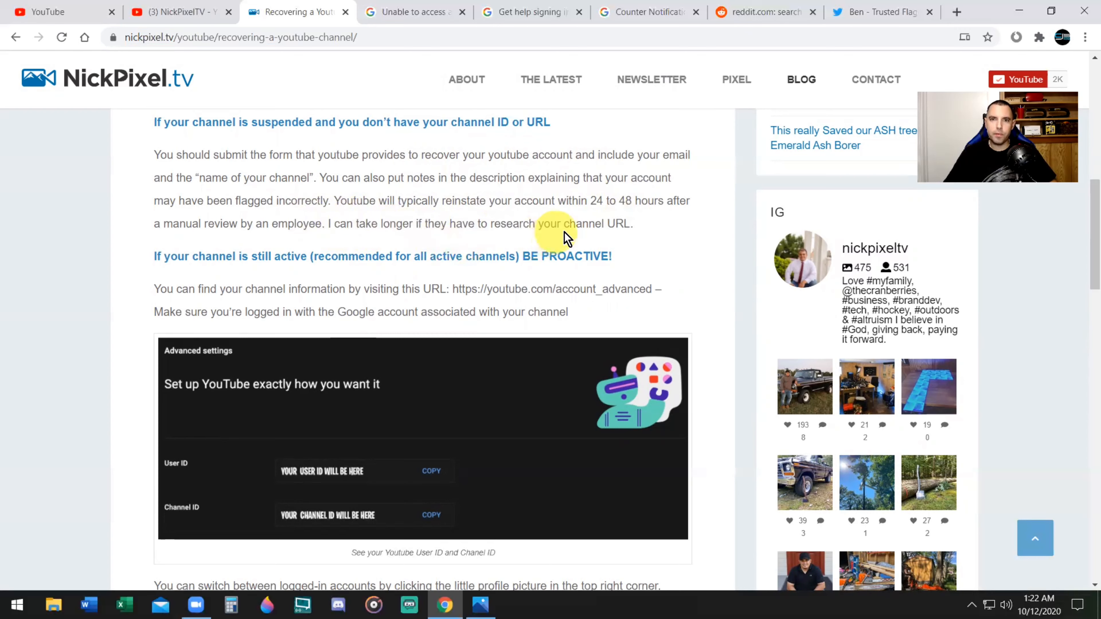
mouse_move(603, 224)
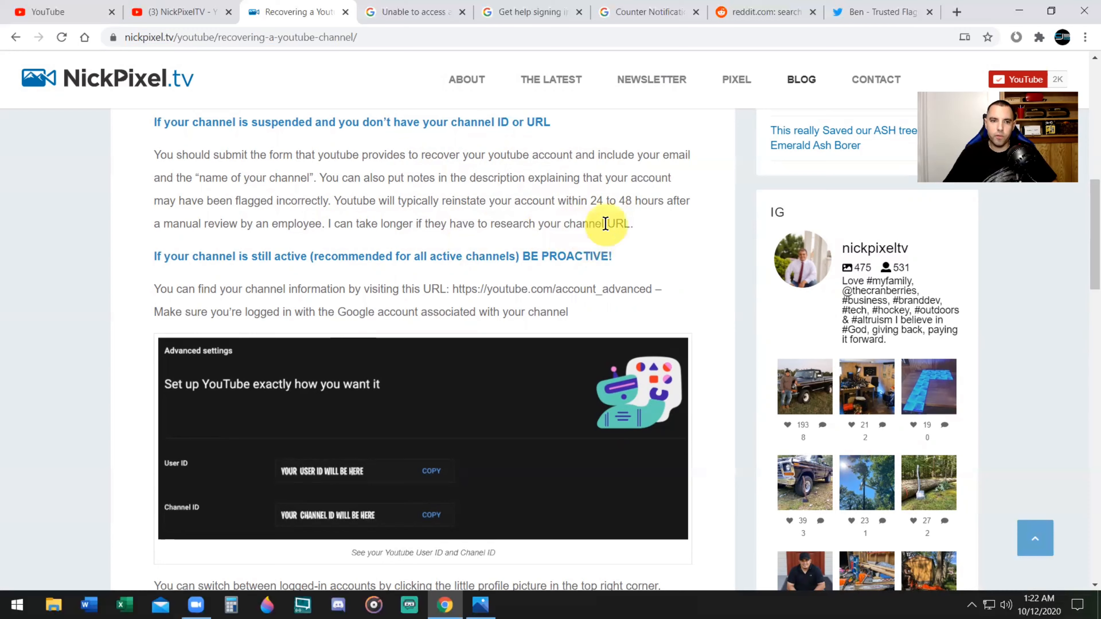
mouse_move(314, 236)
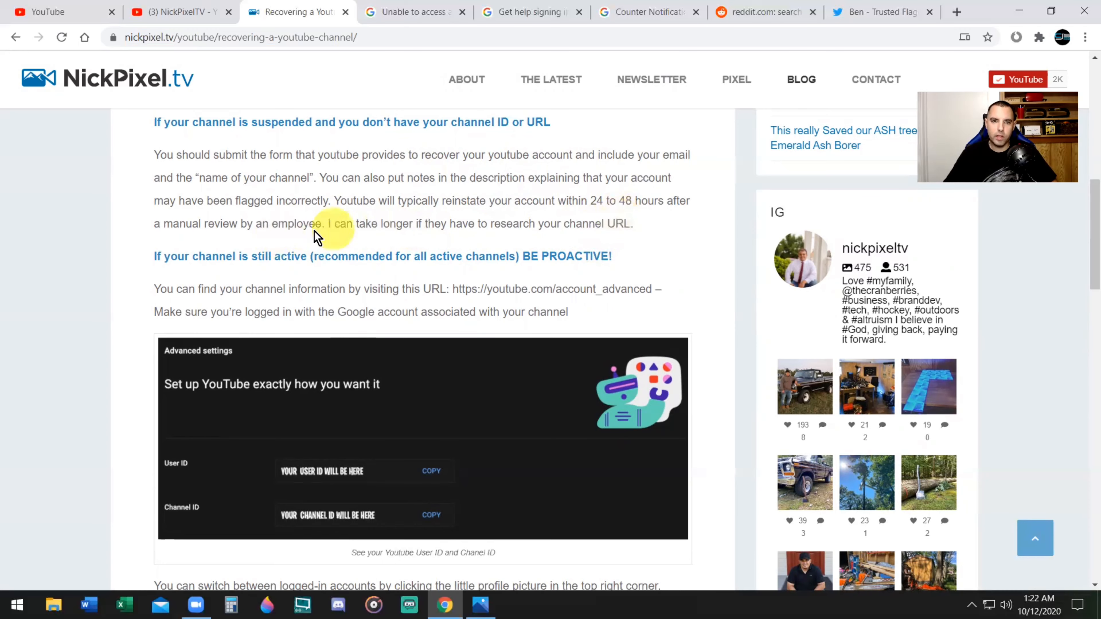
mouse_move(504, 218)
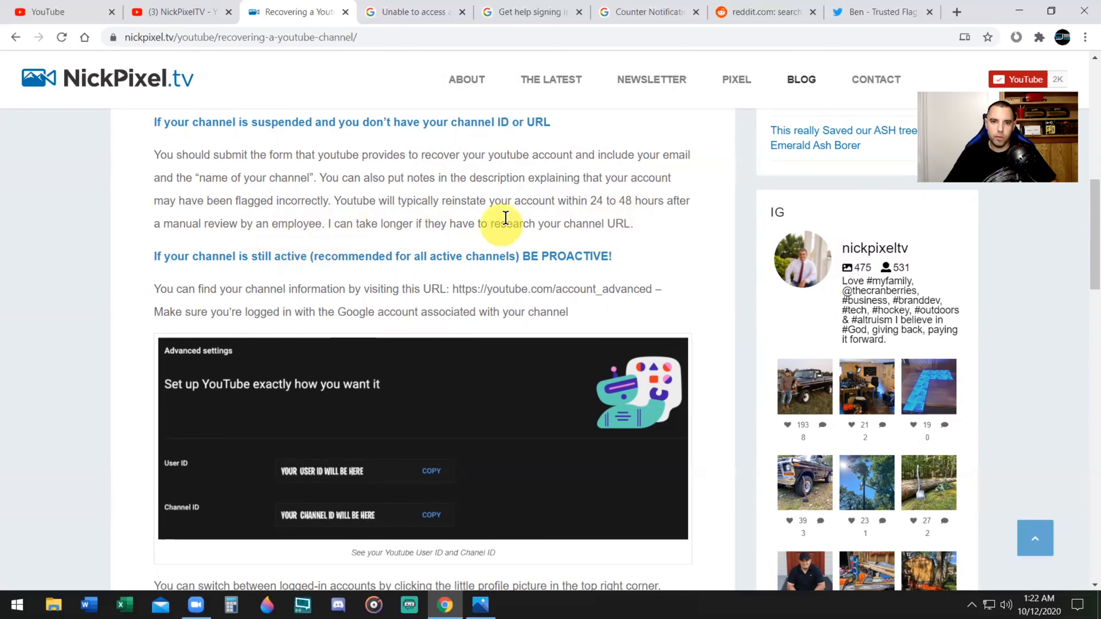
scroll(down, 3)
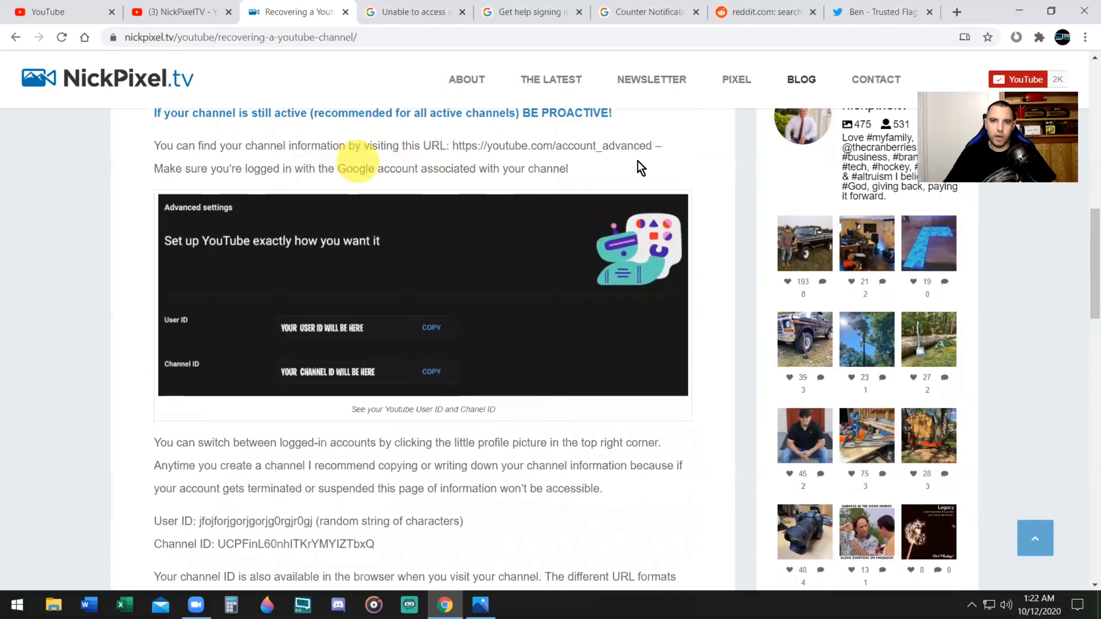
mouse_move(480, 138)
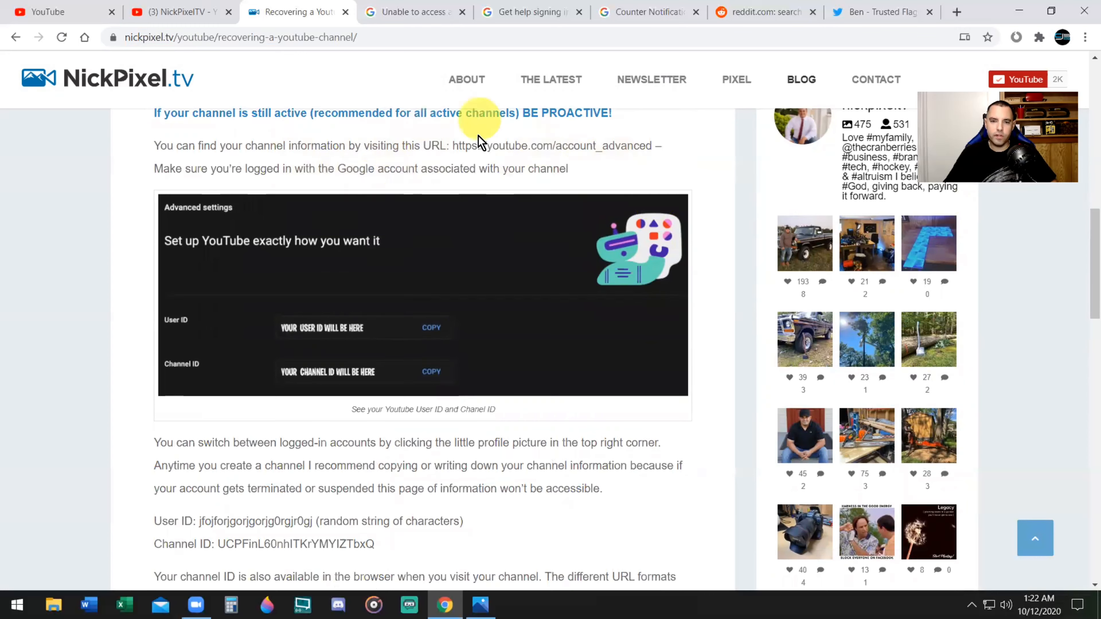
mouse_move(557, 215)
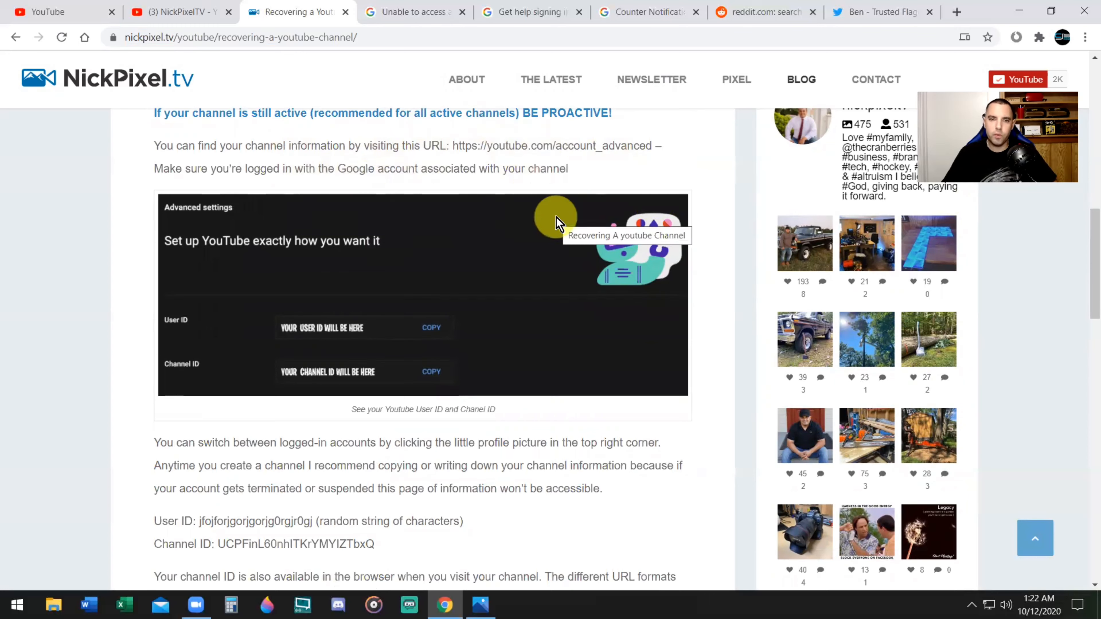
mouse_move(610, 175)
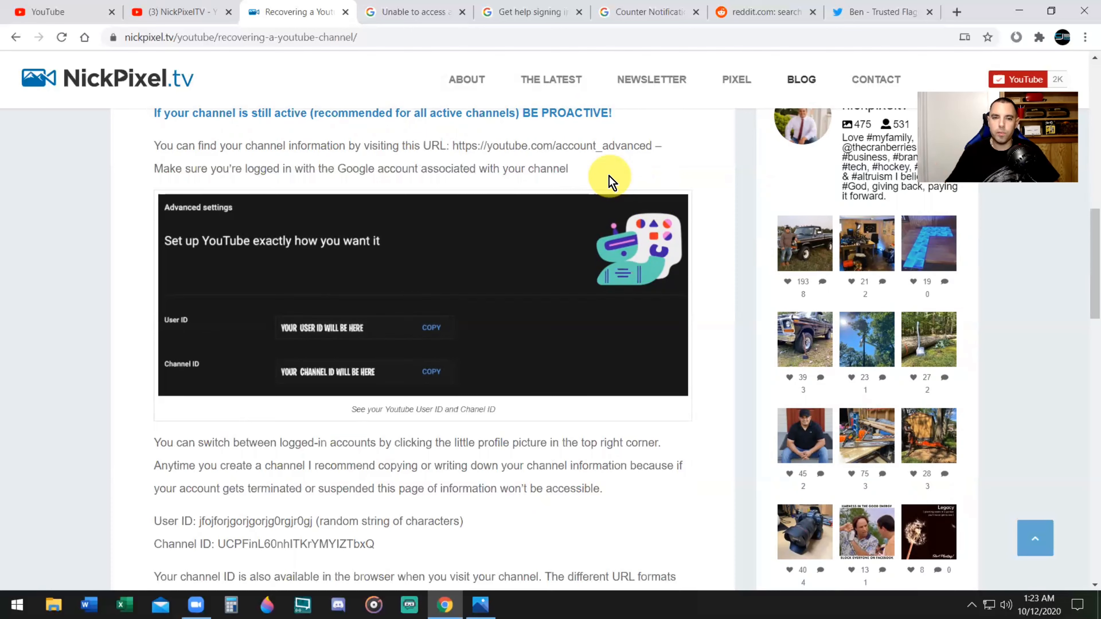
mouse_move(502, 210)
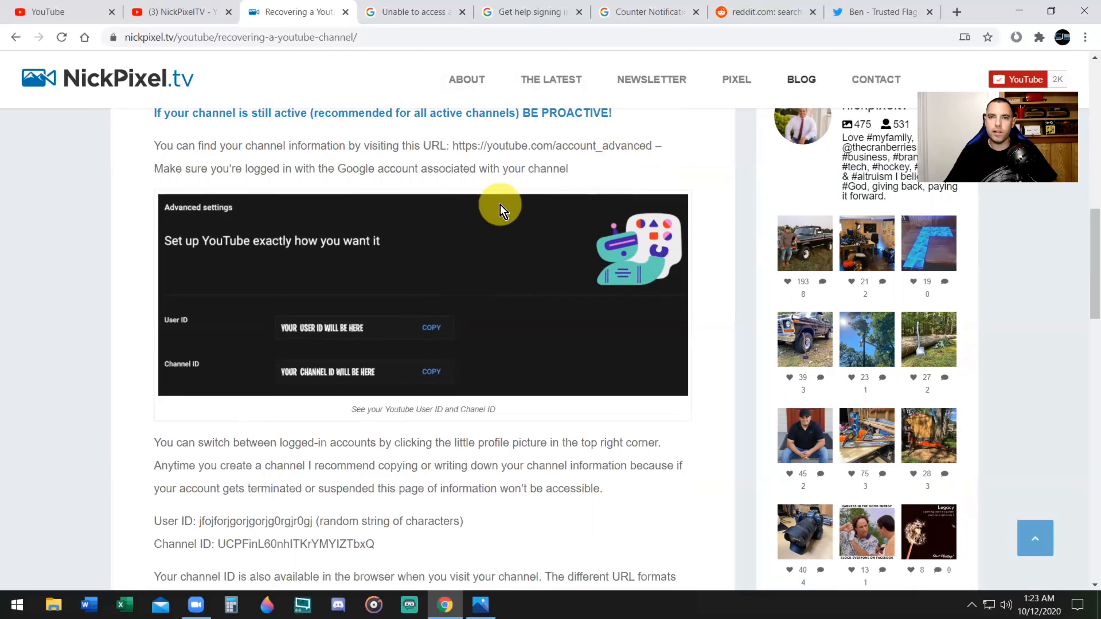
mouse_move(530, 195)
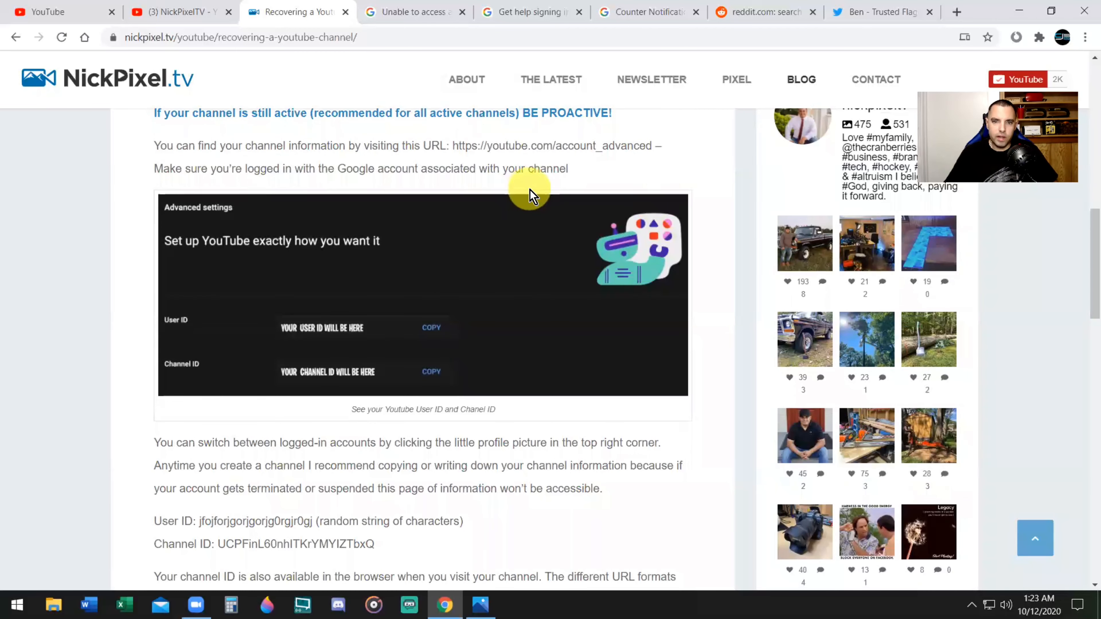
scroll(down, 3)
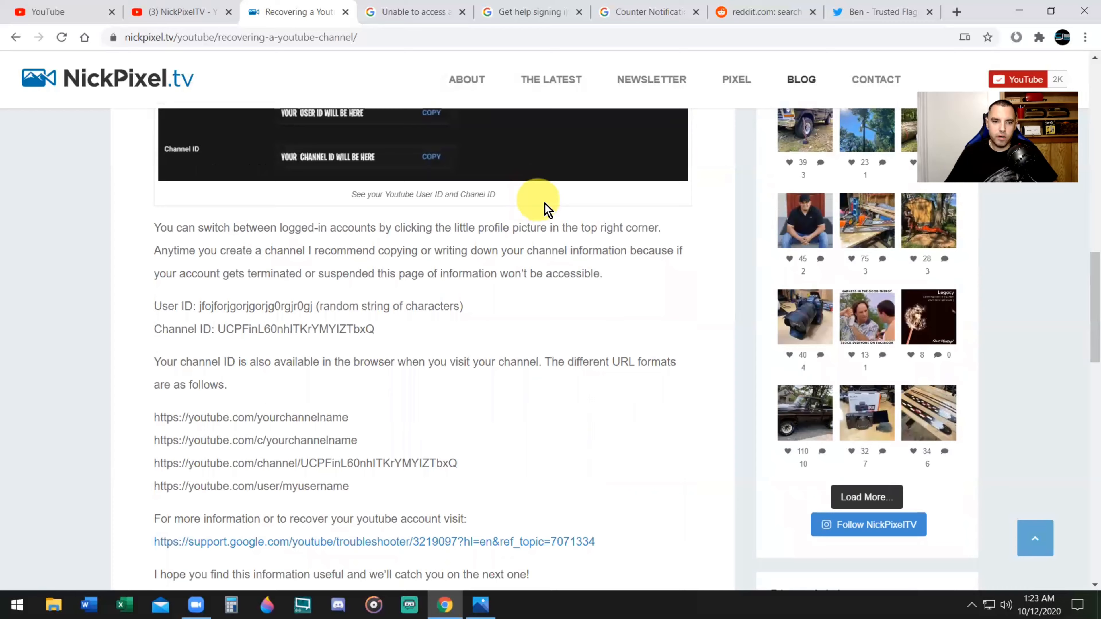
scroll(down, 3)
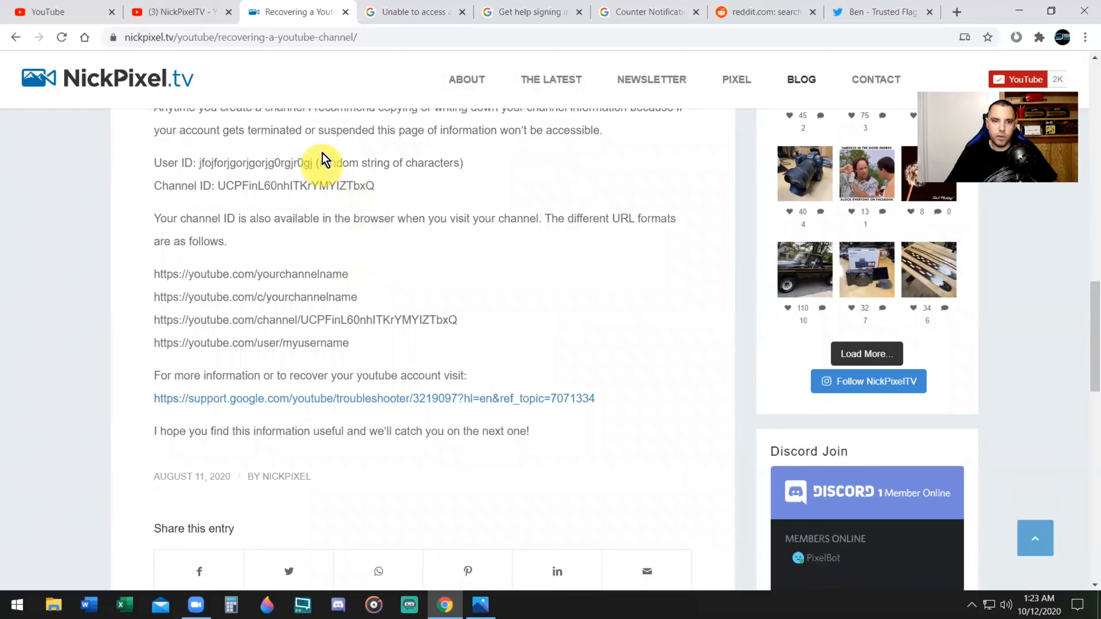
mouse_move(392, 212)
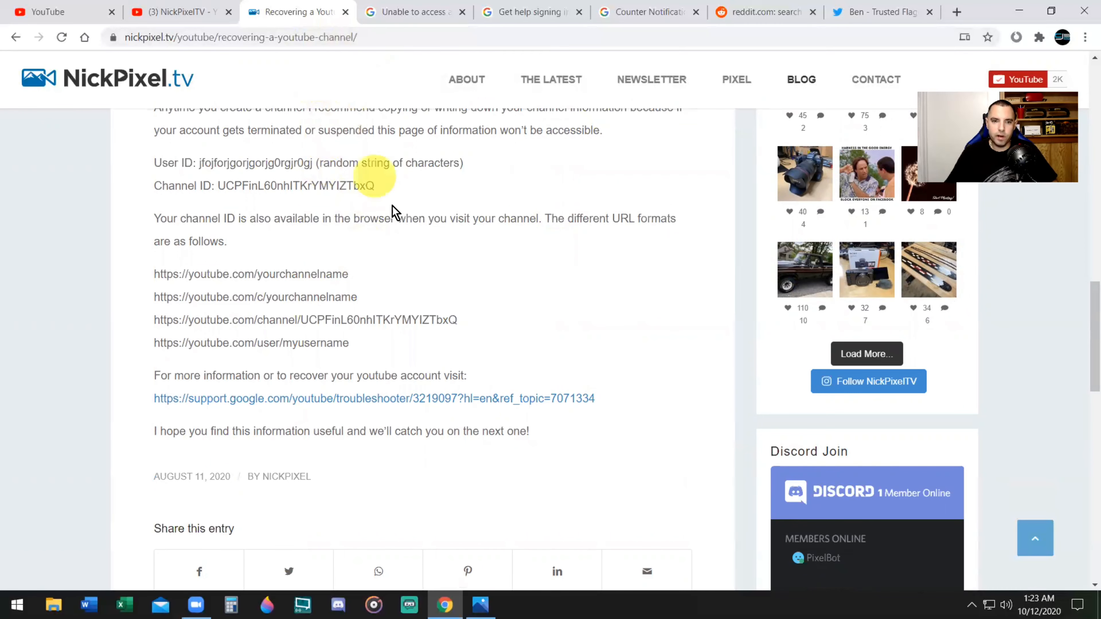
mouse_move(531, 267)
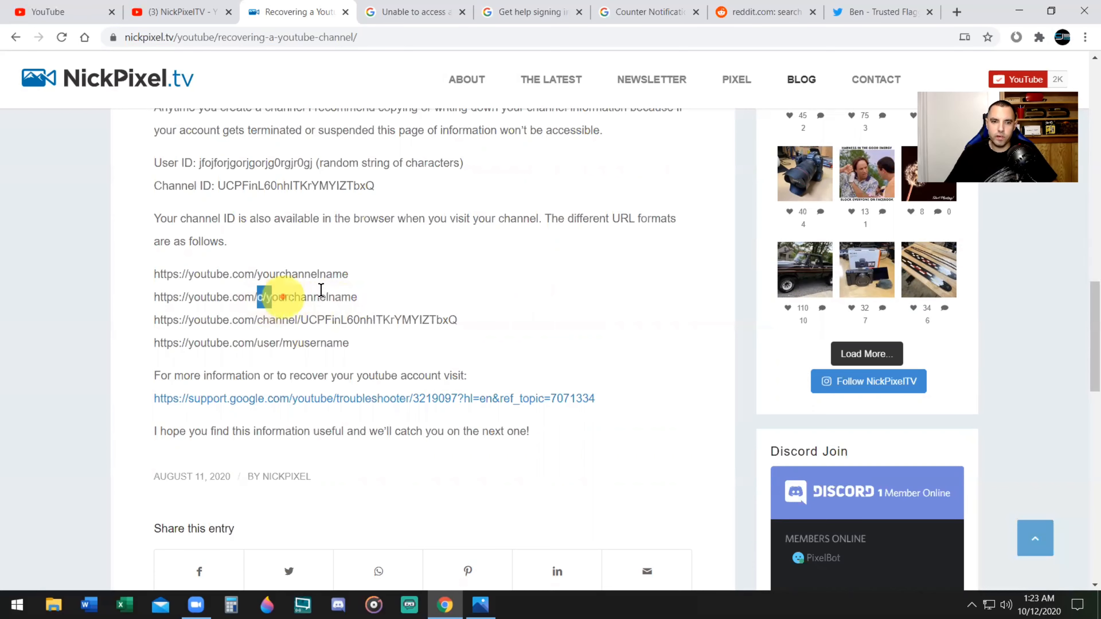
scroll(down, 3)
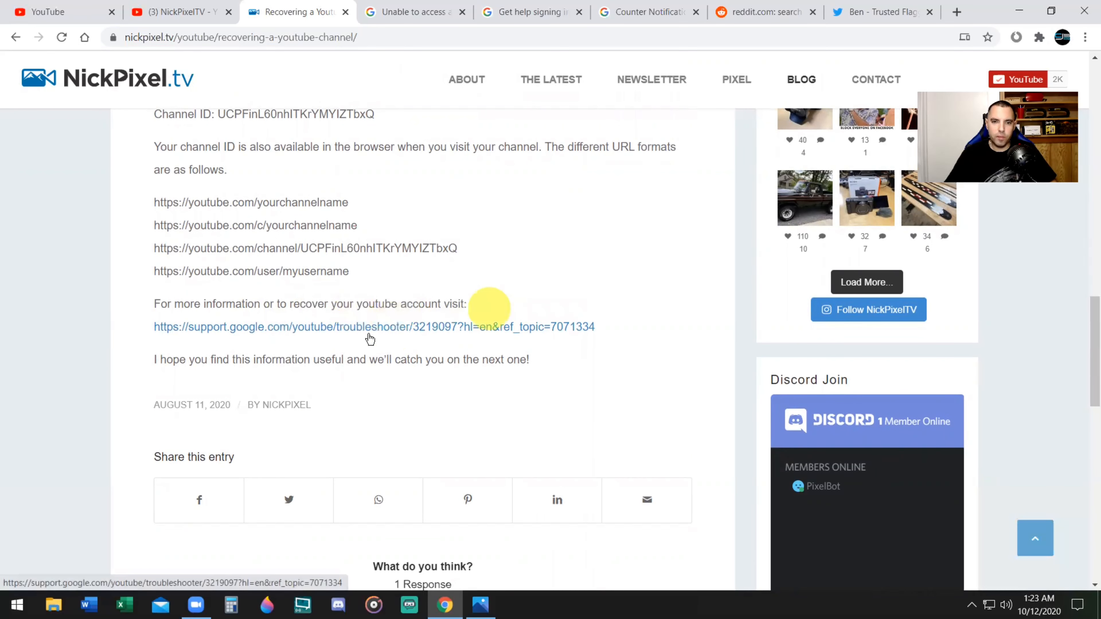
mouse_move(425, 243)
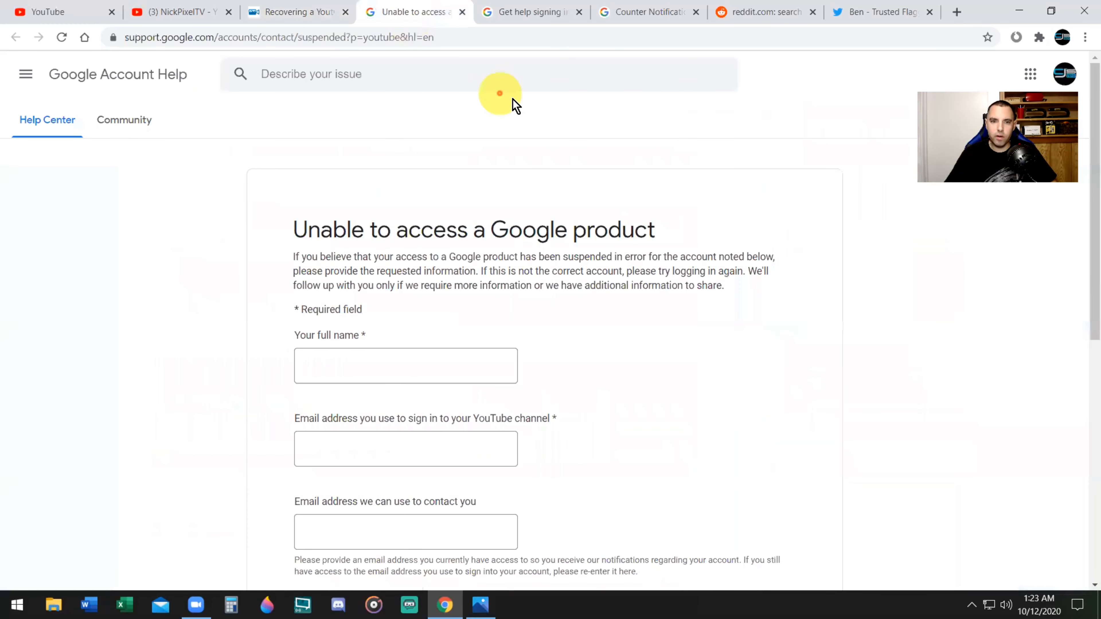
Step: View the 'Unable to access a Google product' suspension appeal form with its blank name and email fields
scroll(down, 3)
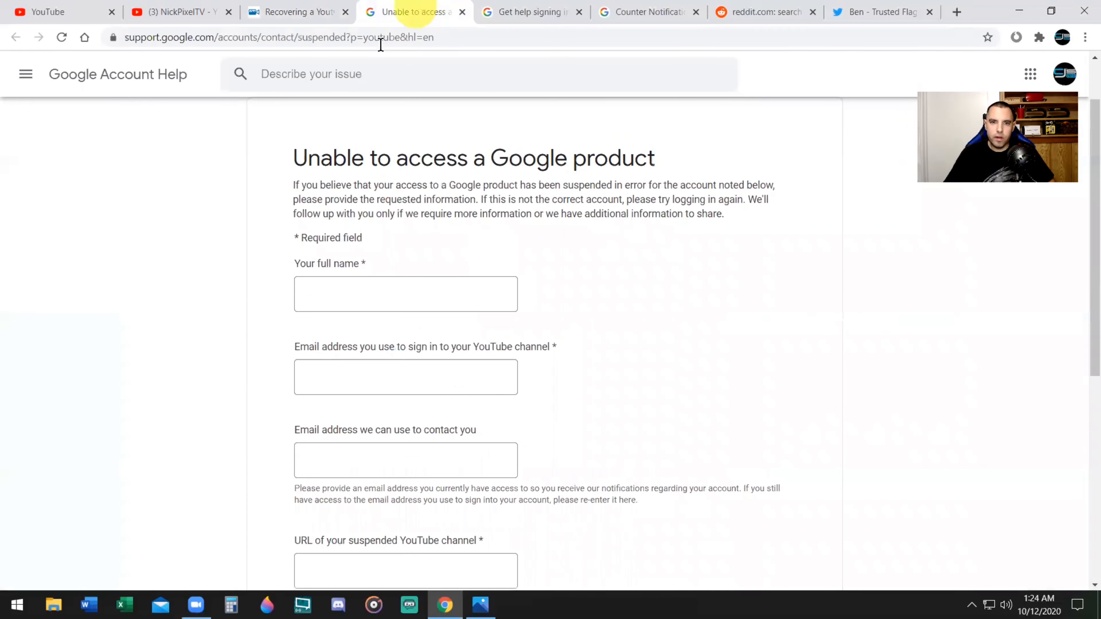
mouse_move(723, 184)
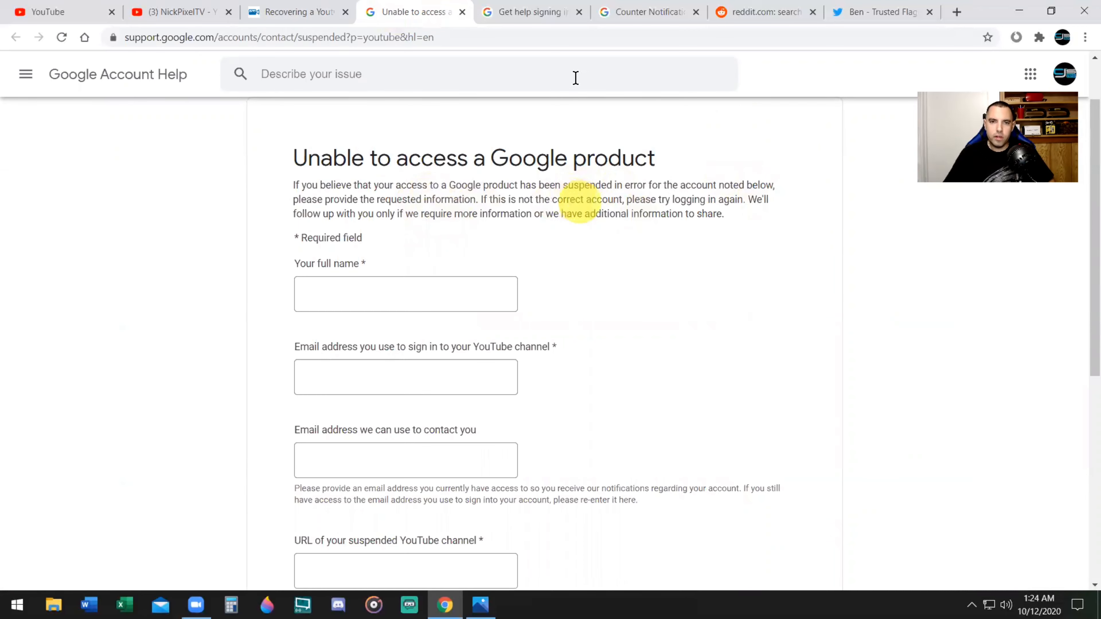
mouse_move(582, 226)
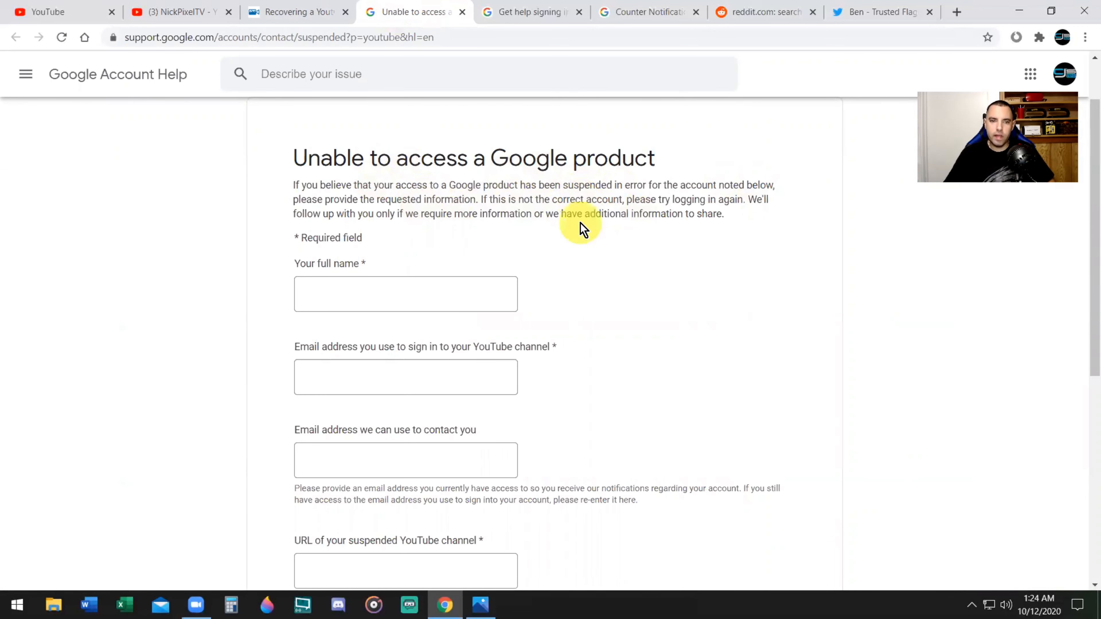
mouse_move(653, 235)
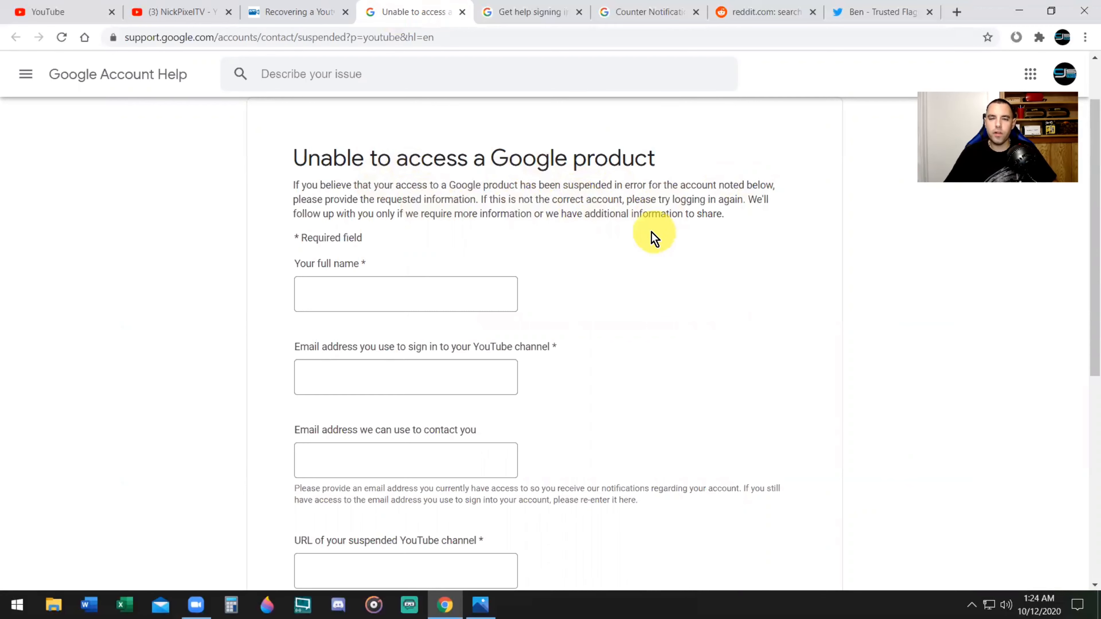
mouse_move(355, 203)
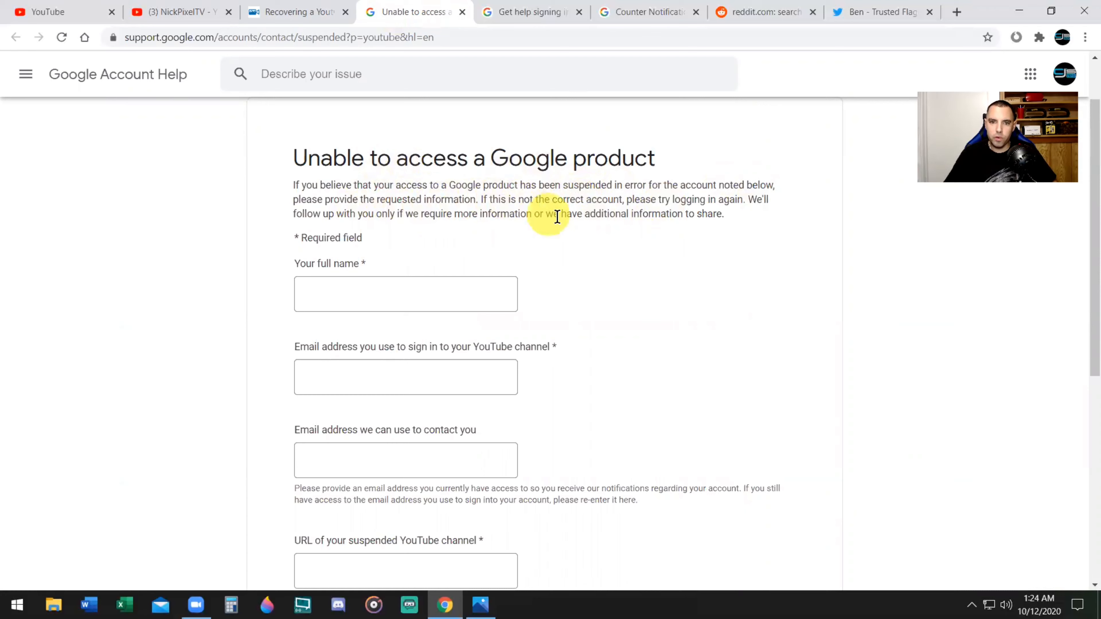
mouse_move(605, 219)
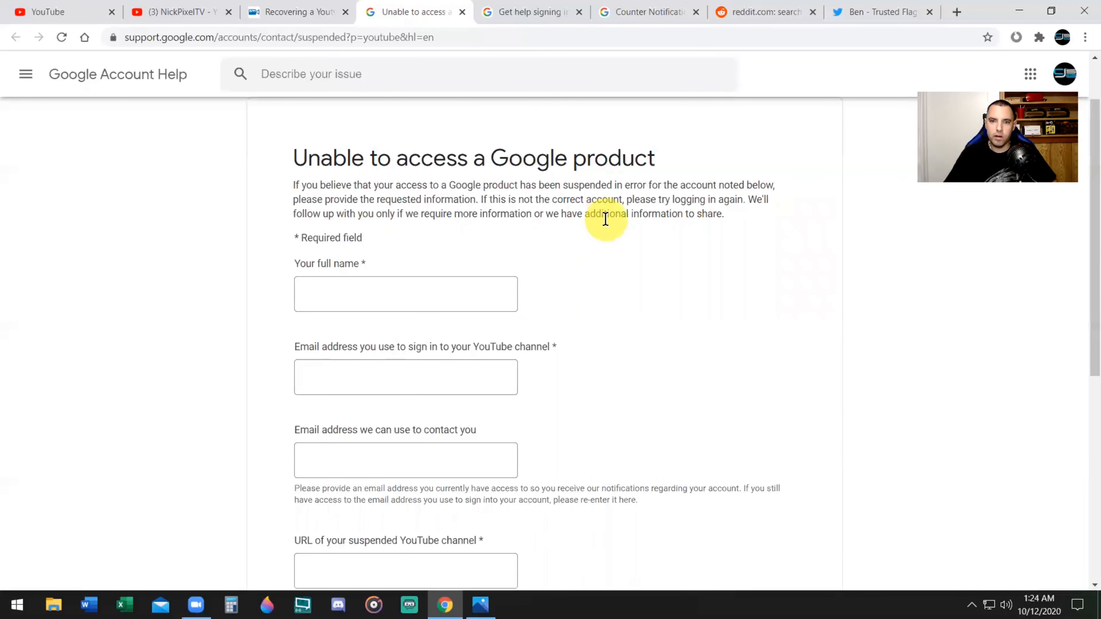
mouse_move(673, 254)
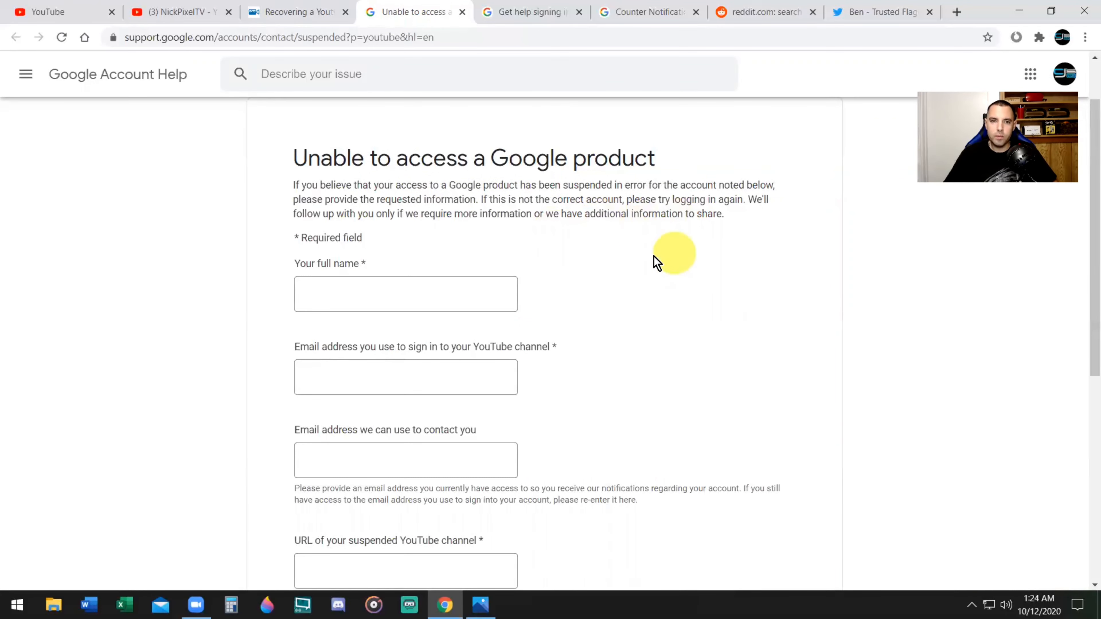
mouse_move(616, 250)
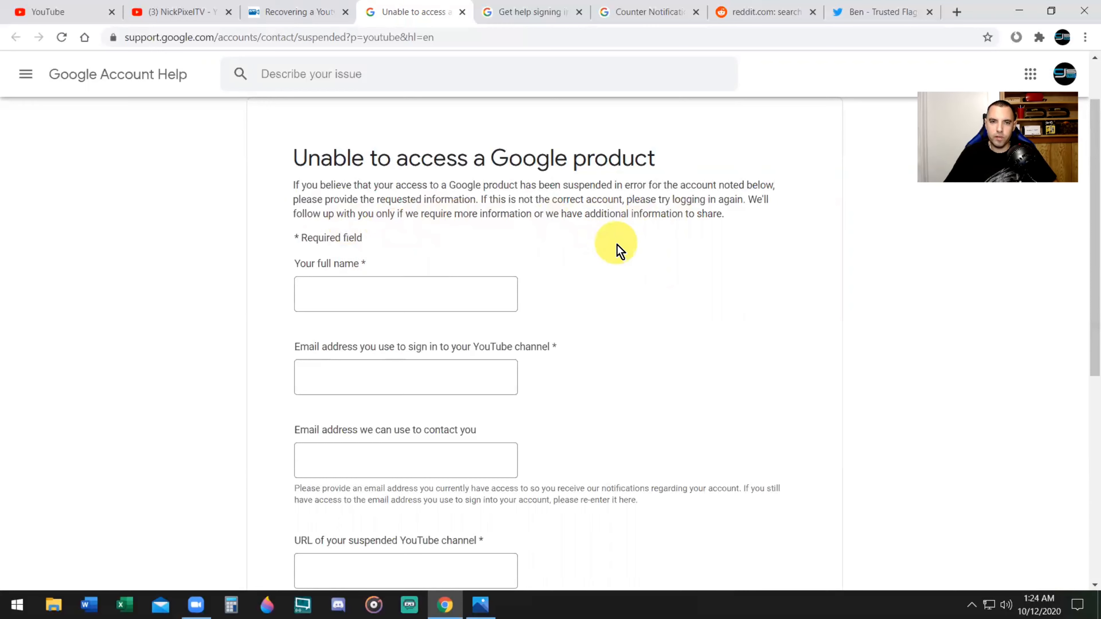
scroll(down, 3)
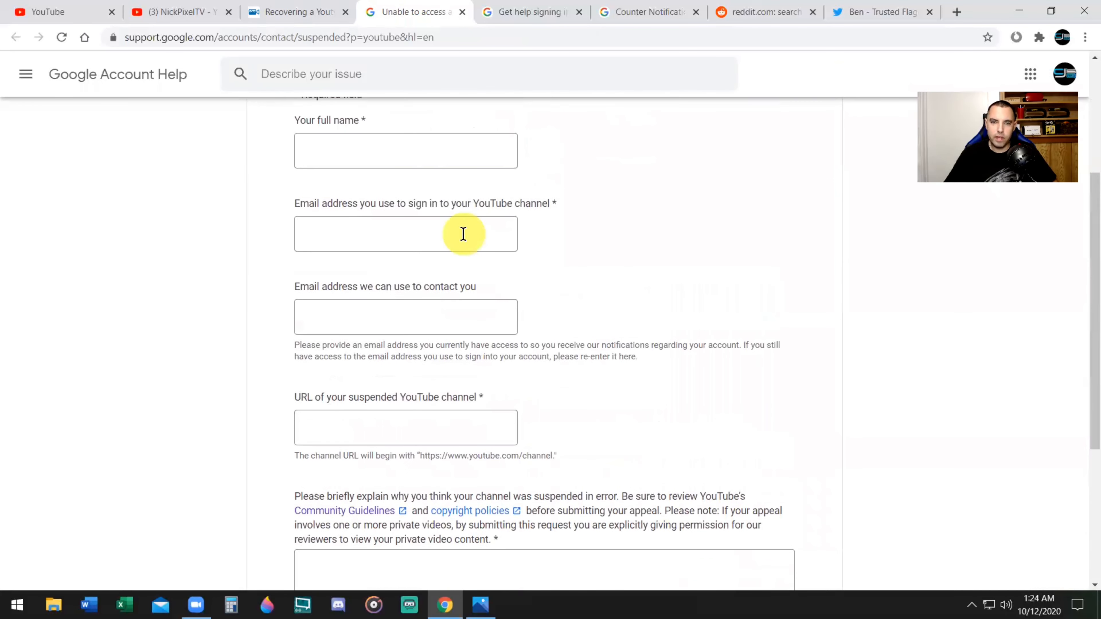
mouse_move(379, 228)
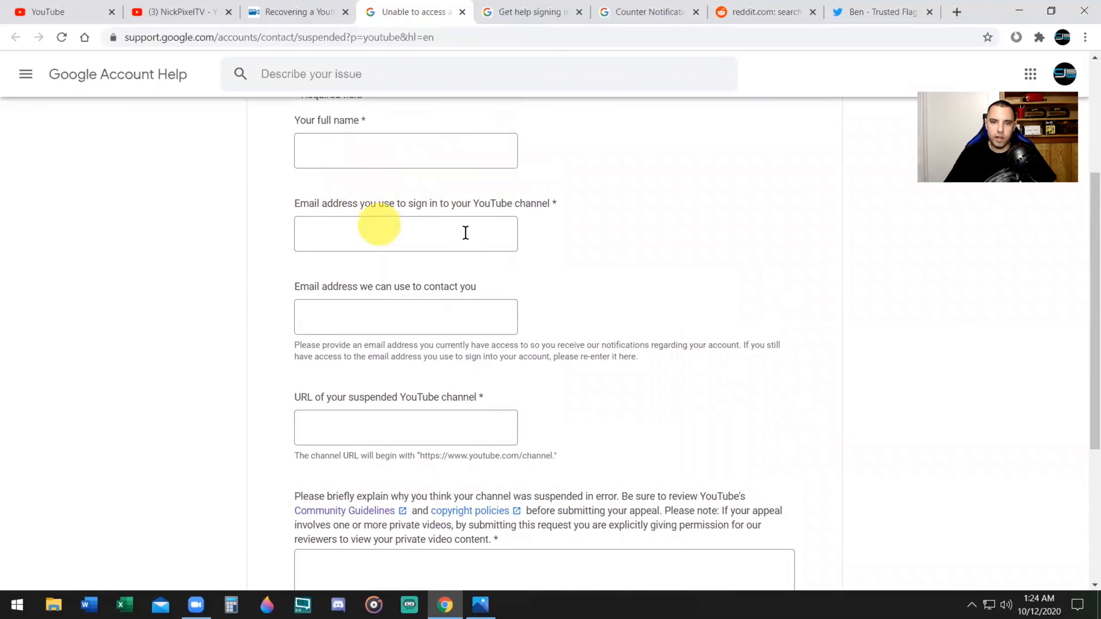
mouse_move(492, 223)
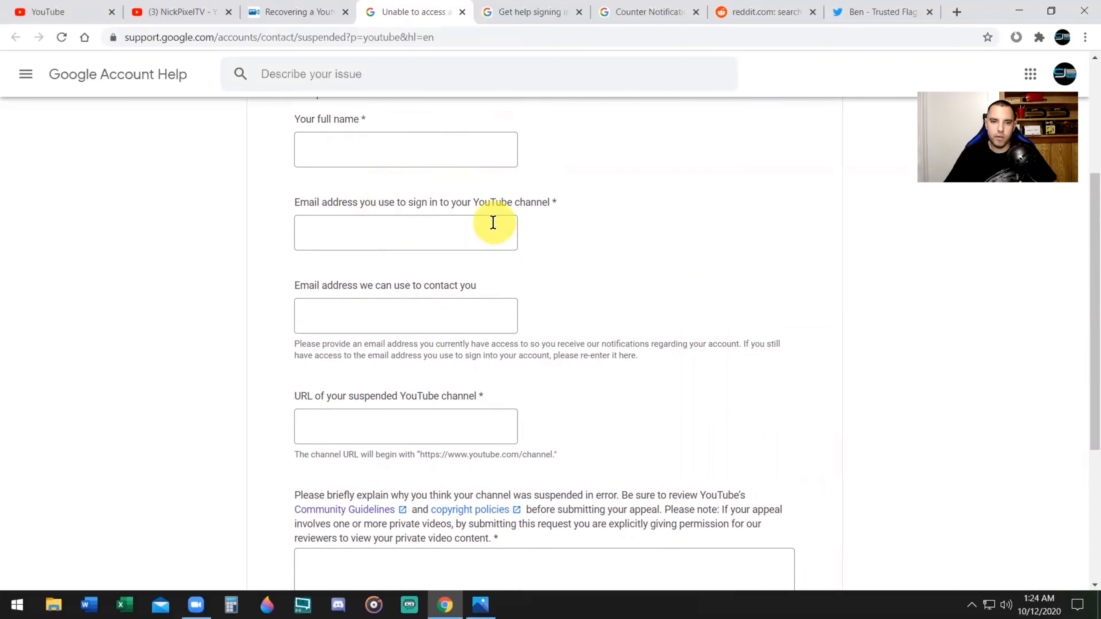
scroll(down, 3)
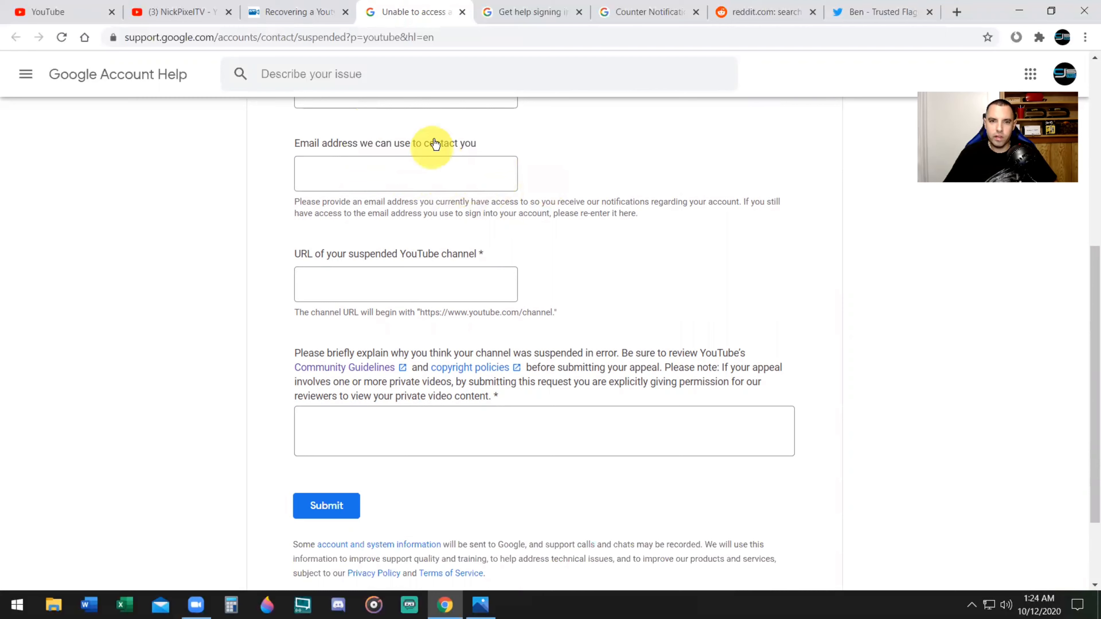
mouse_move(483, 156)
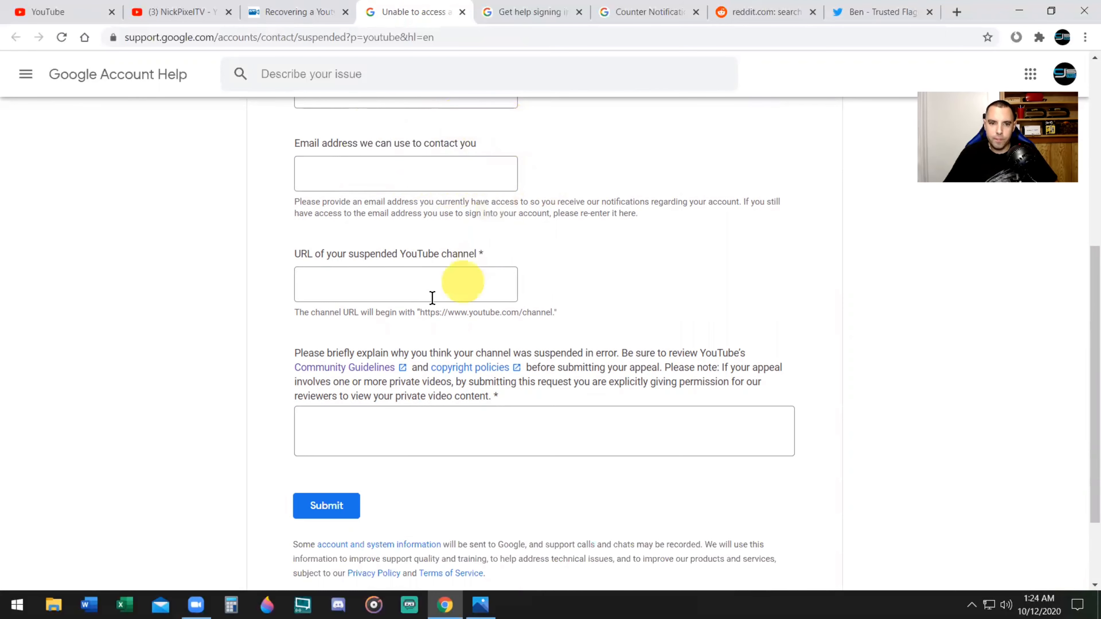
scroll(down, 3)
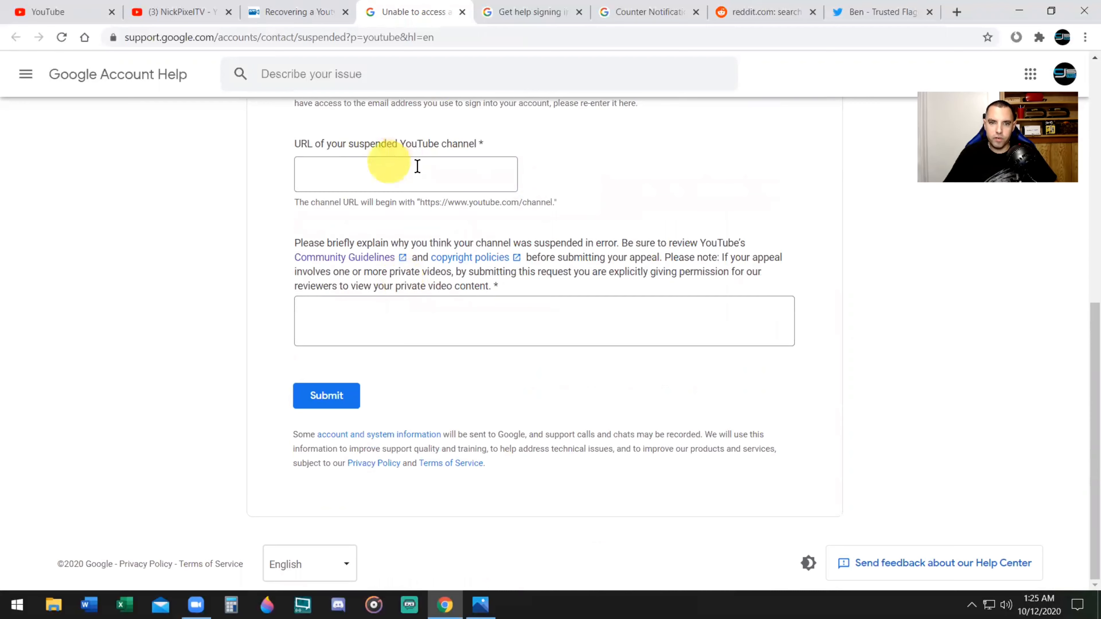
mouse_move(591, 268)
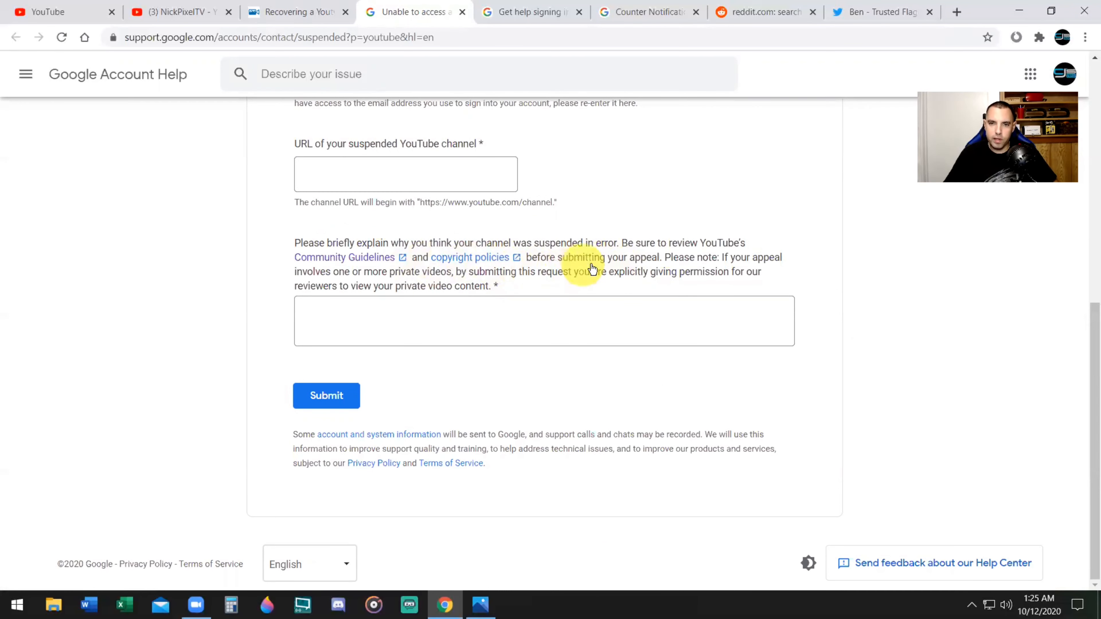
mouse_move(711, 272)
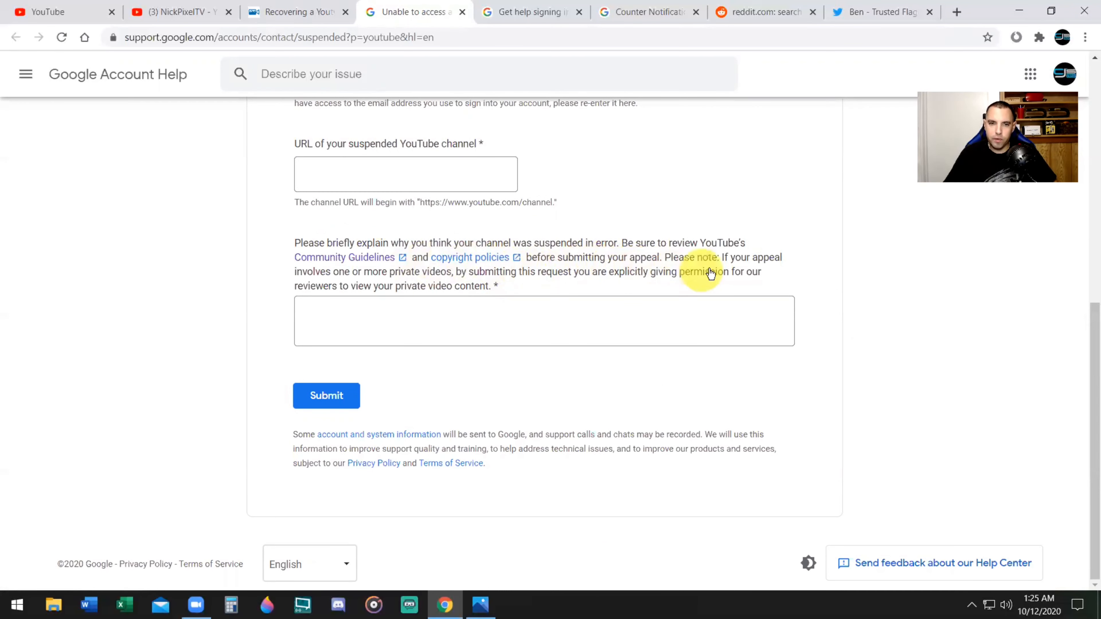
mouse_move(431, 273)
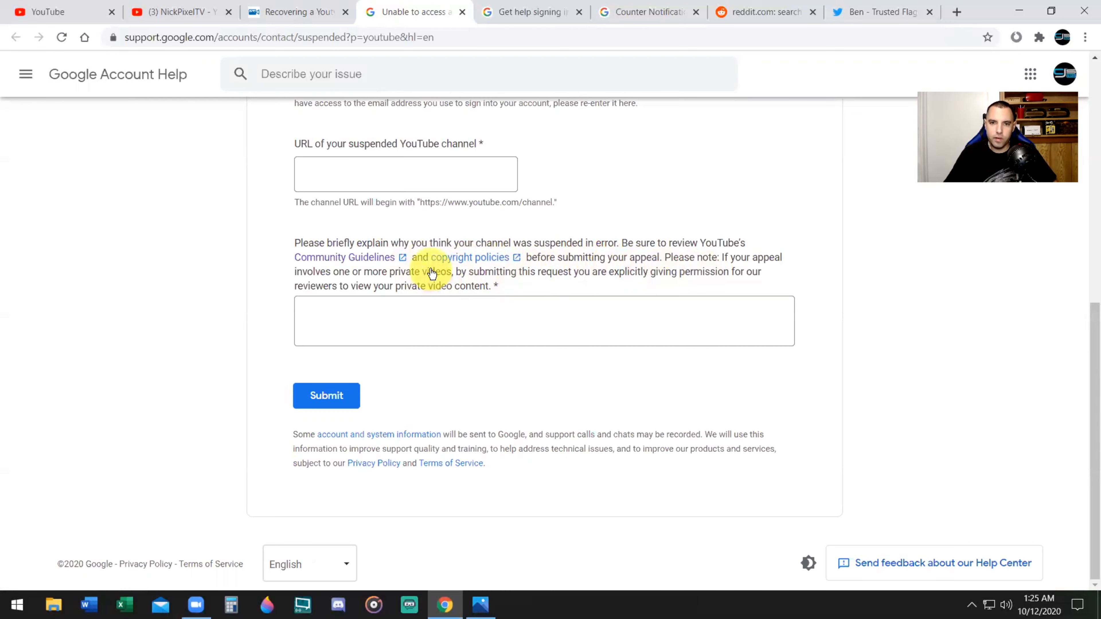
mouse_move(674, 294)
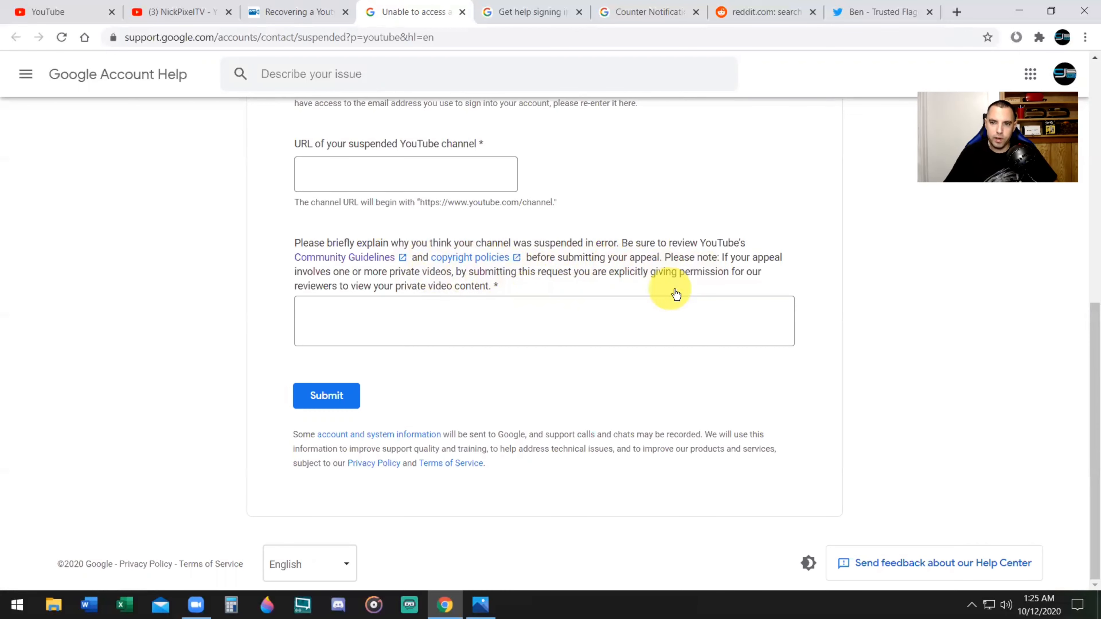
mouse_move(660, 294)
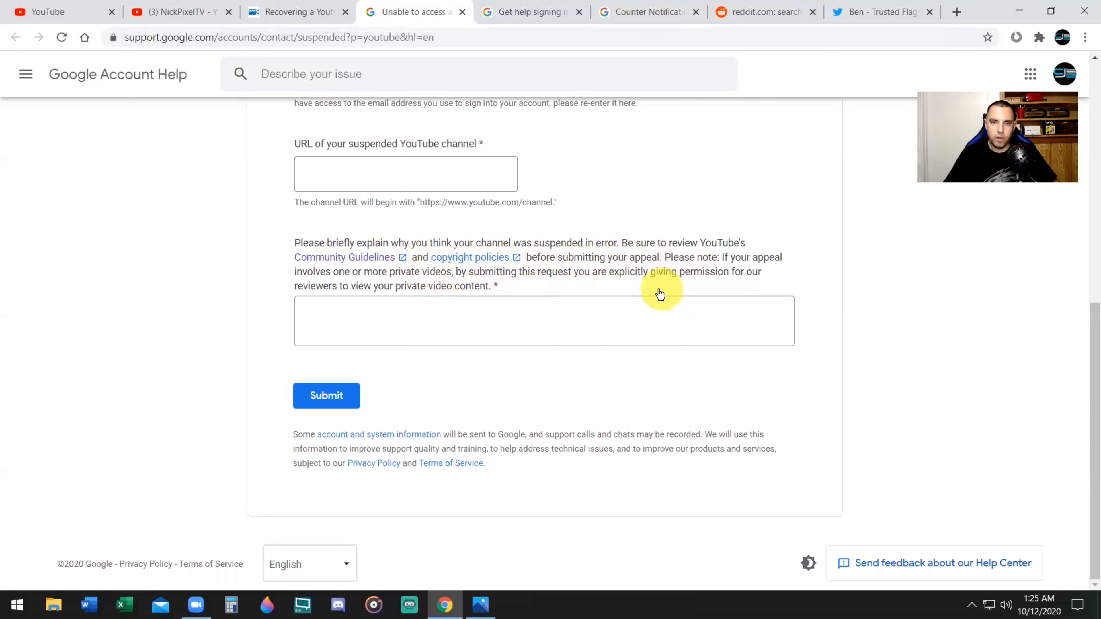
mouse_move(507, 298)
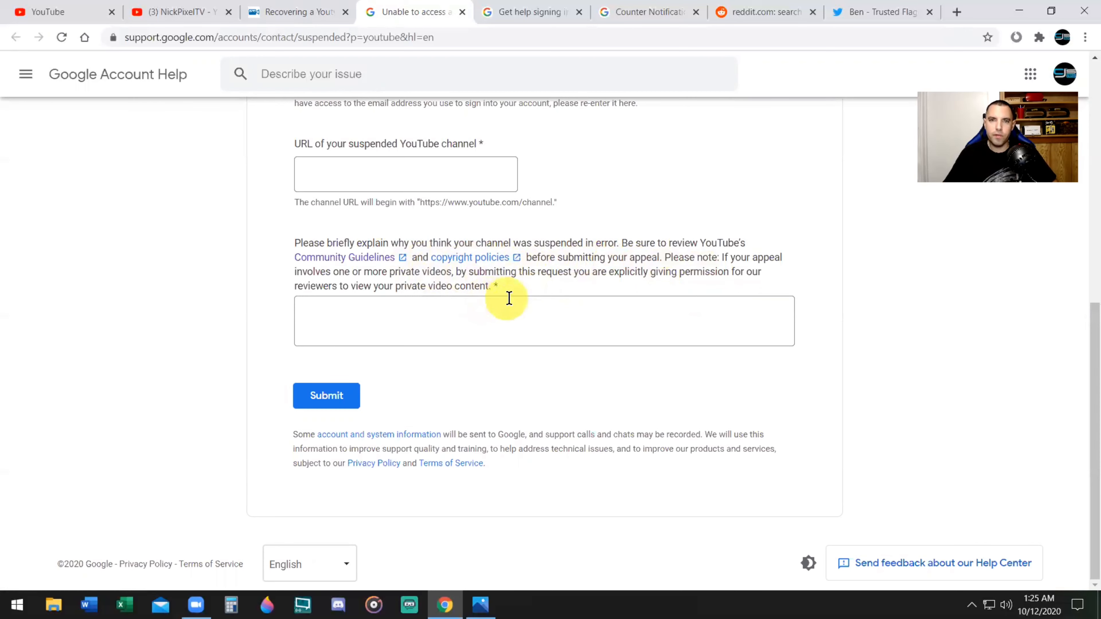
mouse_move(693, 308)
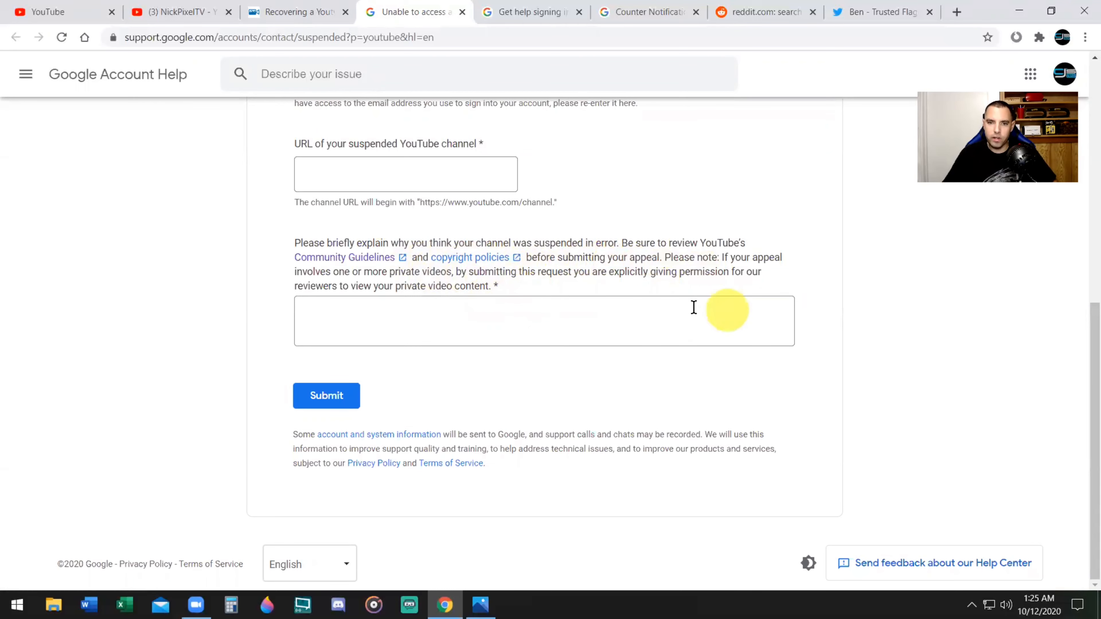
mouse_move(732, 295)
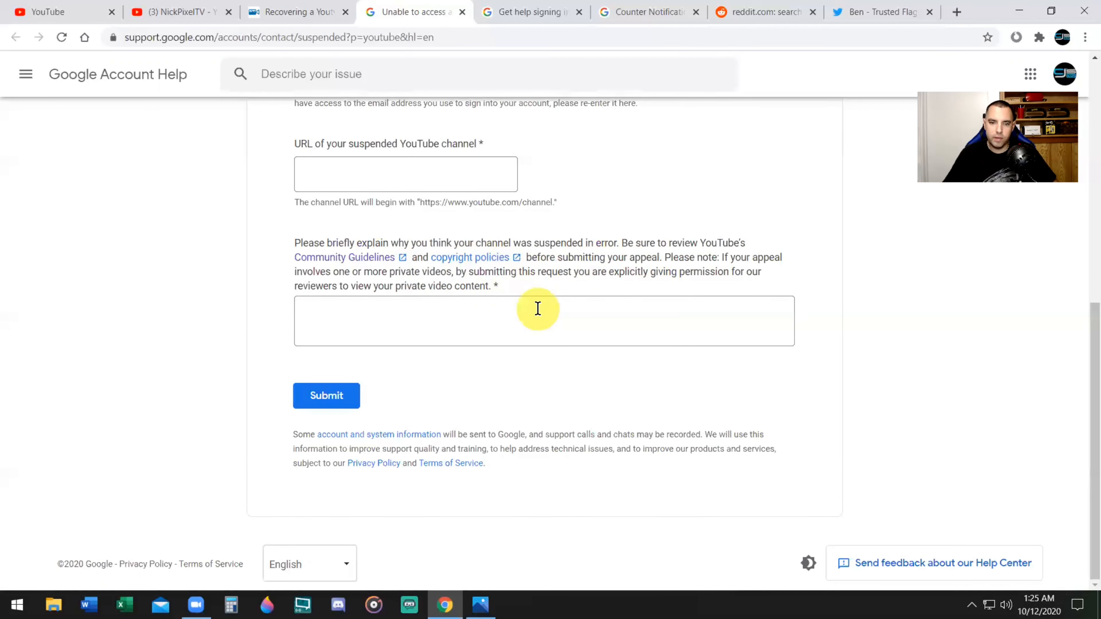
click(537, 321)
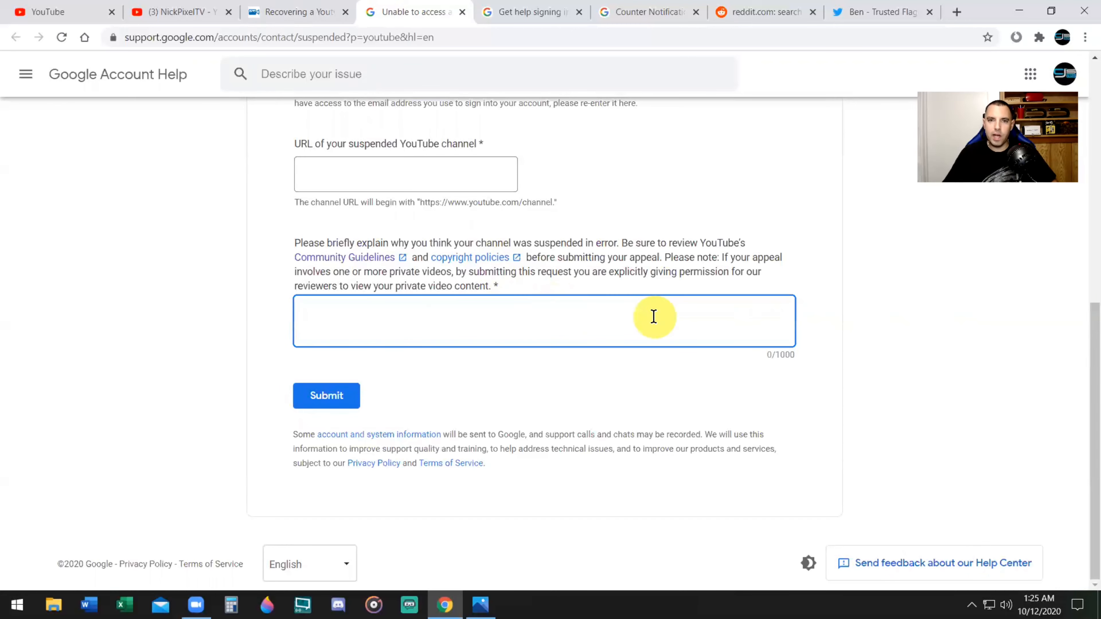
scroll(up, 3)
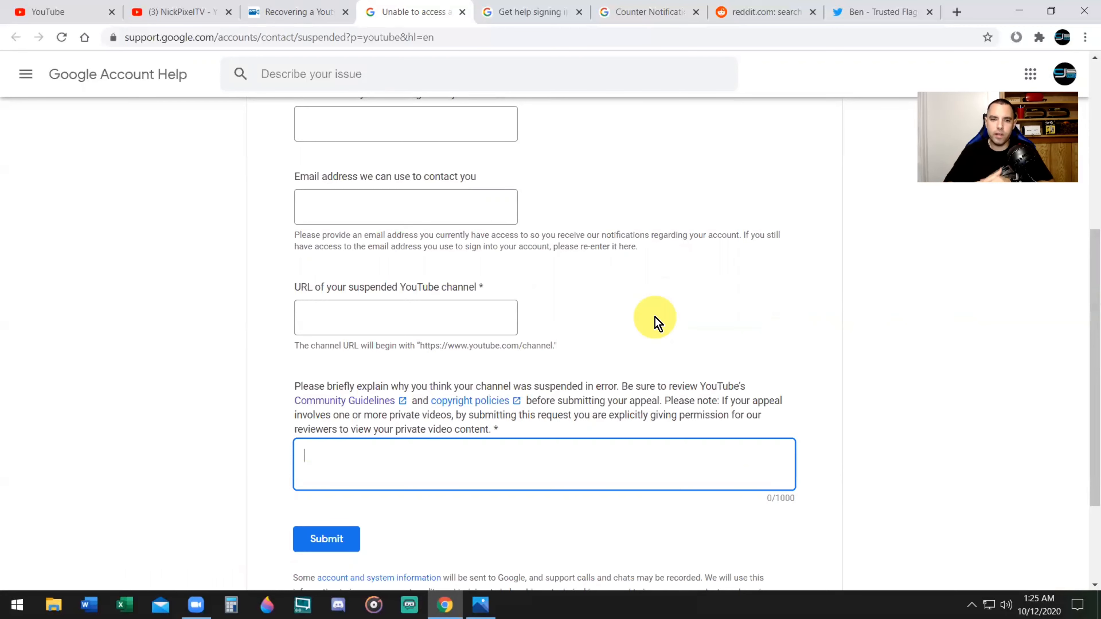
mouse_move(616, 190)
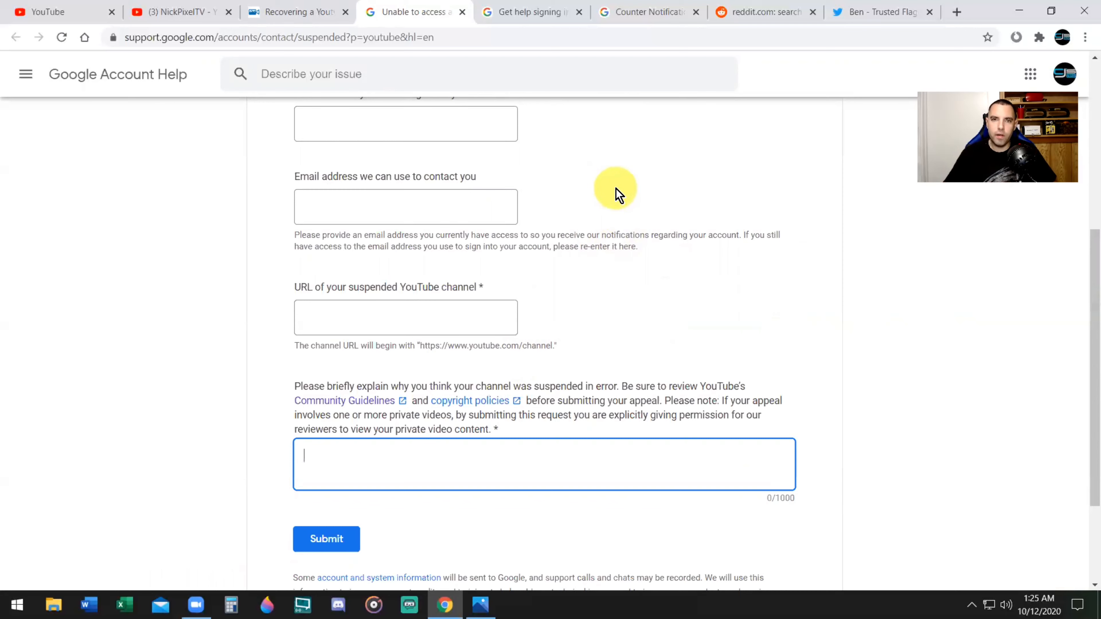
mouse_move(629, 208)
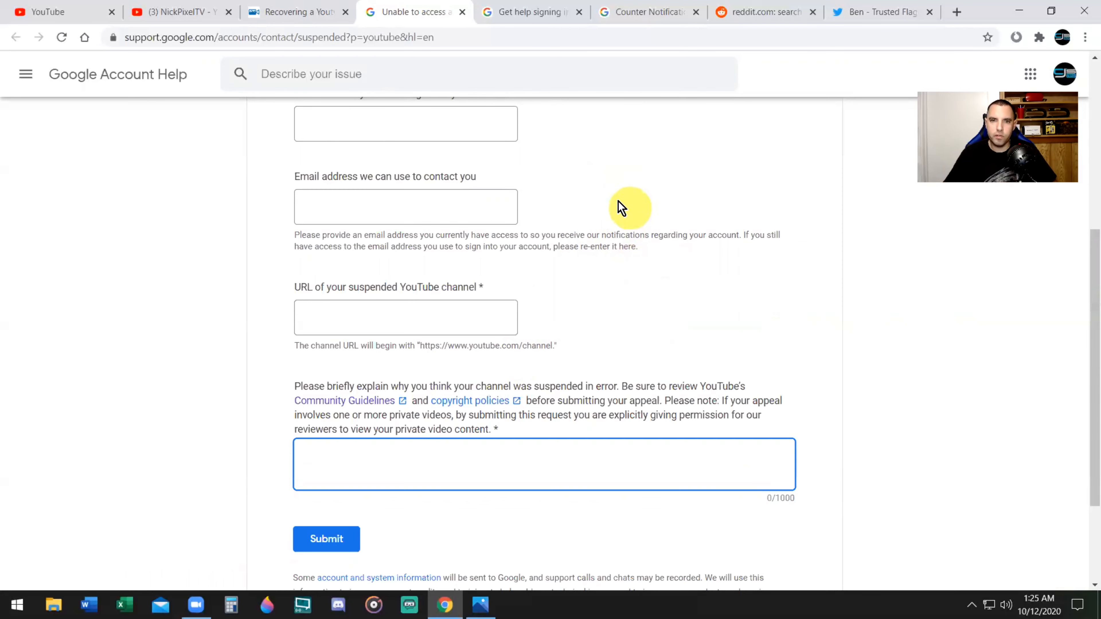
scroll(down, 3)
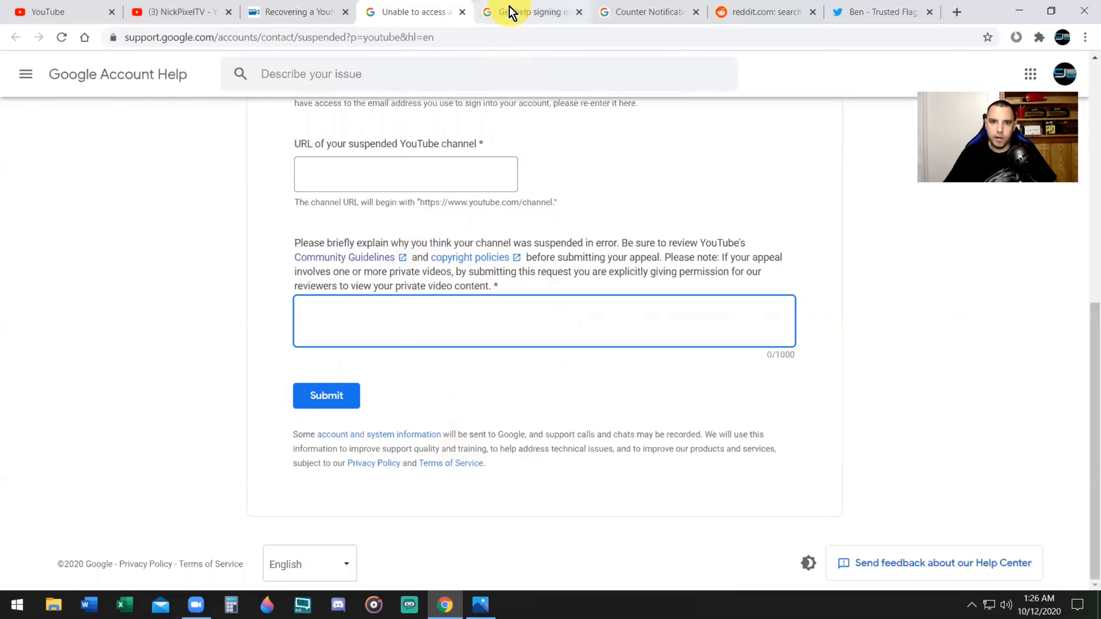
Step: Bring up the 'Get help signing in to YouTube' troubleshooter asking how the channel was last signed into
click(532, 12)
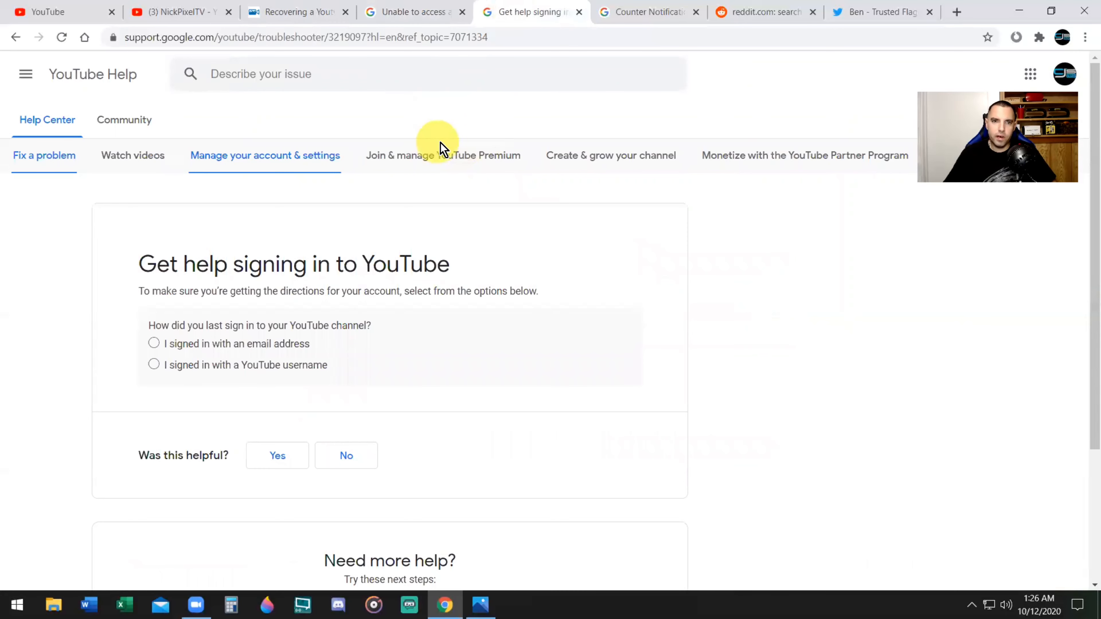
click(295, 12)
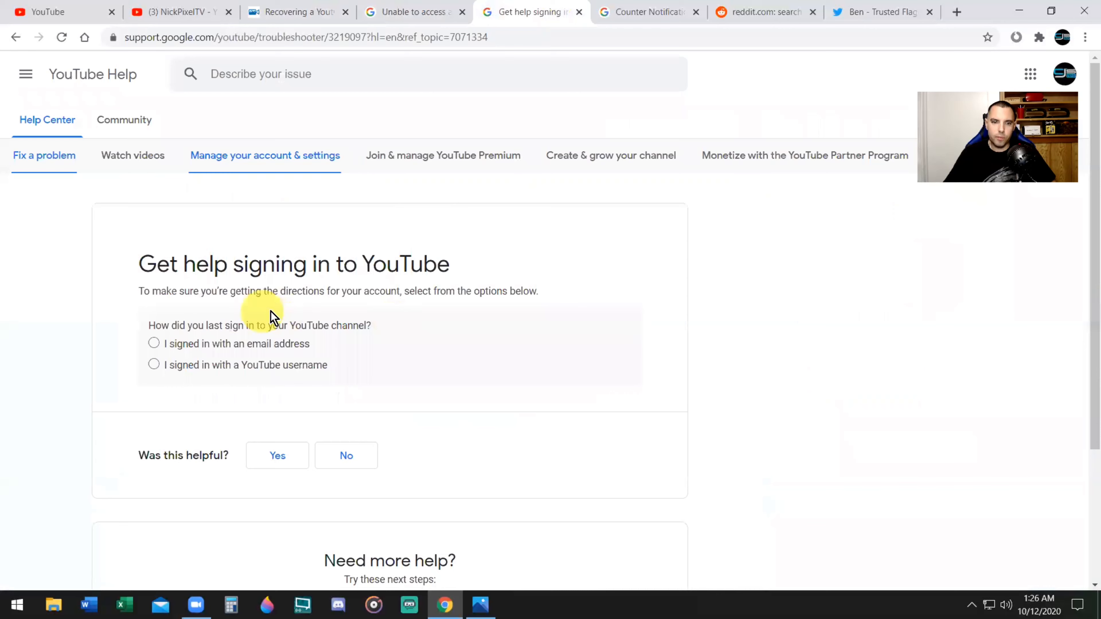
mouse_move(584, 323)
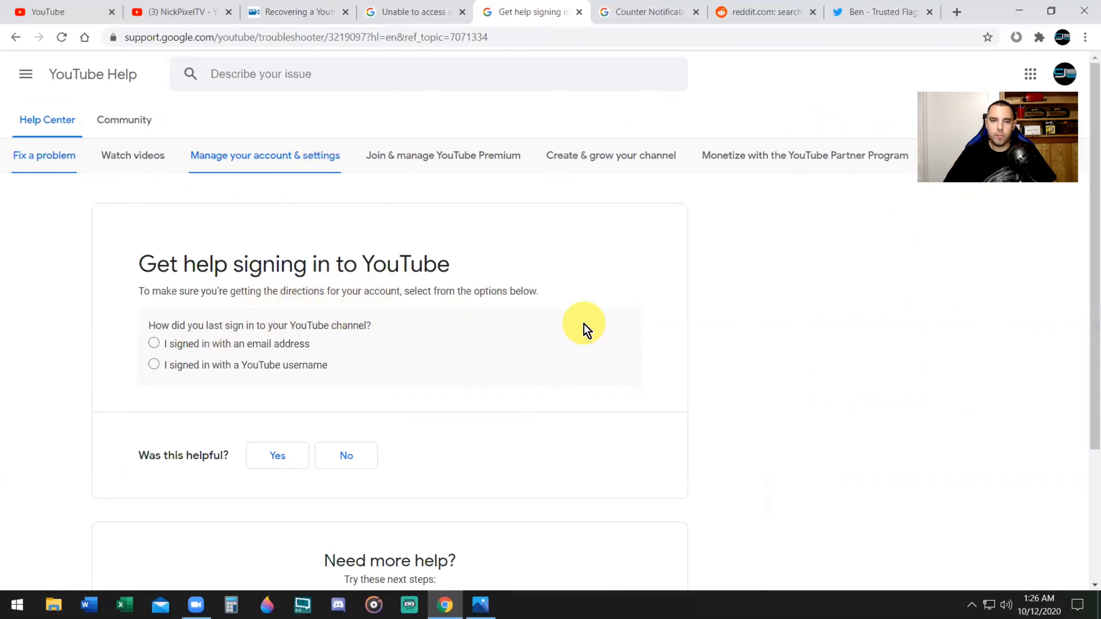
mouse_move(616, 350)
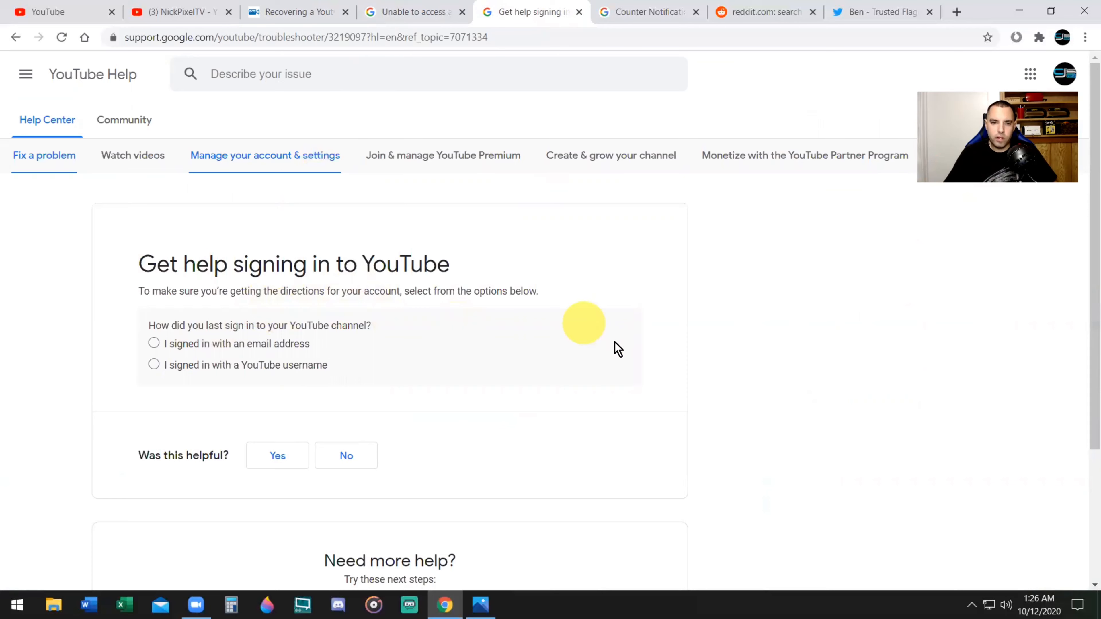
Step: From the Counter Notification Requirements article, reach the Copyright Contact Information page with email, fax and address
click(646, 12)
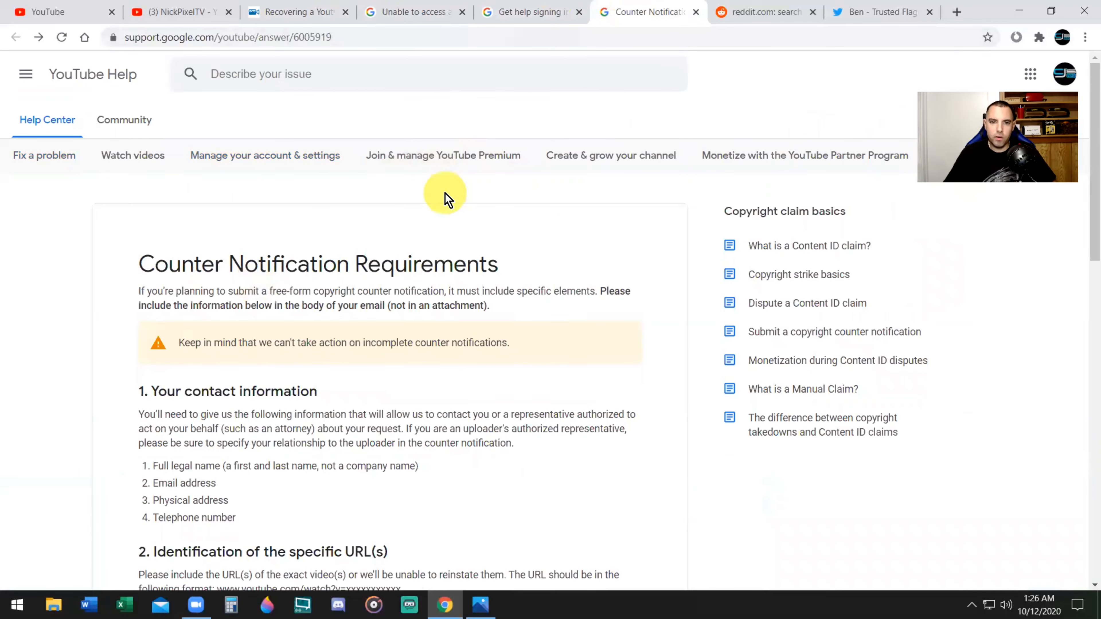
mouse_move(523, 234)
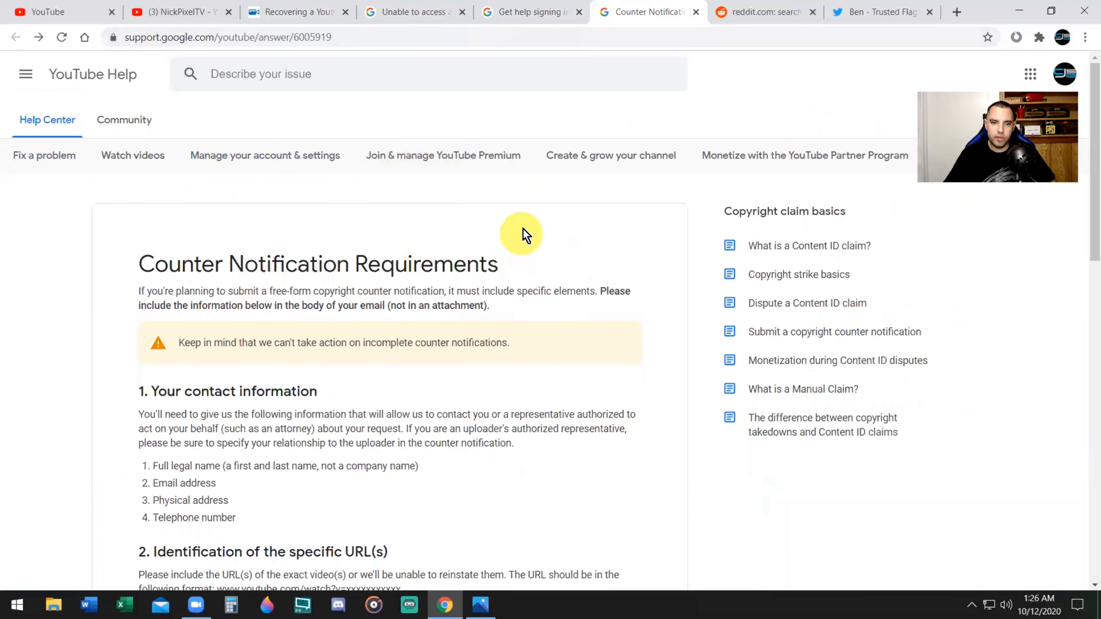
scroll(down, 3)
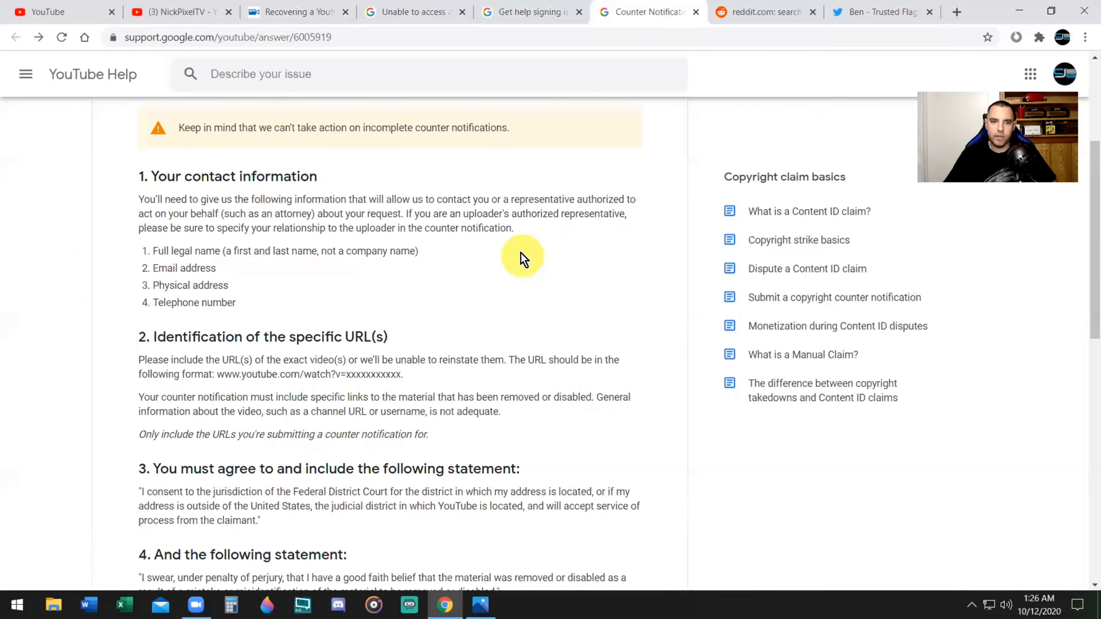
scroll(down, 3)
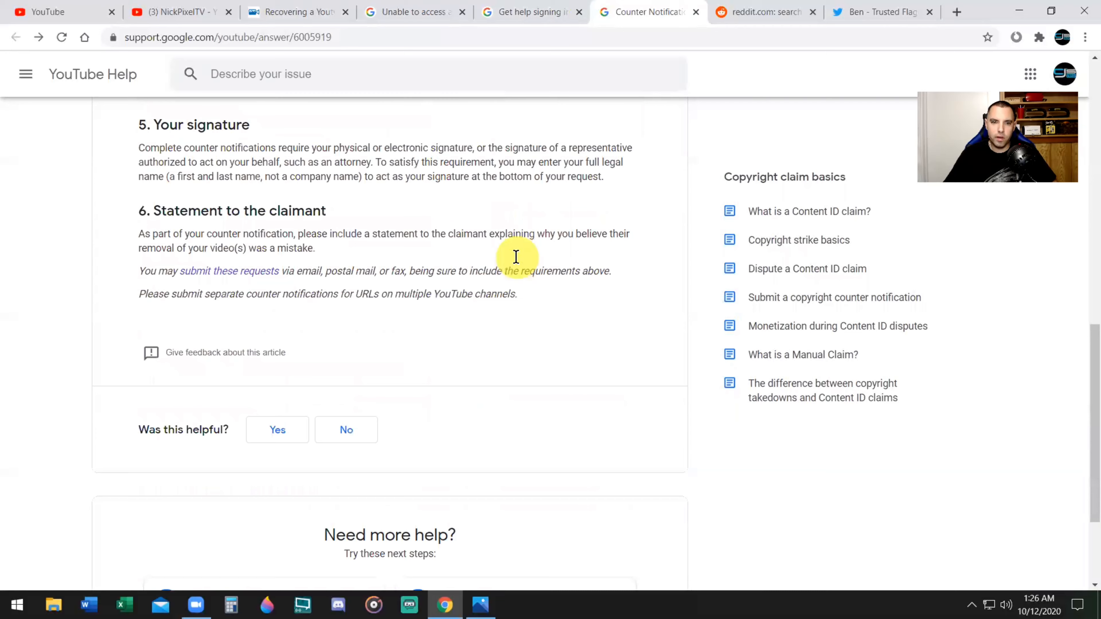
scroll(up, 3)
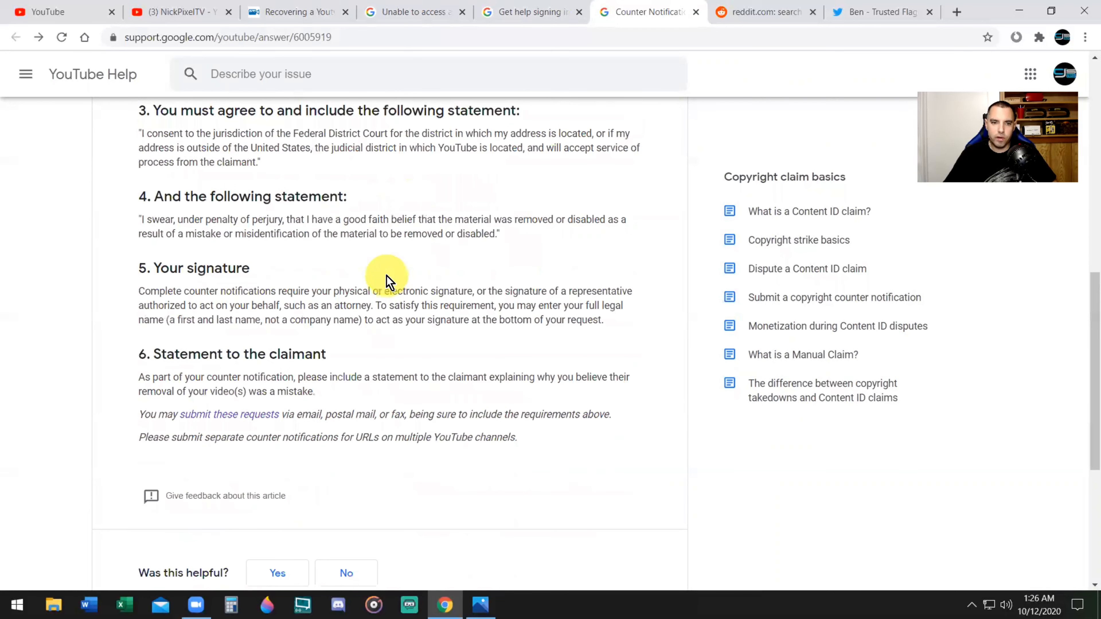
scroll(down, 3)
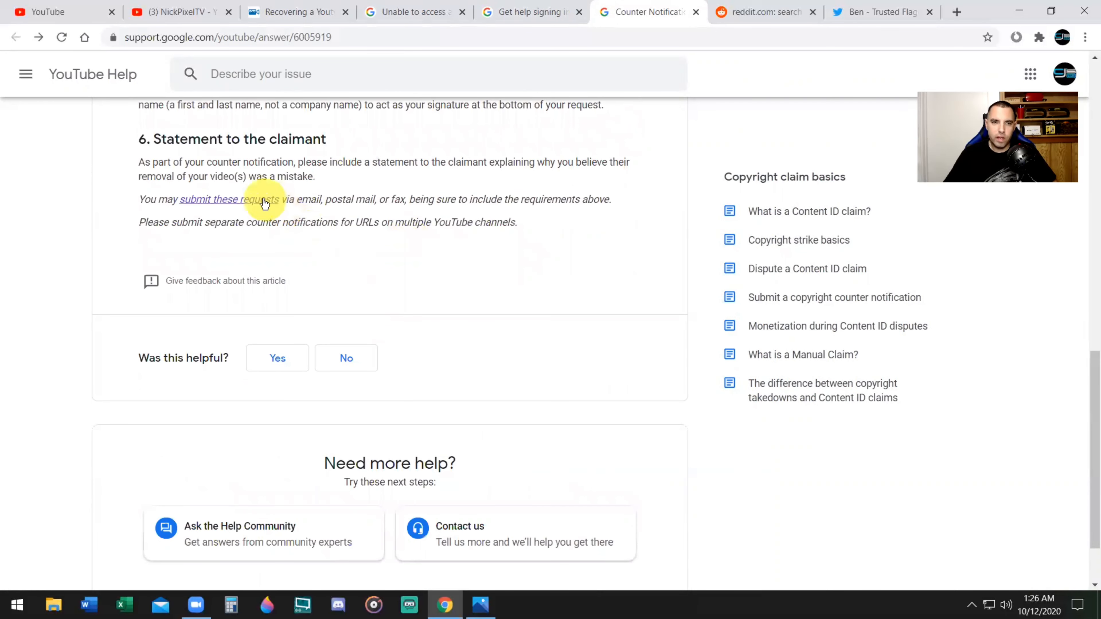
click(210, 200)
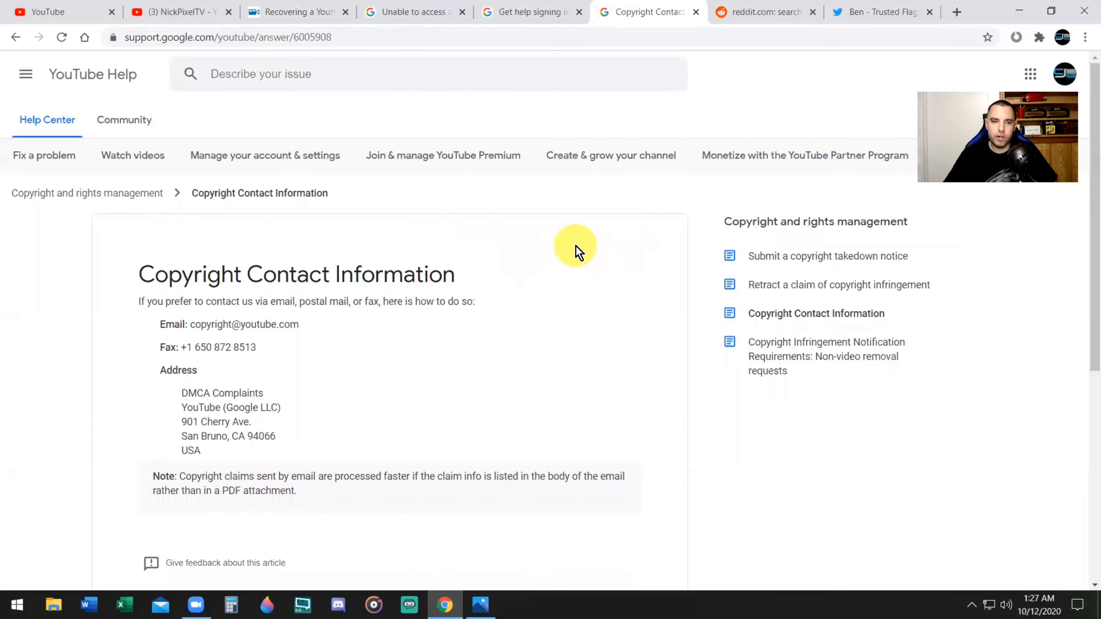
mouse_move(274, 305)
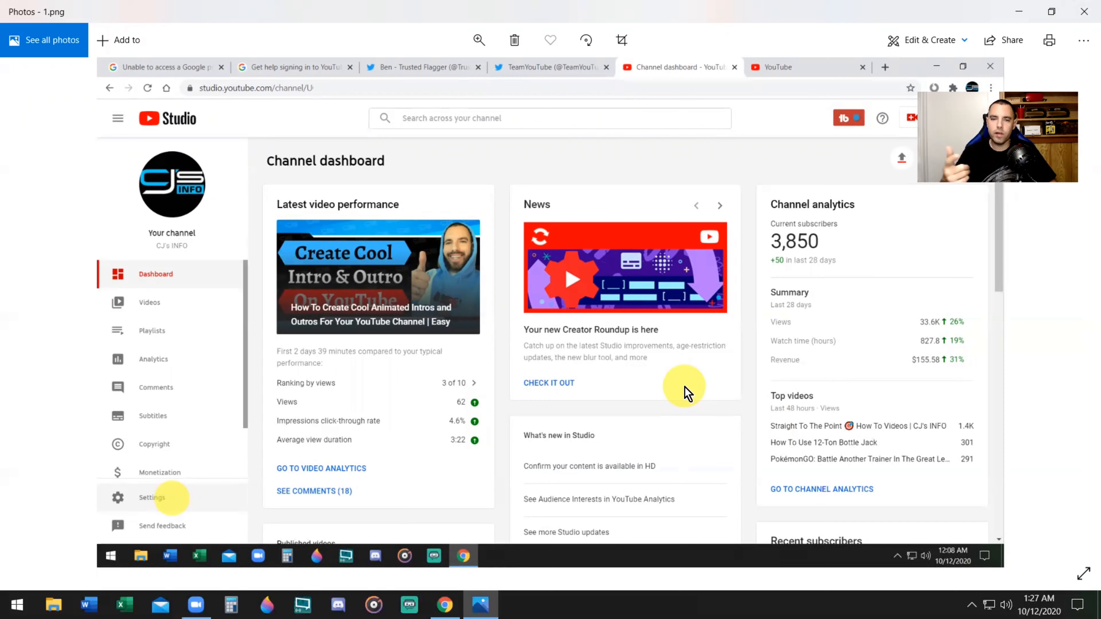
mouse_move(679, 398)
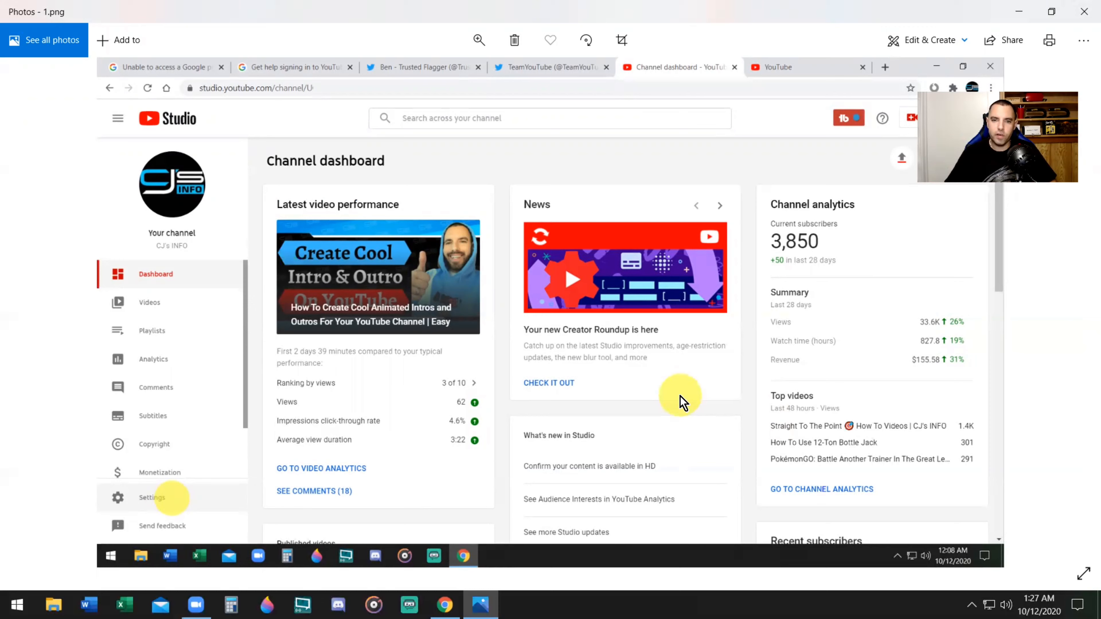
mouse_move(734, 232)
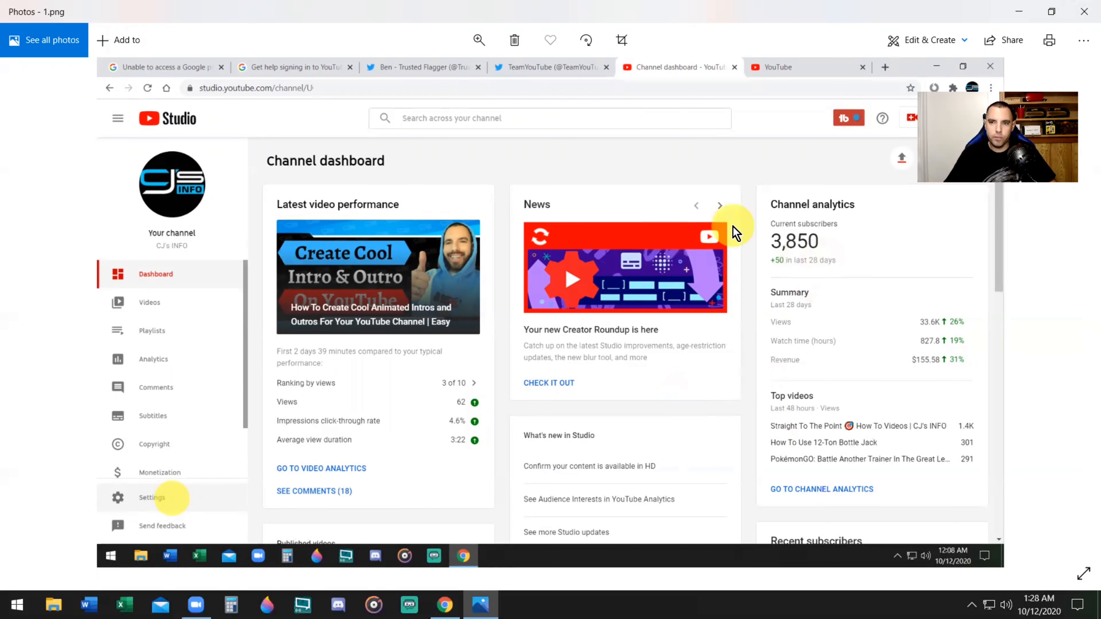
mouse_move(167, 502)
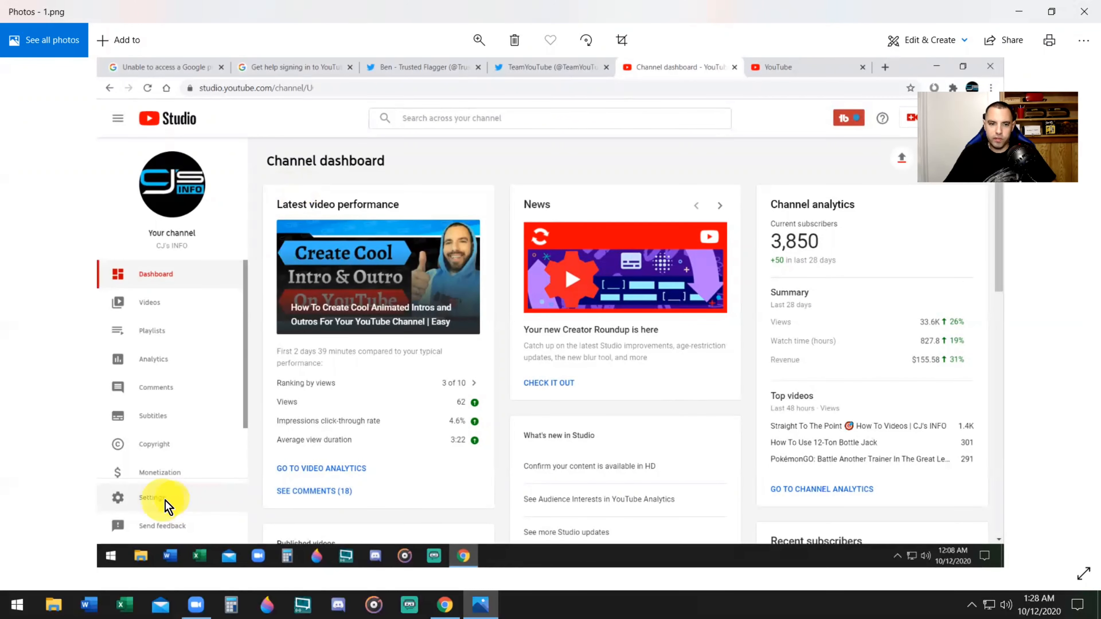
mouse_move(986, 323)
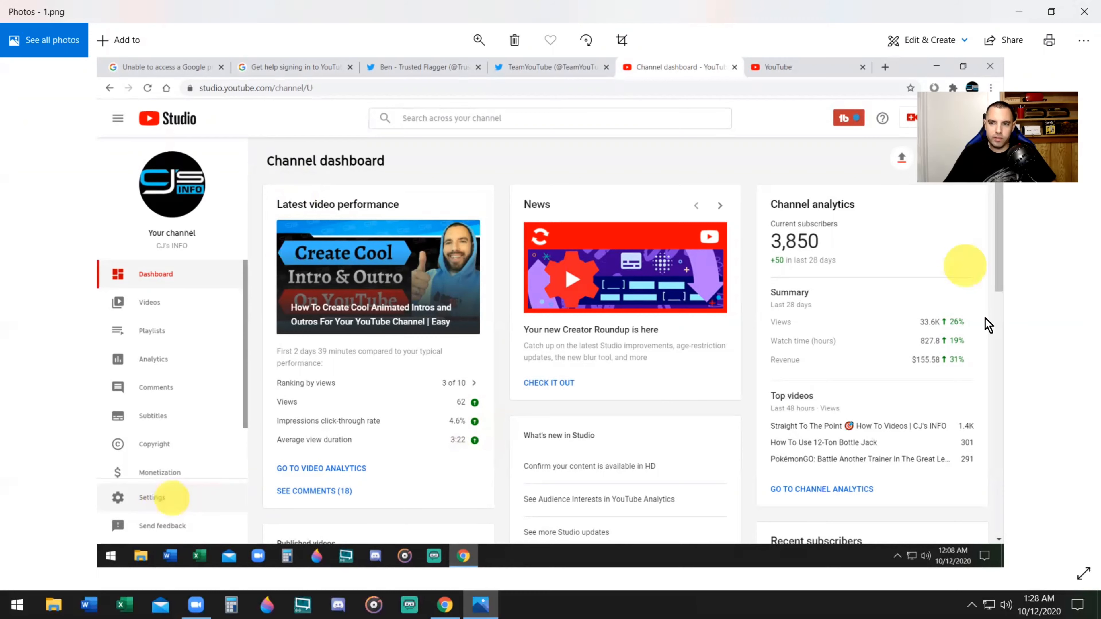
Step: Advance through the screenshots to 5.png, YouTube Studio's Channel Advanced settings, down to the other settings links
click(152, 497)
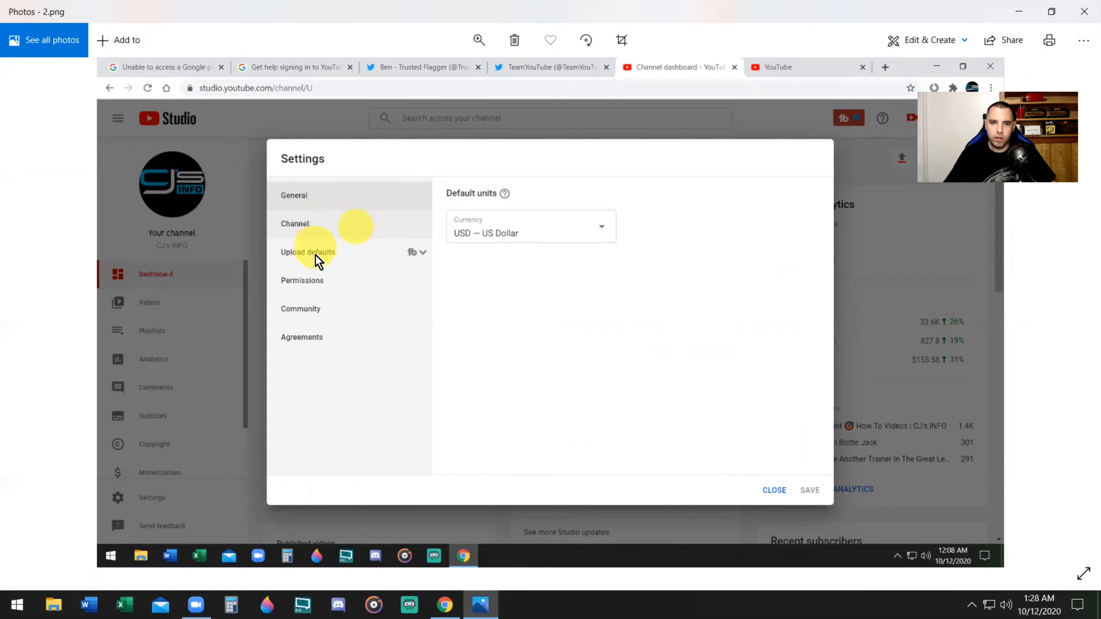
mouse_move(358, 226)
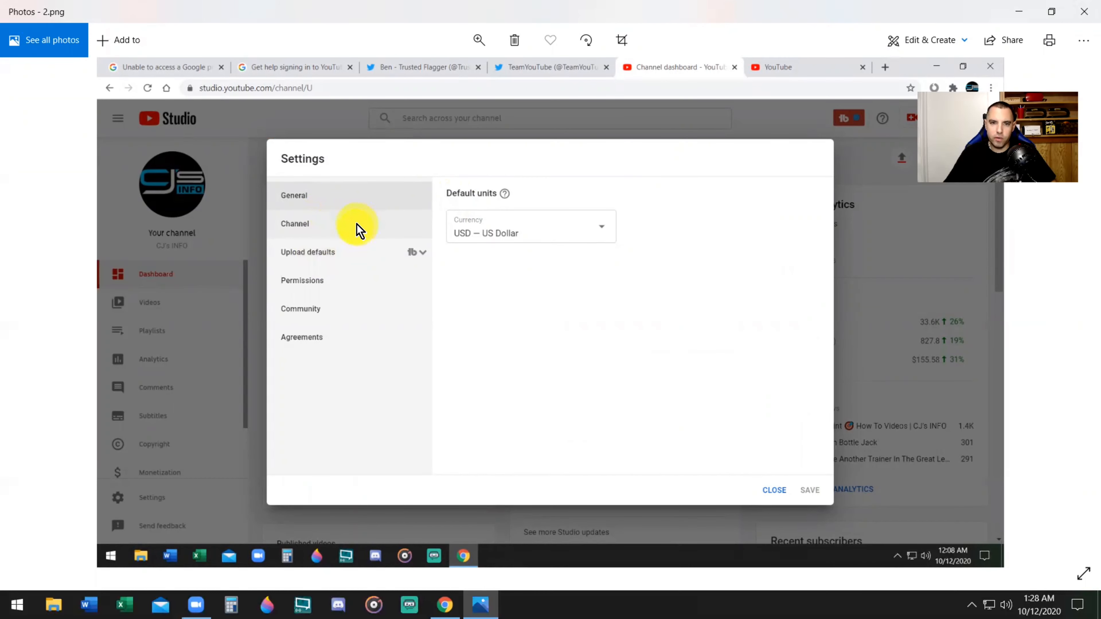
click(294, 223)
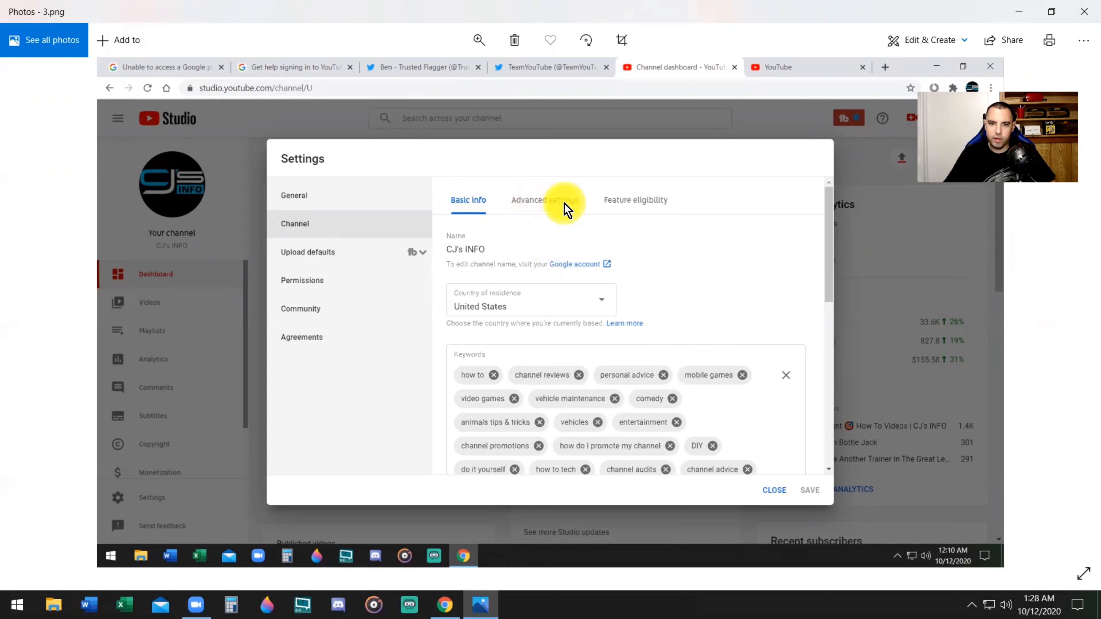
click(544, 200)
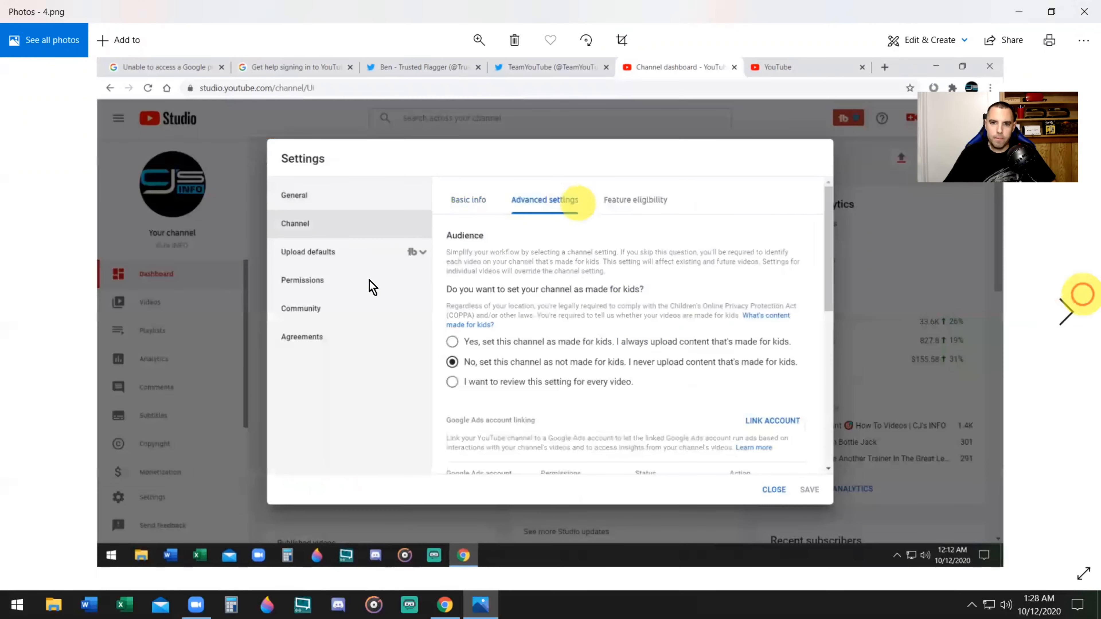
mouse_move(568, 214)
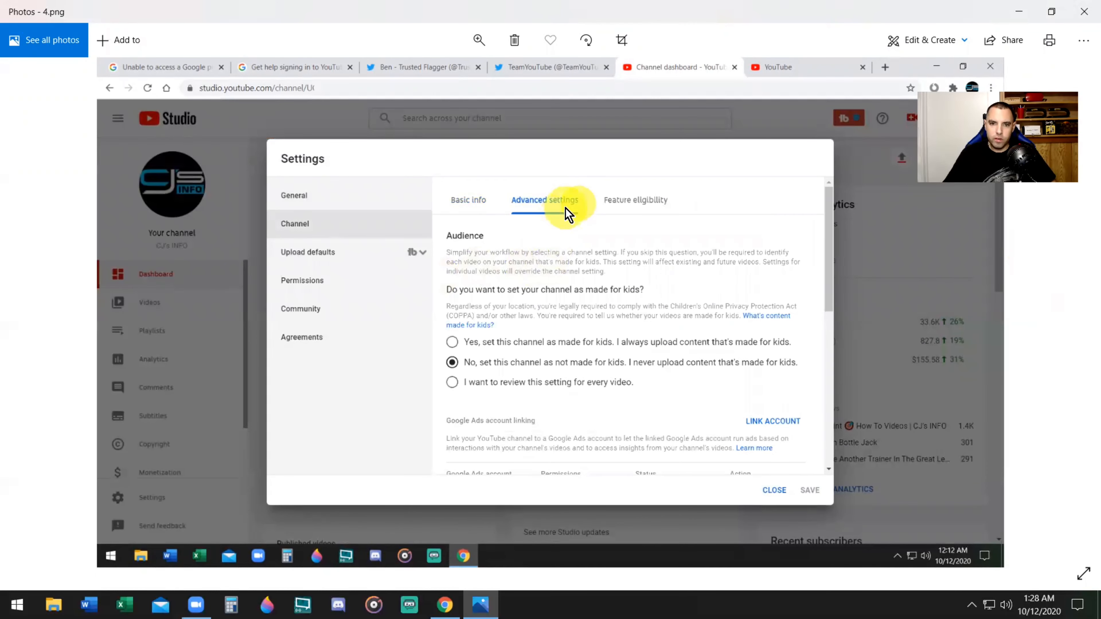
mouse_move(823, 246)
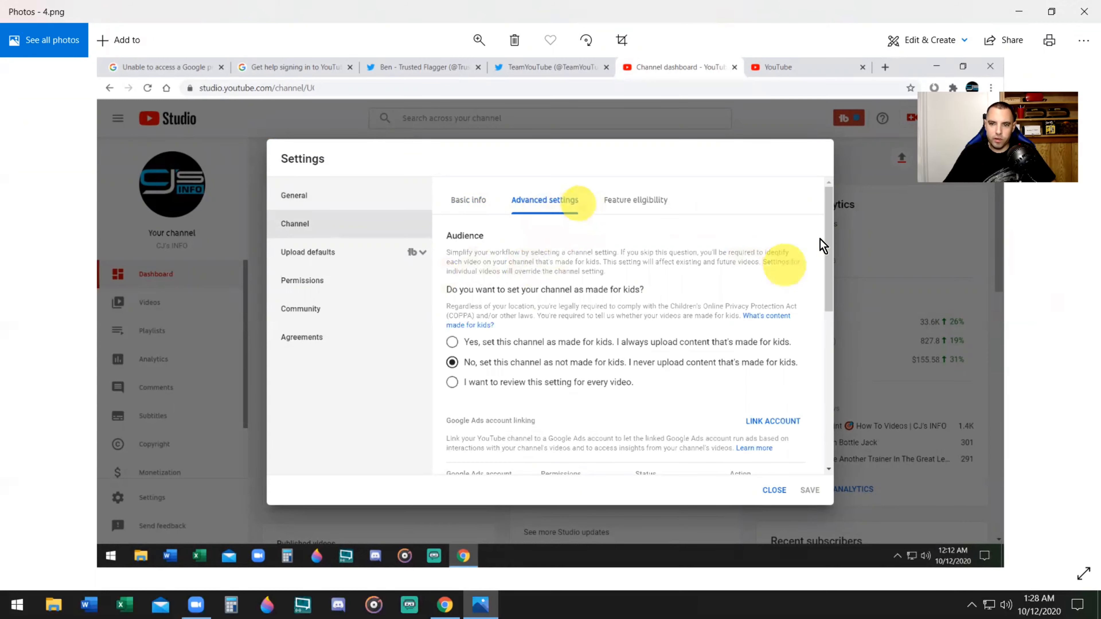
mouse_move(895, 425)
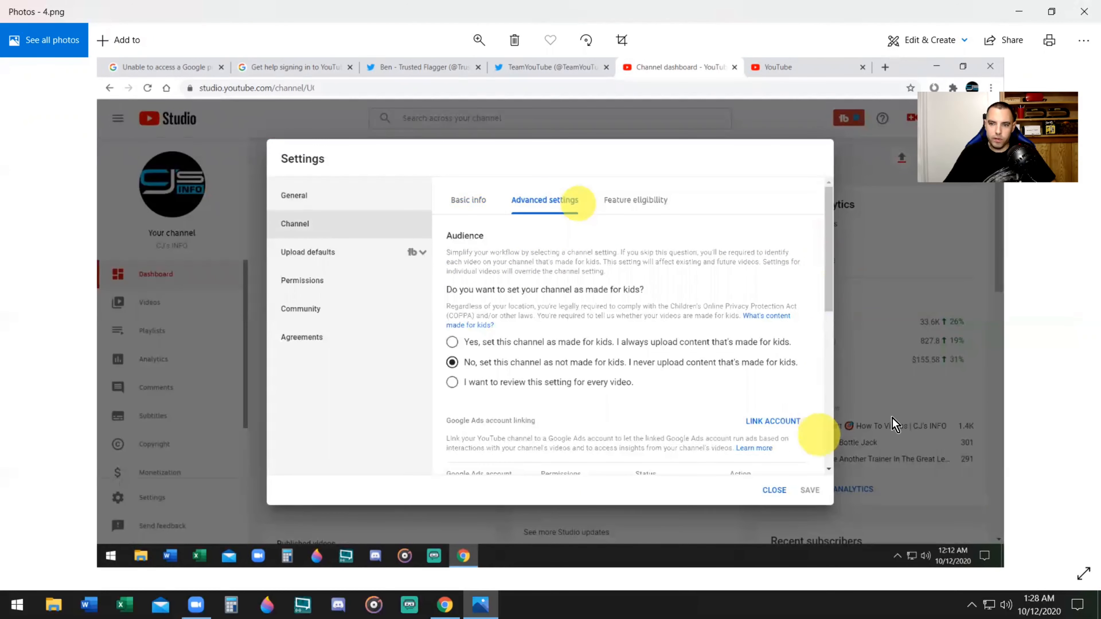
scroll(down, 3)
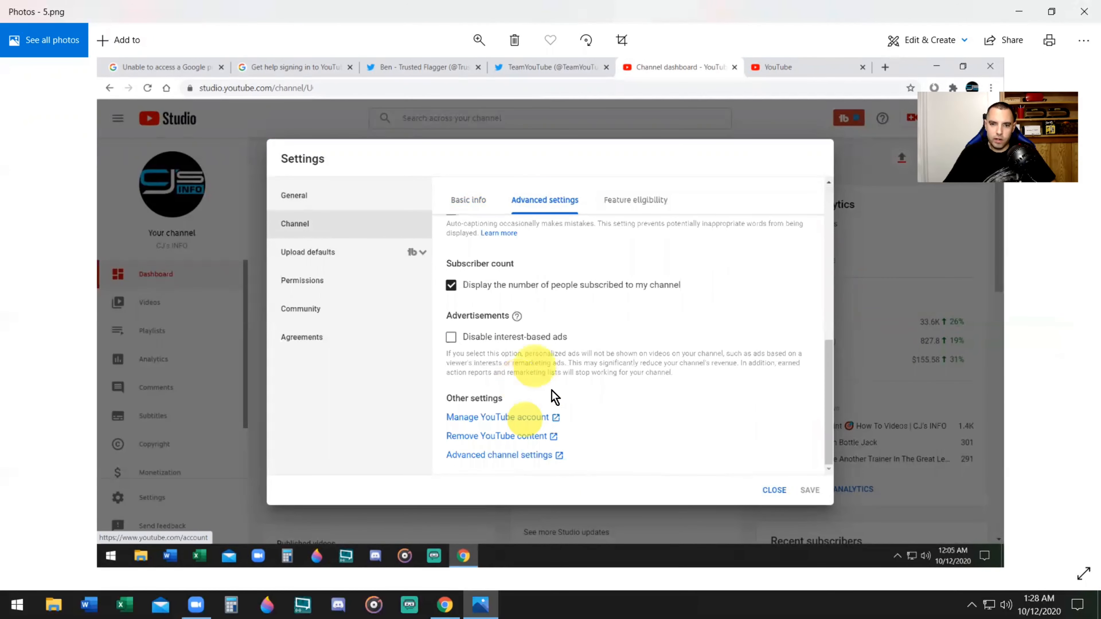
mouse_move(526, 422)
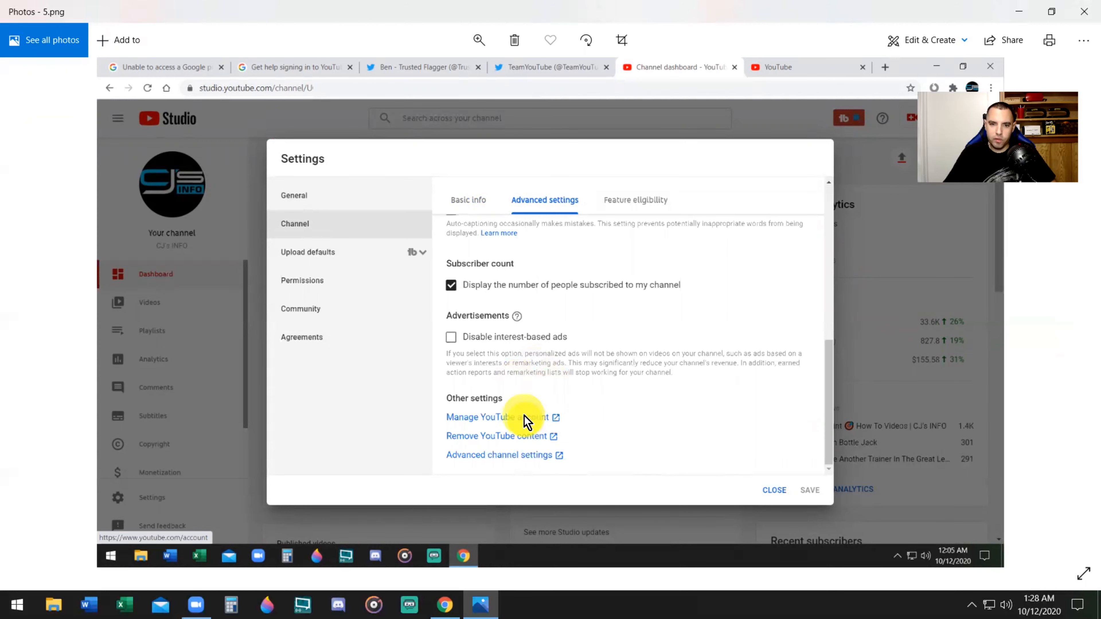
mouse_move(1057, 312)
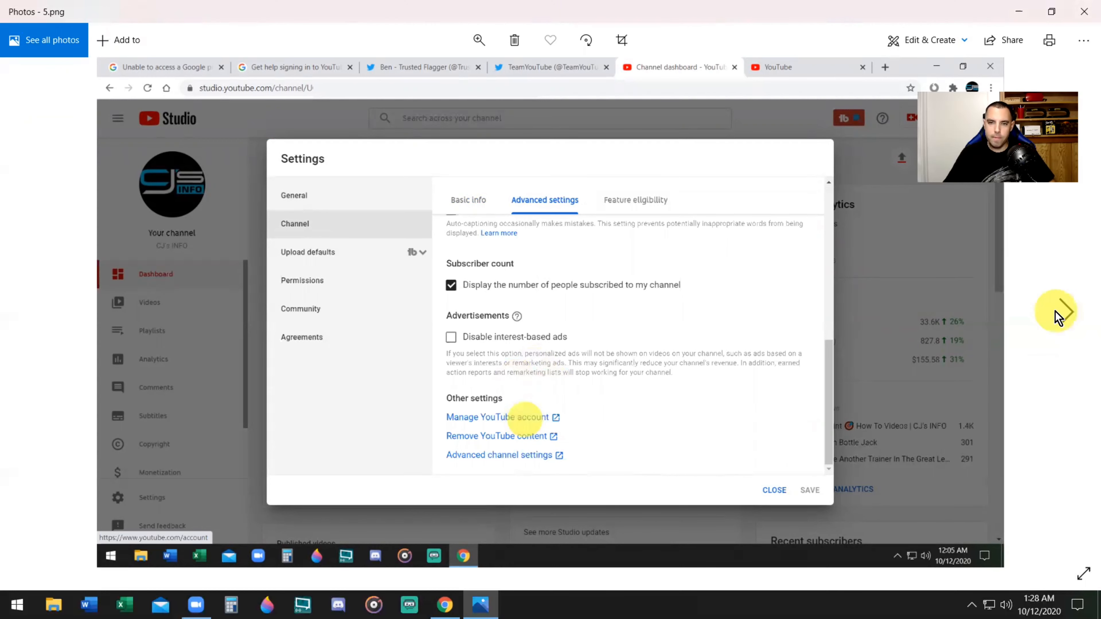
Step: Advance through 6.png to 7.png, the account Advanced settings screenshot listing User ID and Channel ID
click(498, 416)
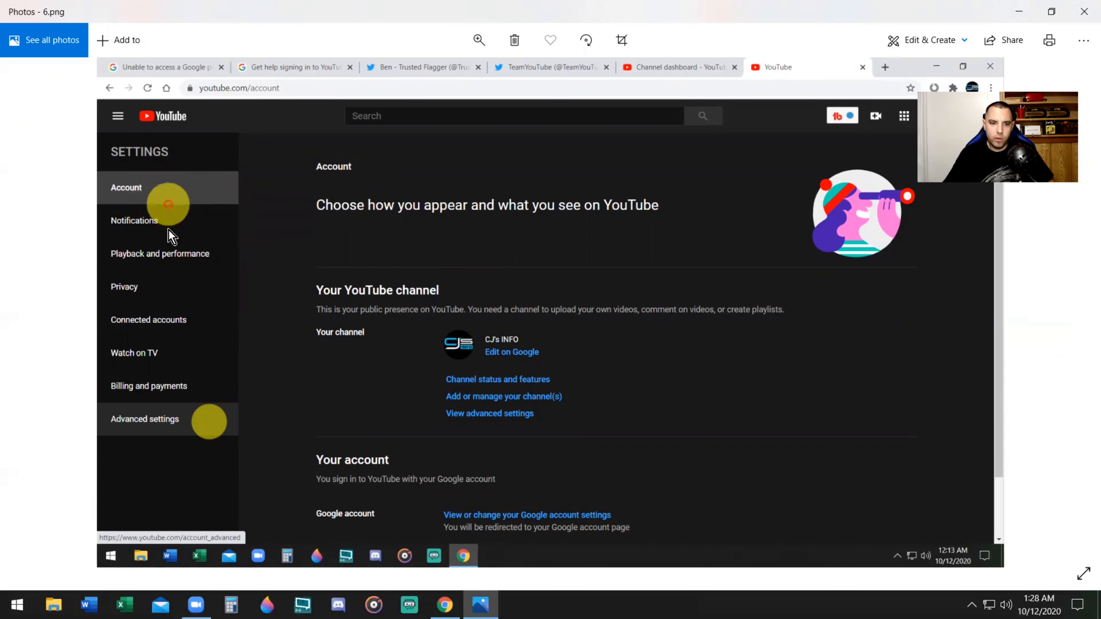
mouse_move(206, 426)
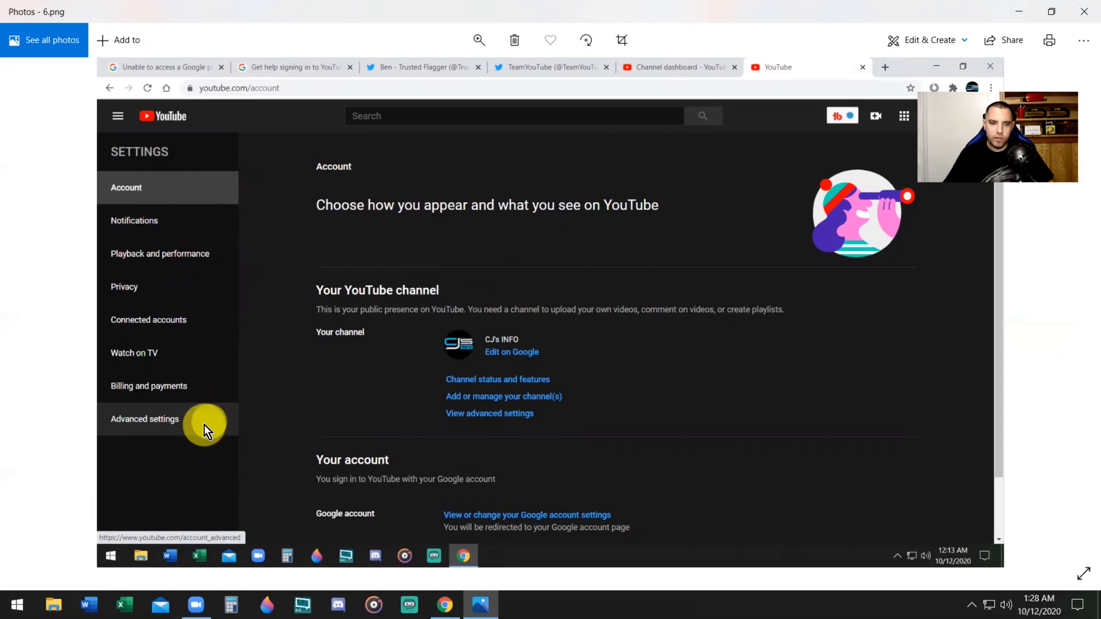
mouse_move(1082, 316)
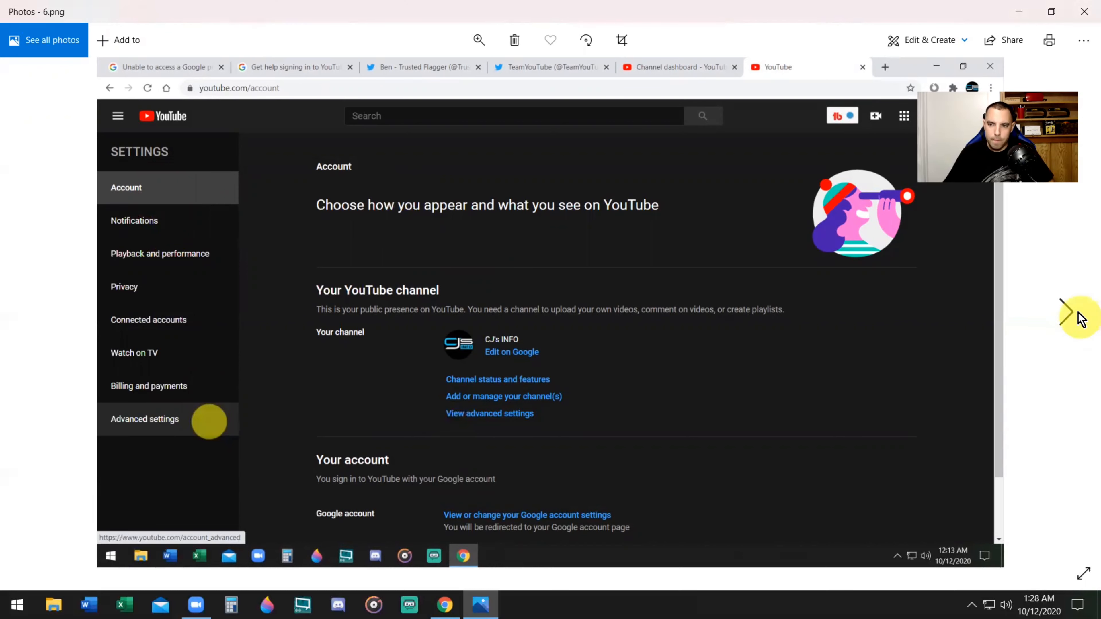
click(144, 419)
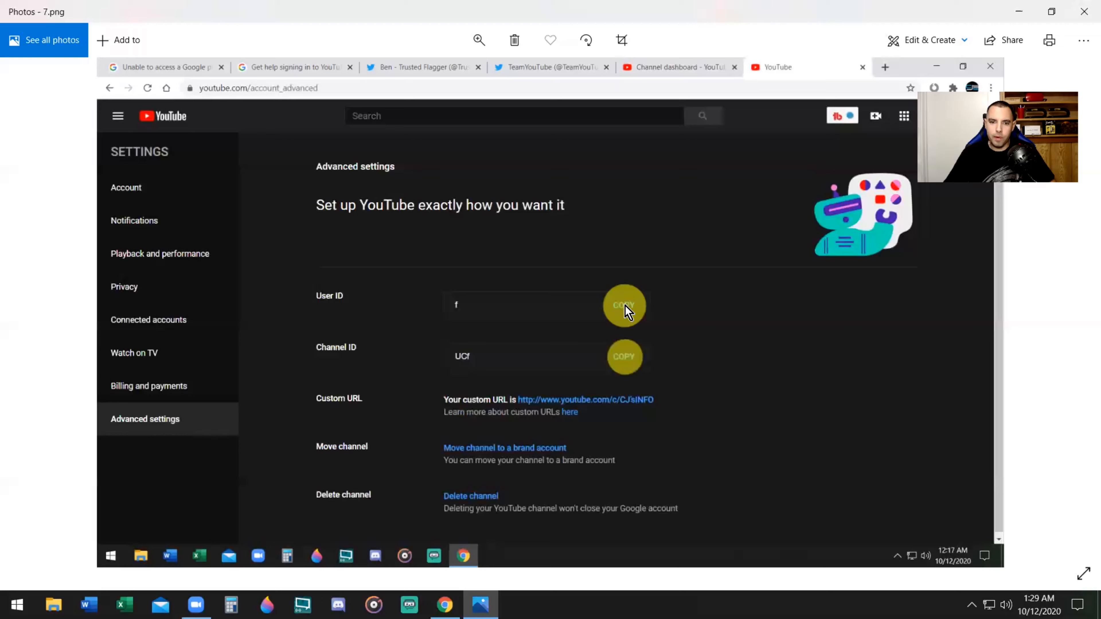
mouse_move(434, 406)
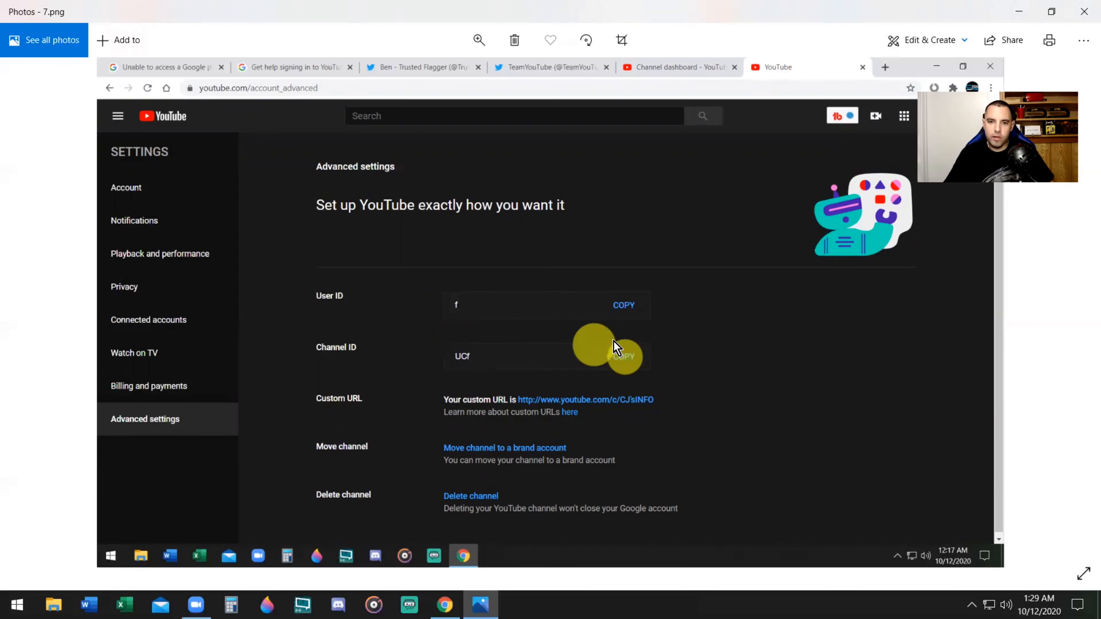
mouse_move(537, 315)
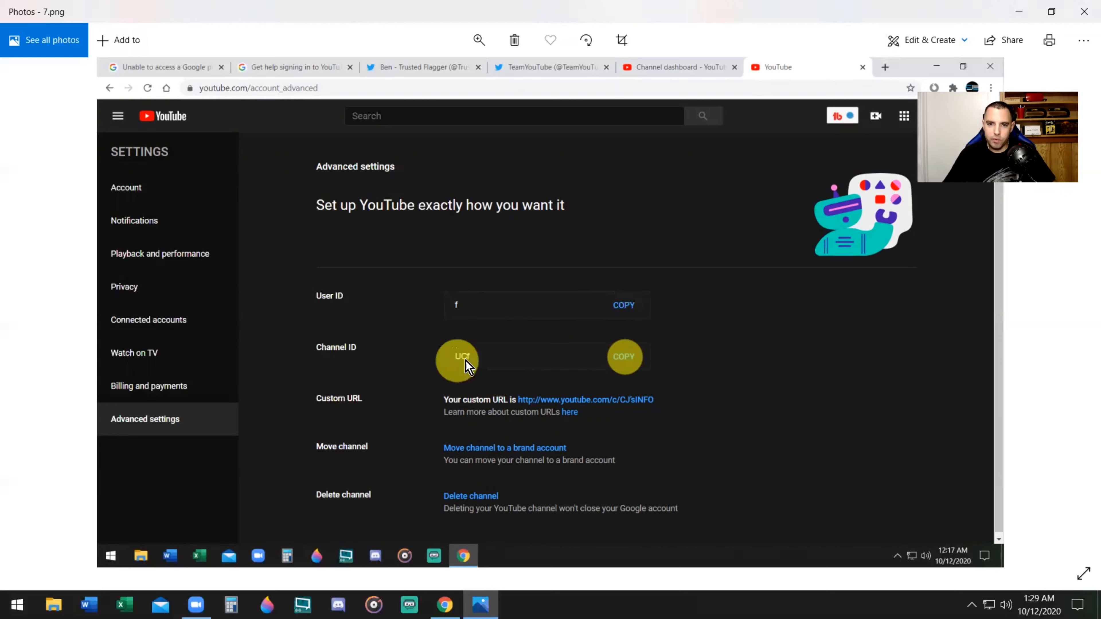
mouse_move(488, 365)
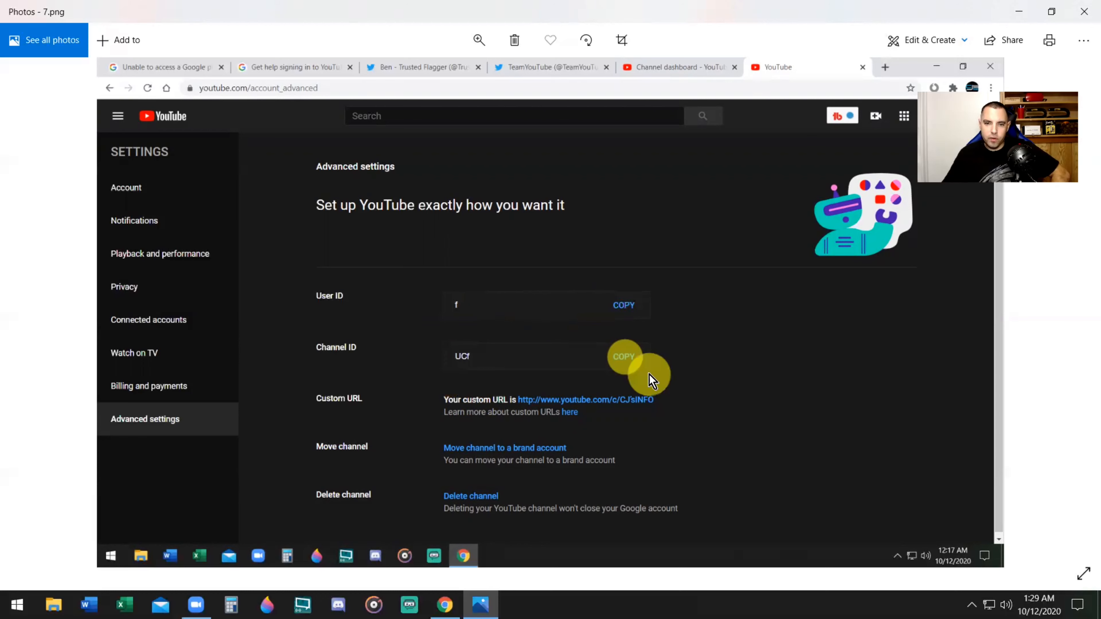
mouse_move(548, 400)
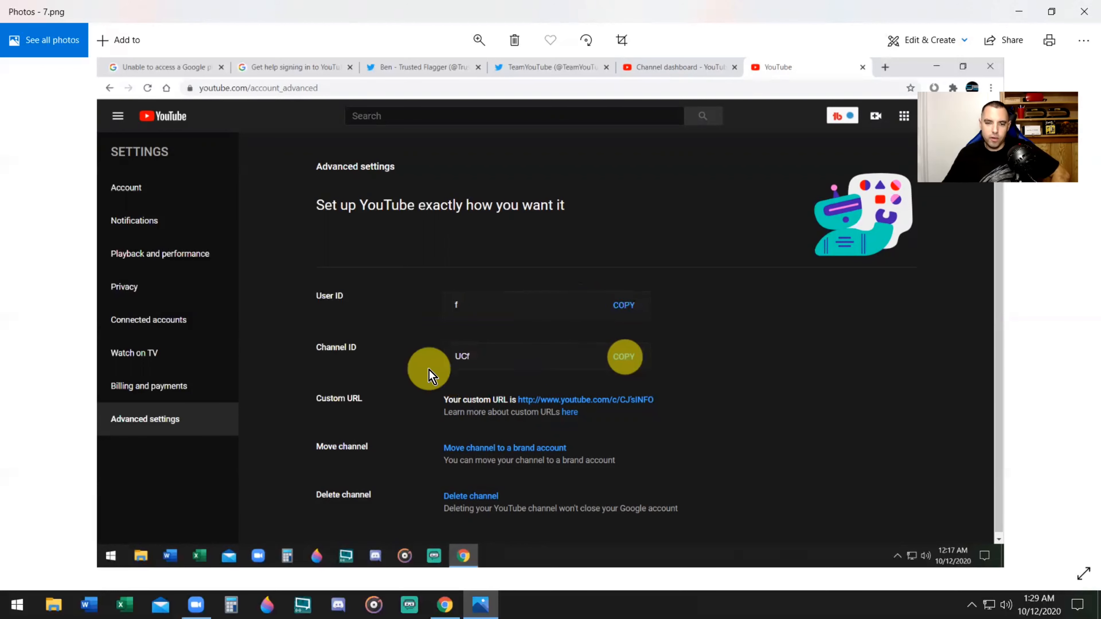
mouse_move(572, 385)
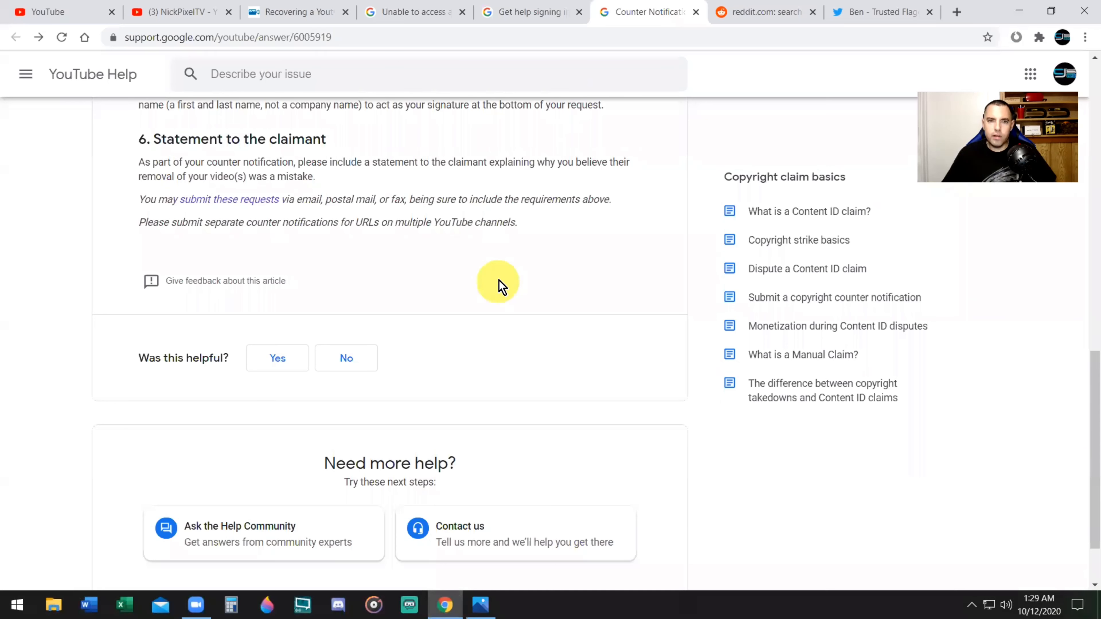
mouse_move(623, 181)
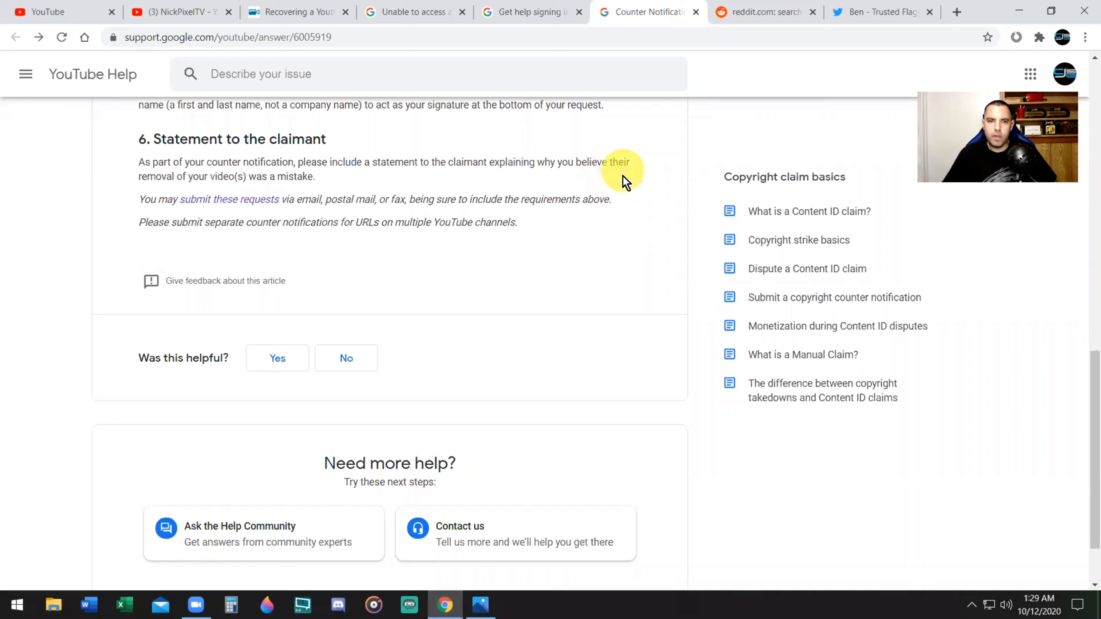
mouse_move(603, 225)
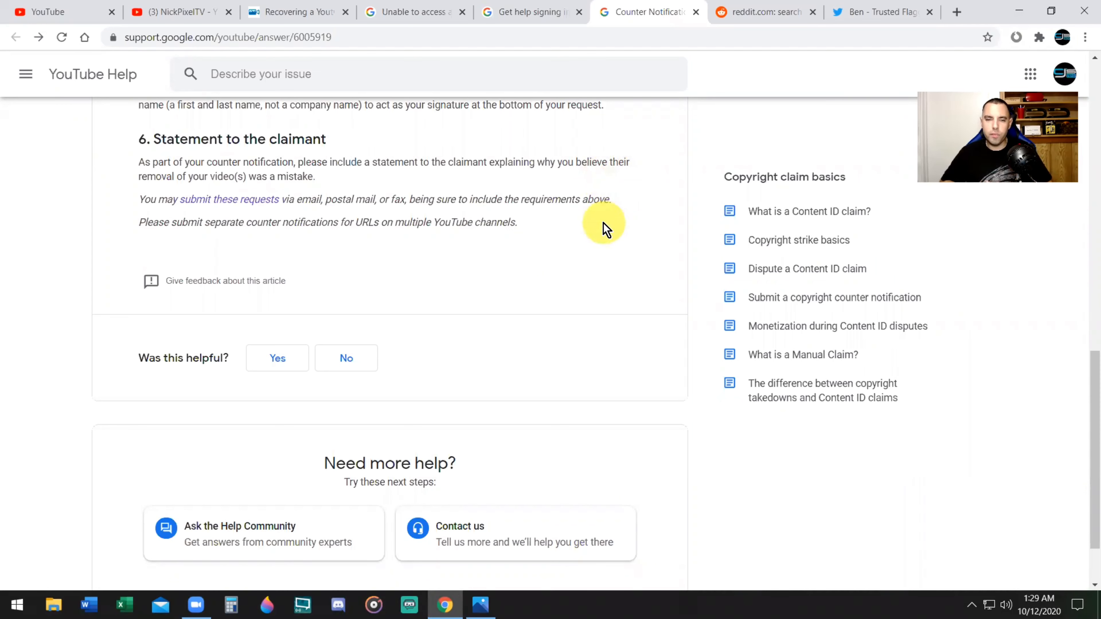
Step: Revisit the top of the blank Google appeal form, then move over to the Reddit front page
click(404, 12)
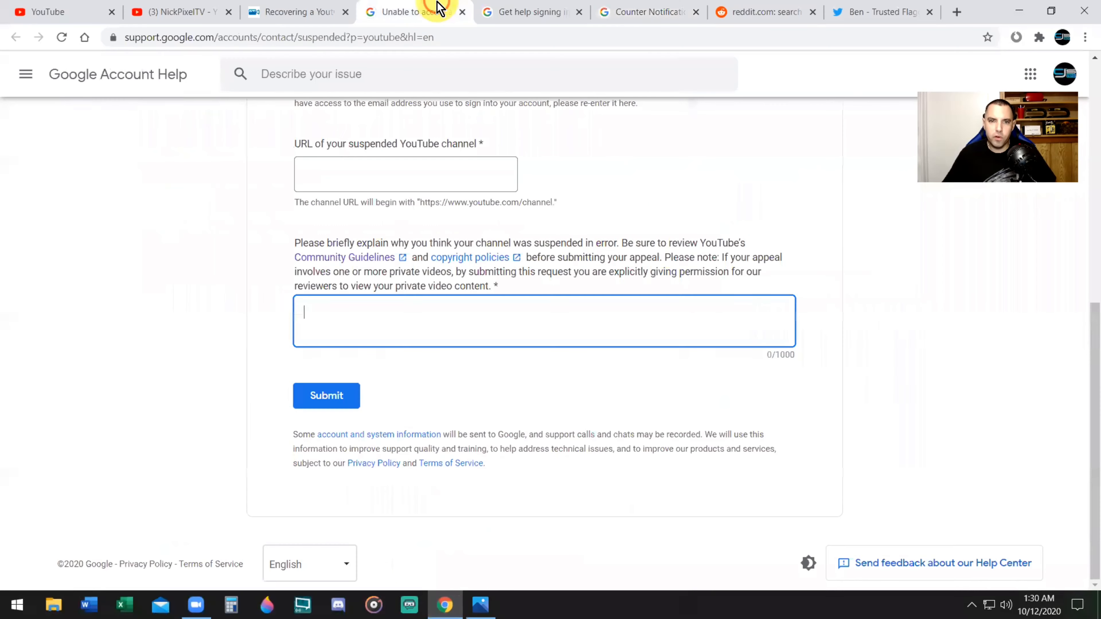
scroll(up, 3)
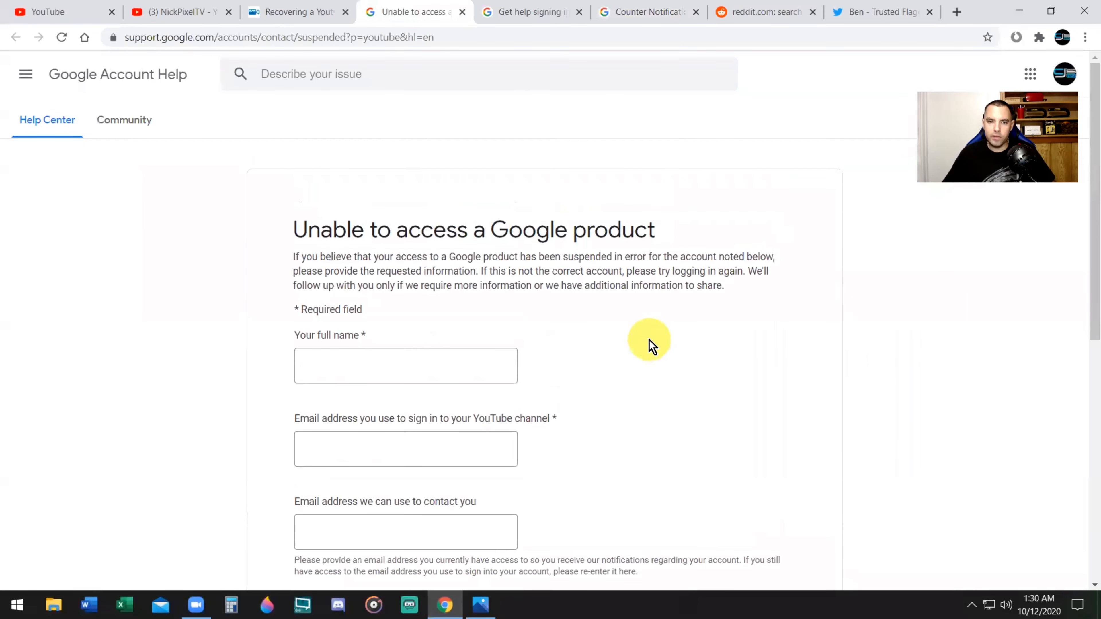
mouse_move(644, 298)
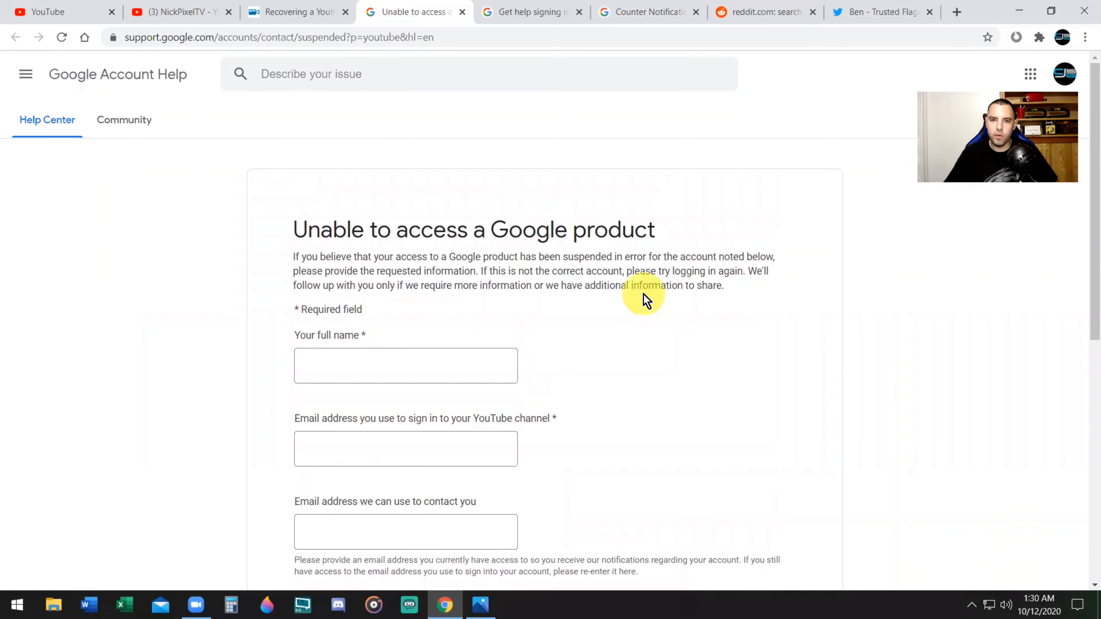
mouse_move(641, 235)
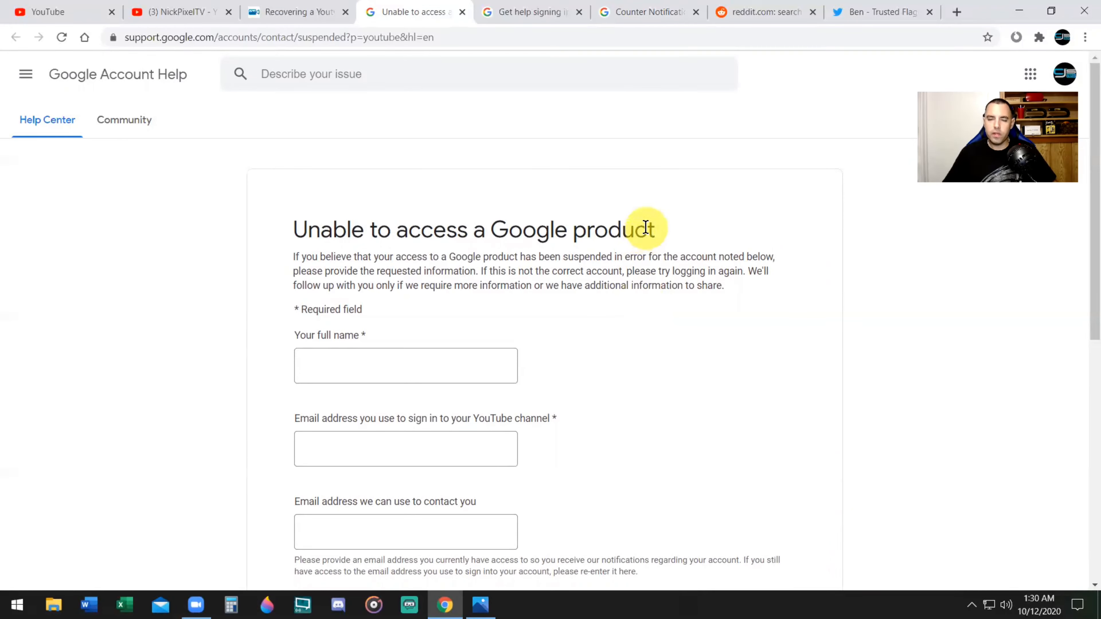
mouse_move(789, 207)
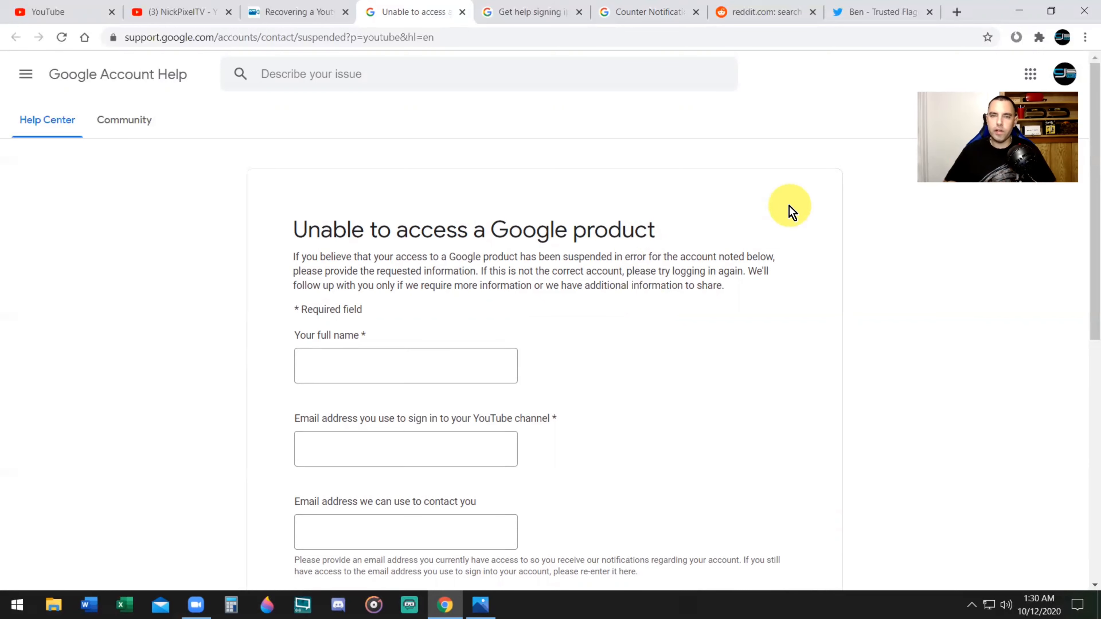
mouse_move(638, 223)
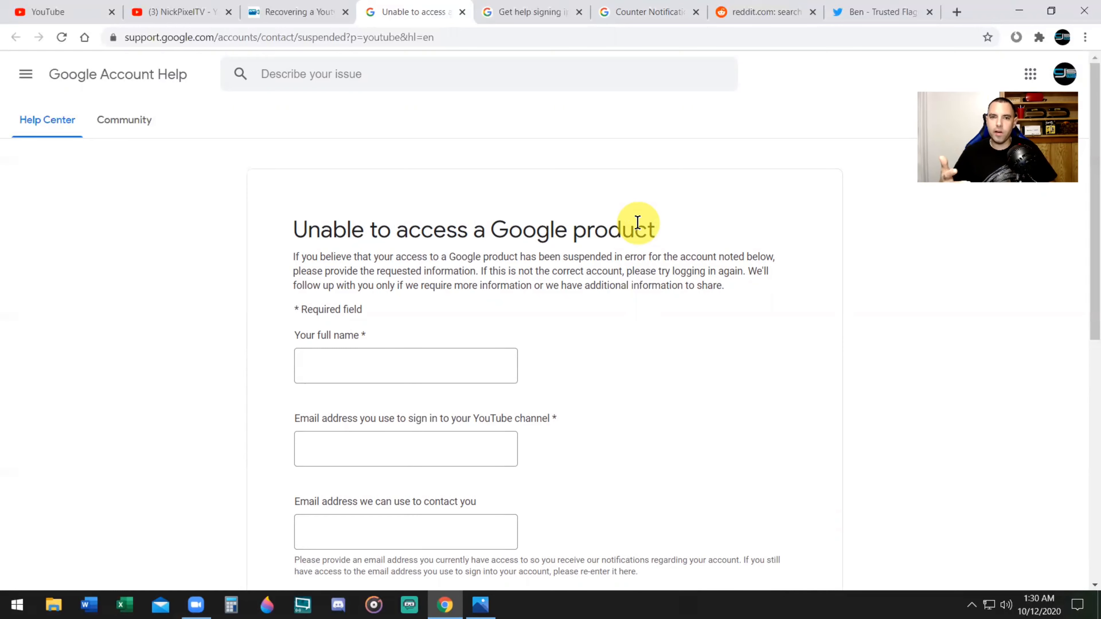
mouse_move(802, 301)
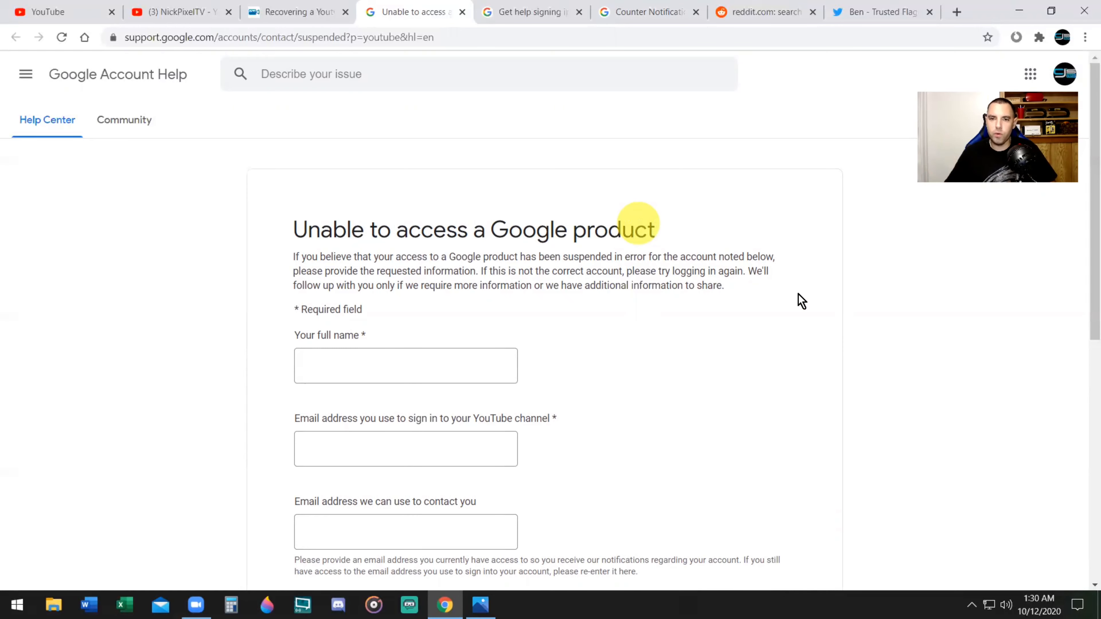
mouse_move(741, 226)
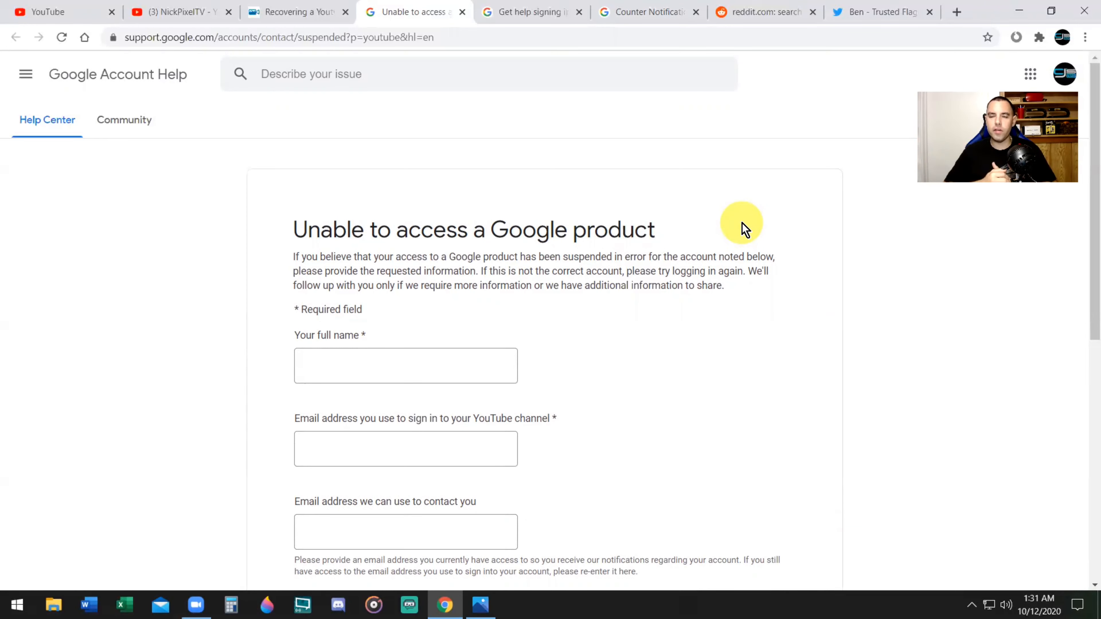
mouse_move(802, 116)
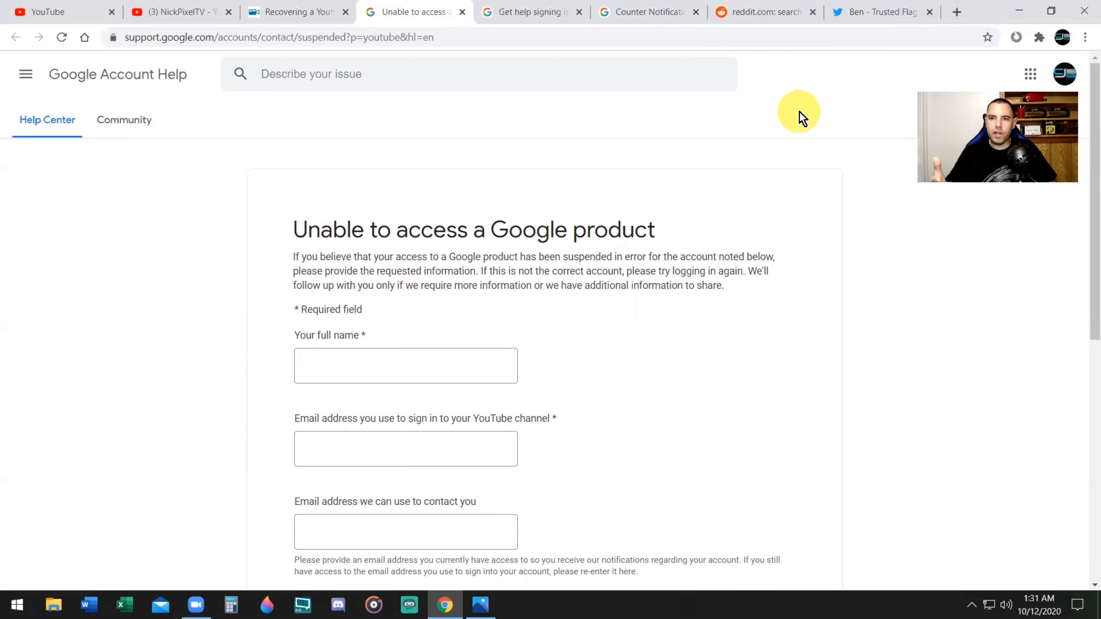
mouse_move(806, 93)
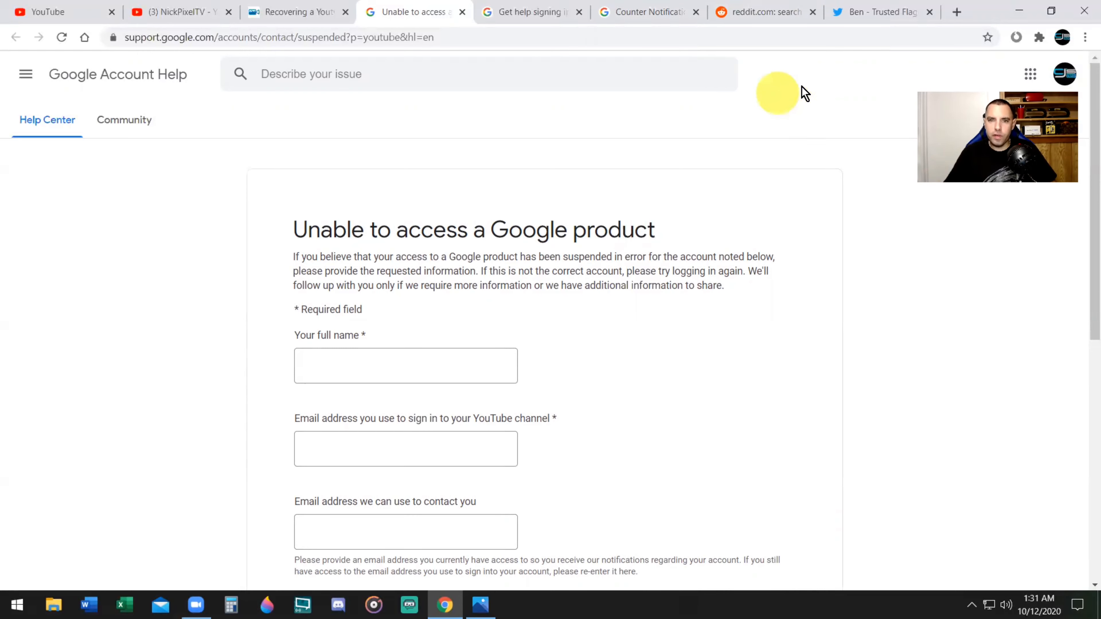
mouse_move(814, 80)
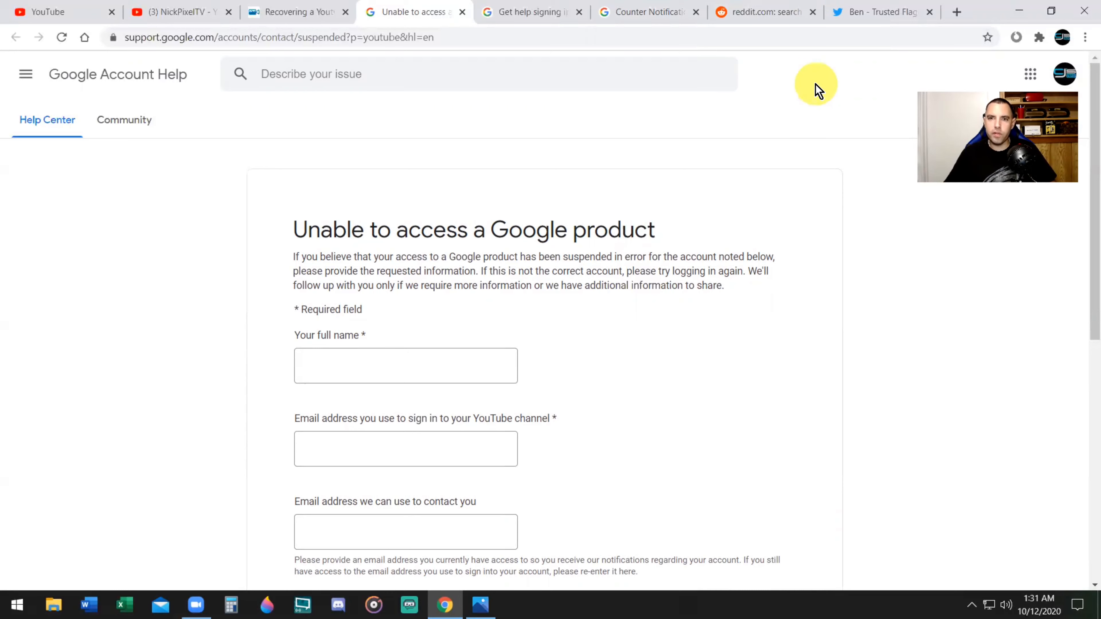
mouse_move(793, 78)
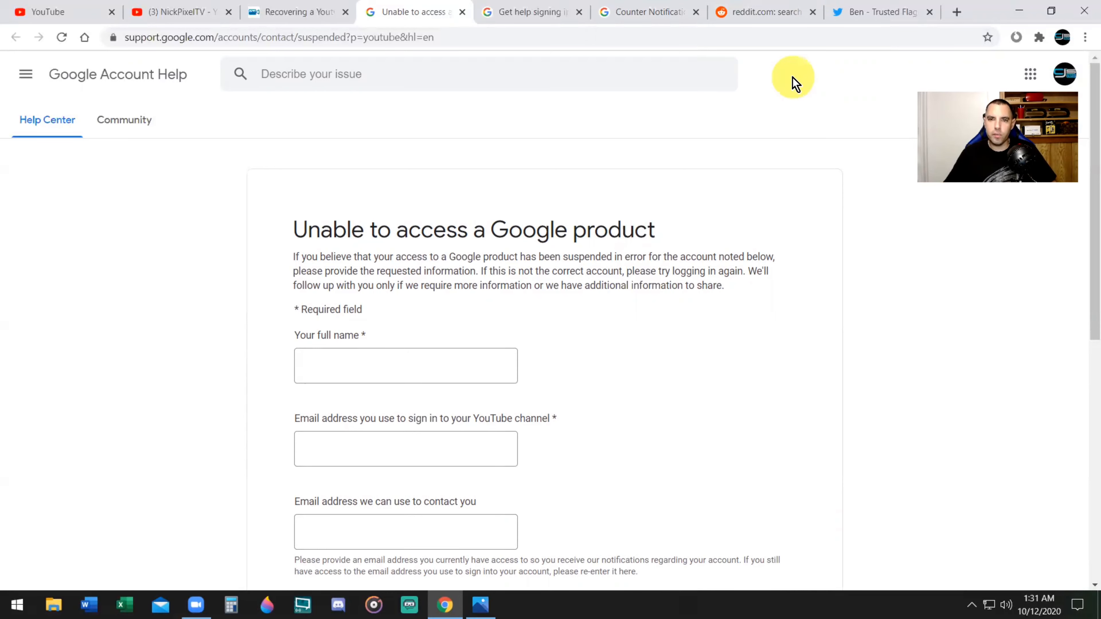
mouse_move(817, 94)
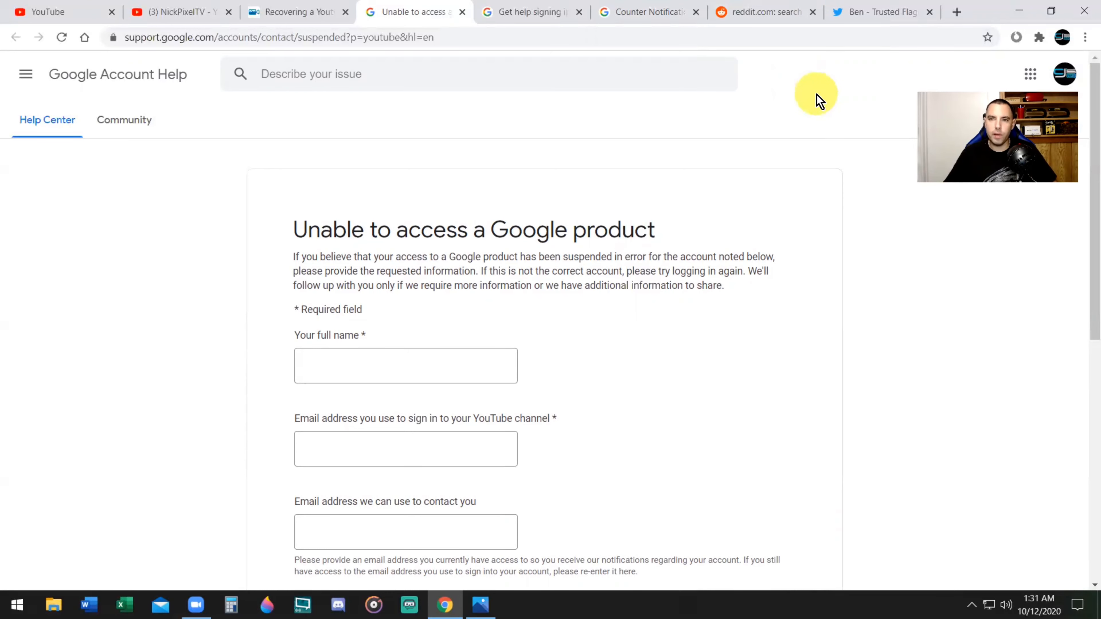
click(758, 12)
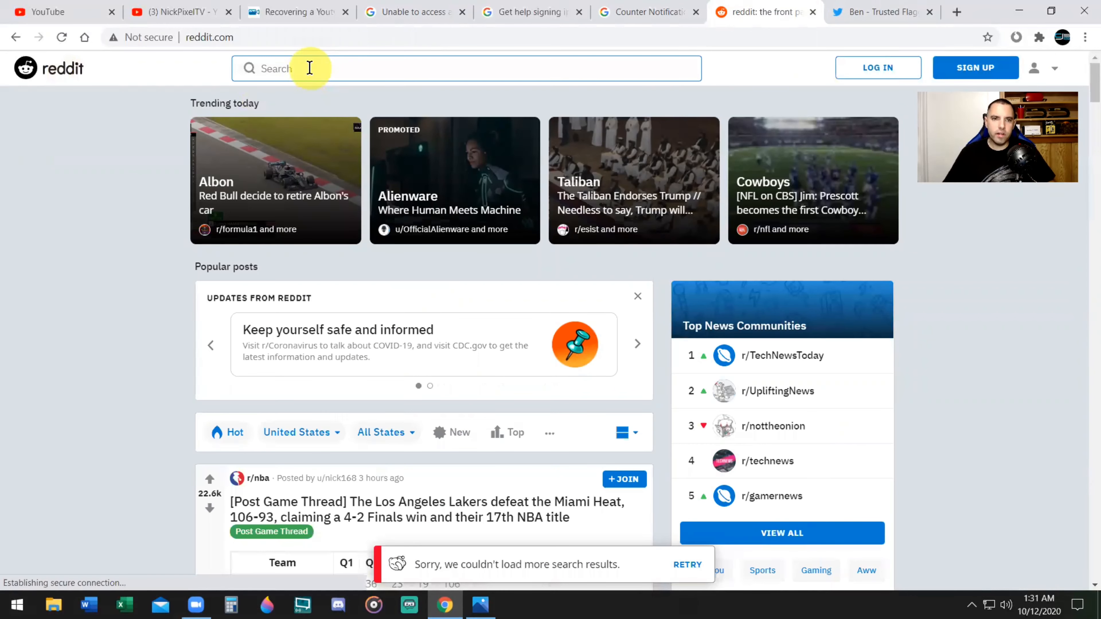
Step: Search Reddit for 'youtube trusted flagger' to list posts seeking Trusted Flagger help
click(363, 68)
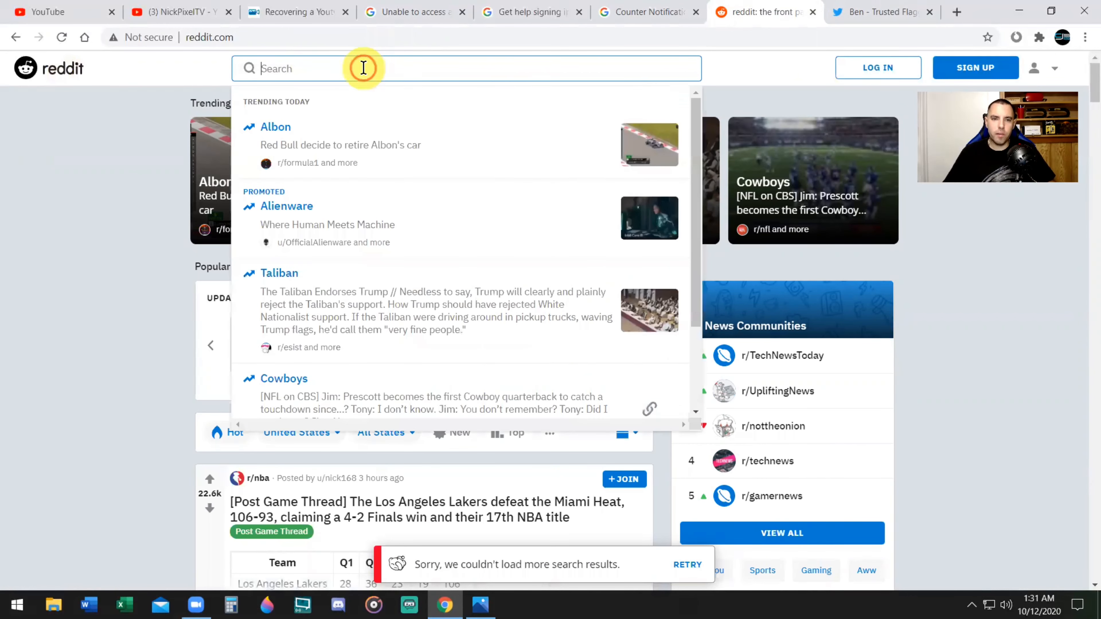
mouse_move(696, 91)
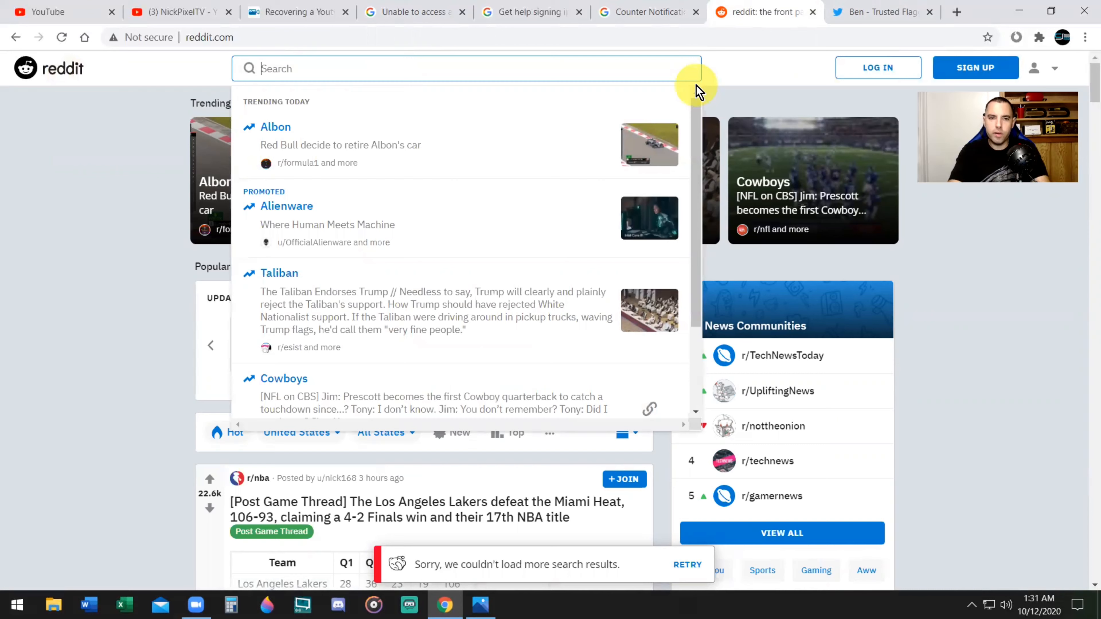
text(youtube trusted flagger)
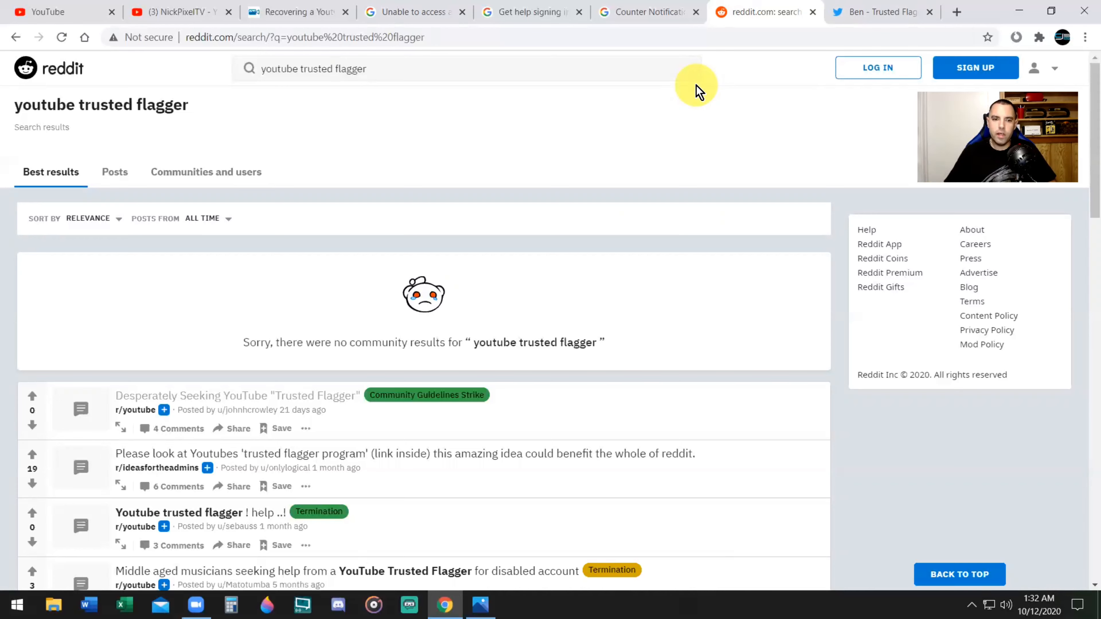
mouse_move(647, 148)
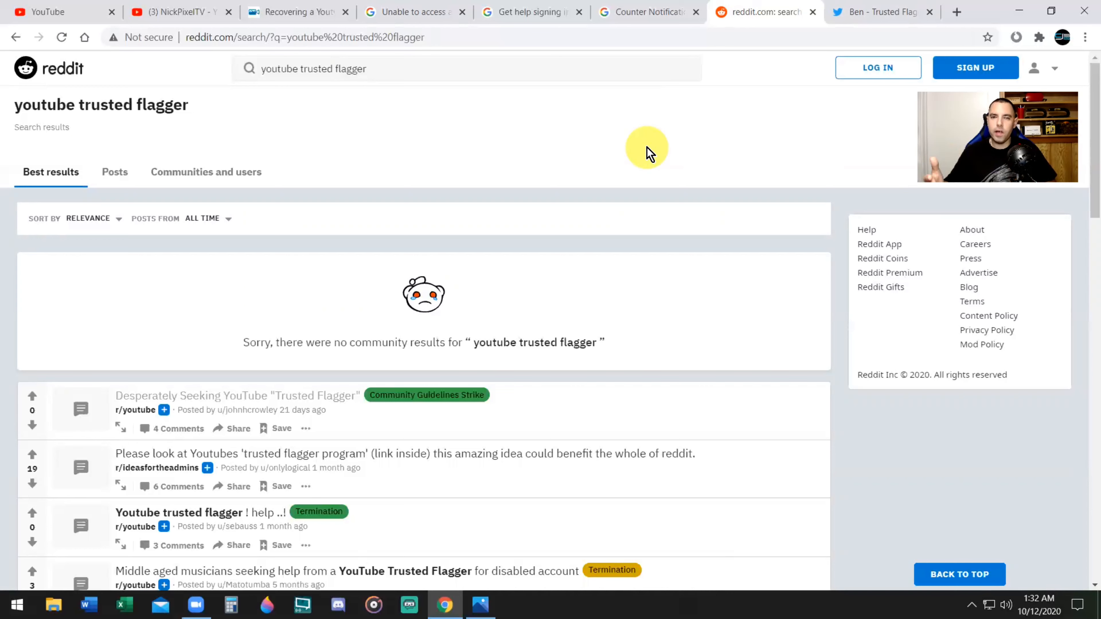
mouse_move(443, 112)
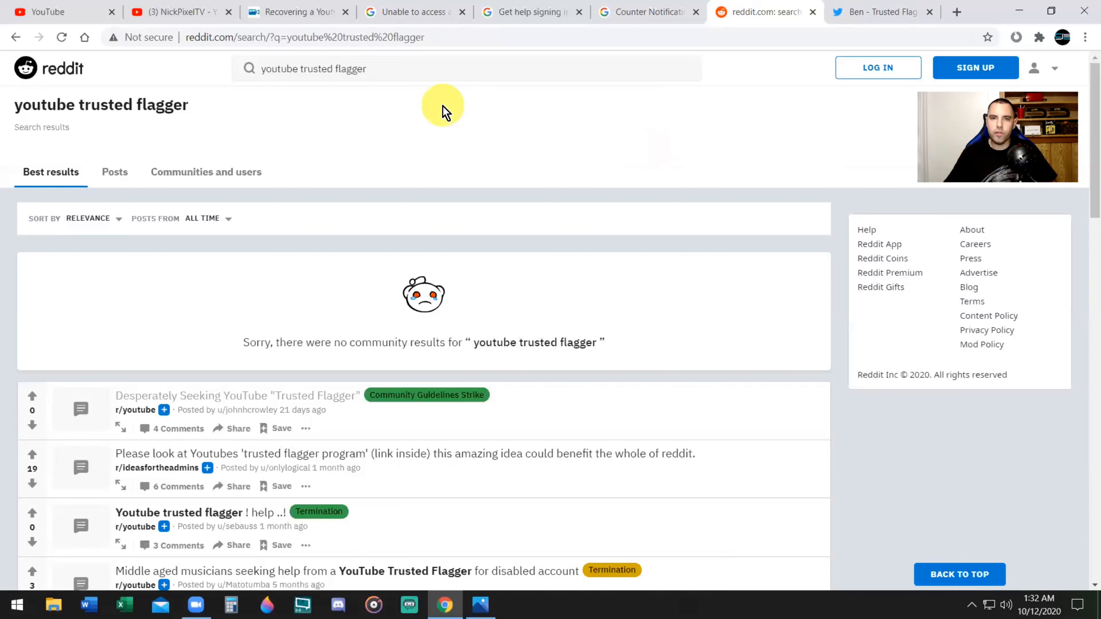
mouse_move(619, 119)
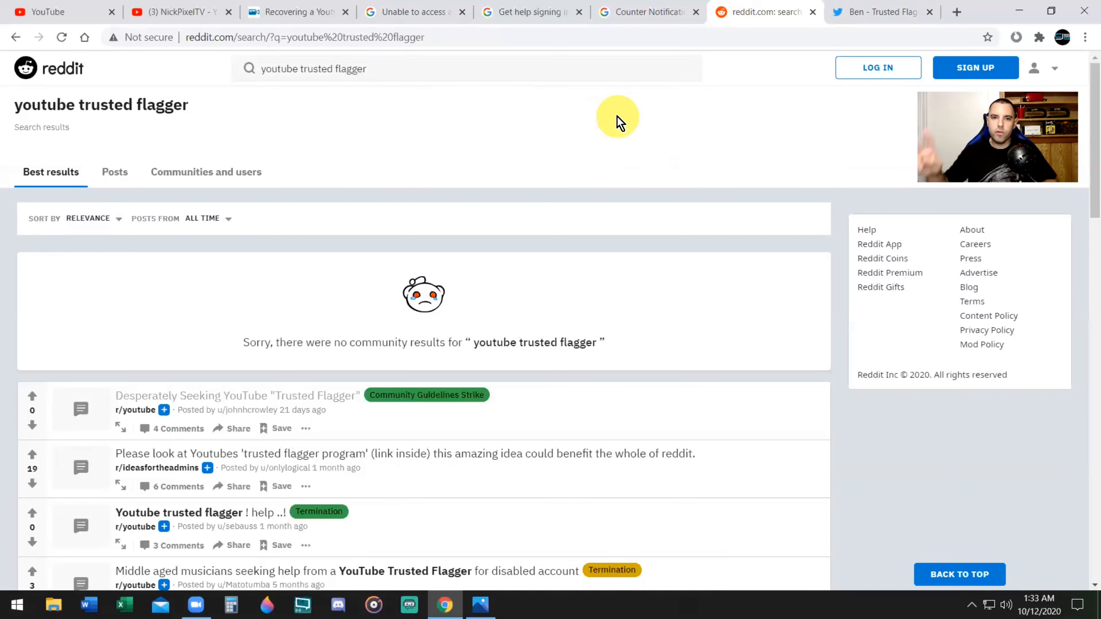
mouse_move(429, 194)
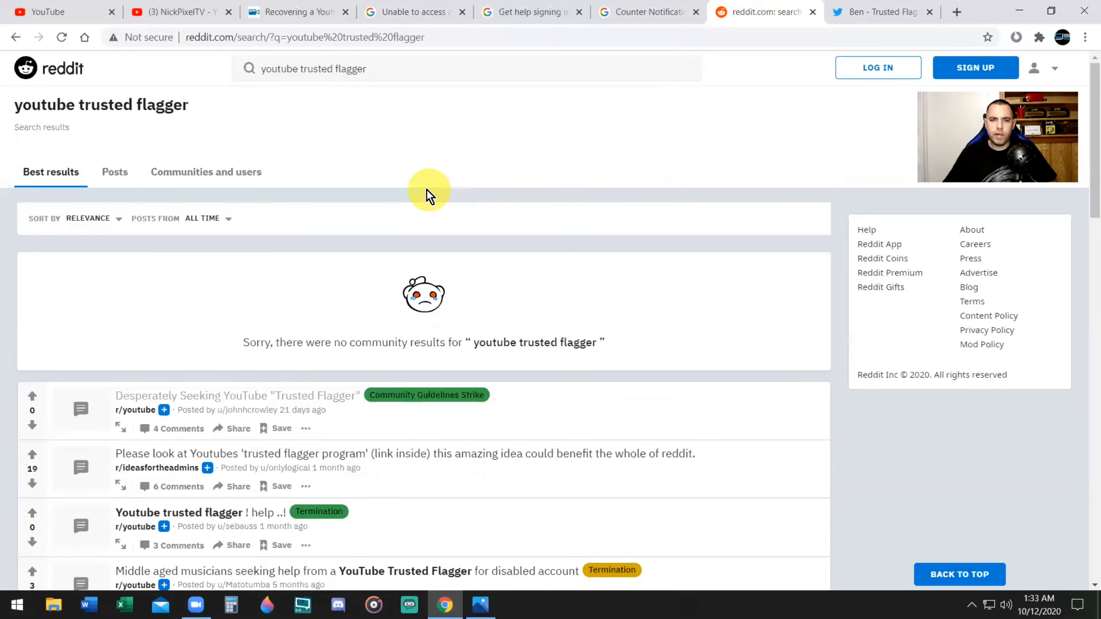
scroll(down, 3)
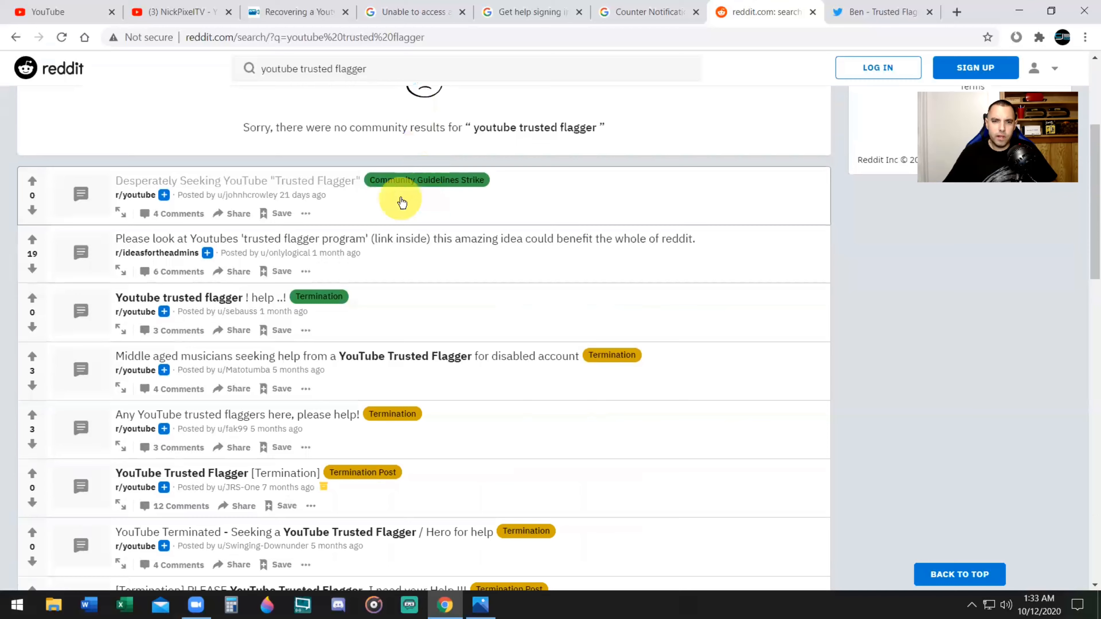
scroll(down, 3)
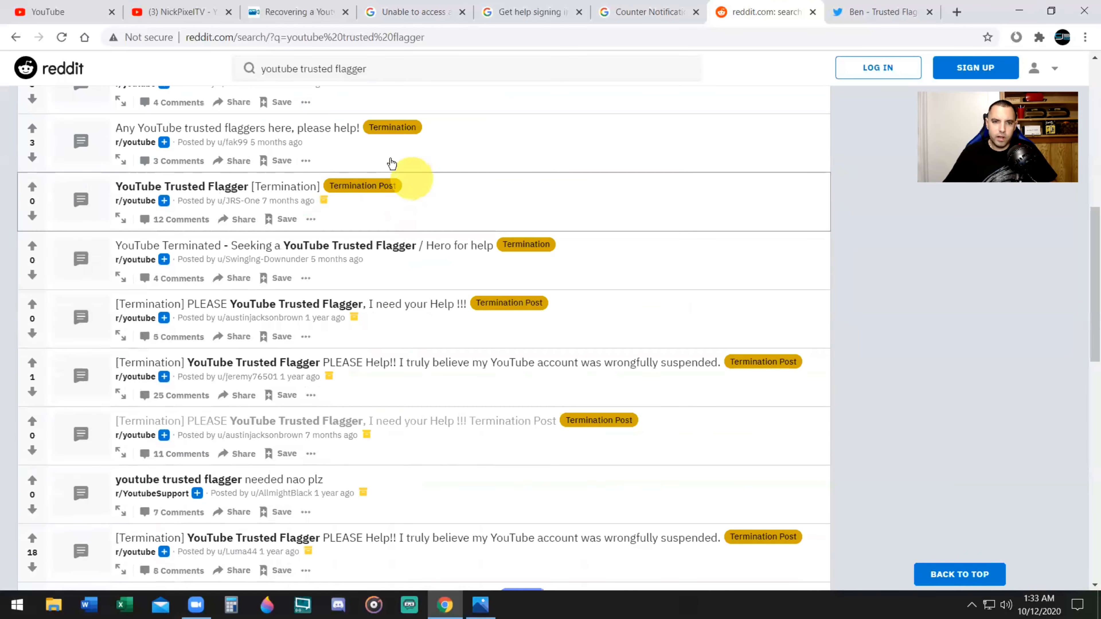
mouse_move(481, 272)
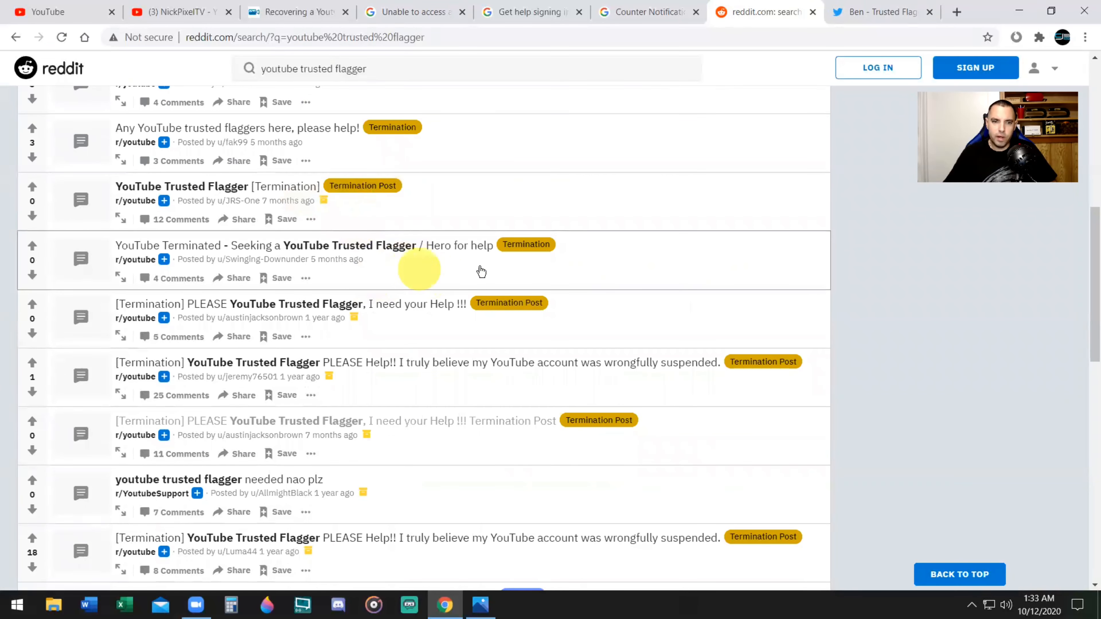
click(349, 244)
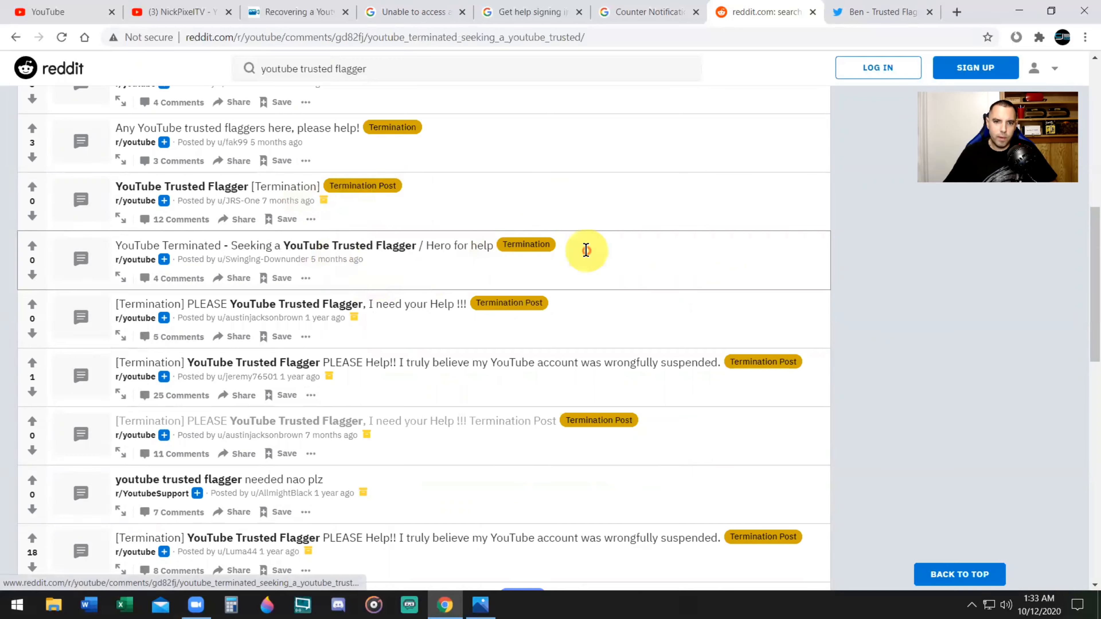
click(16, 38)
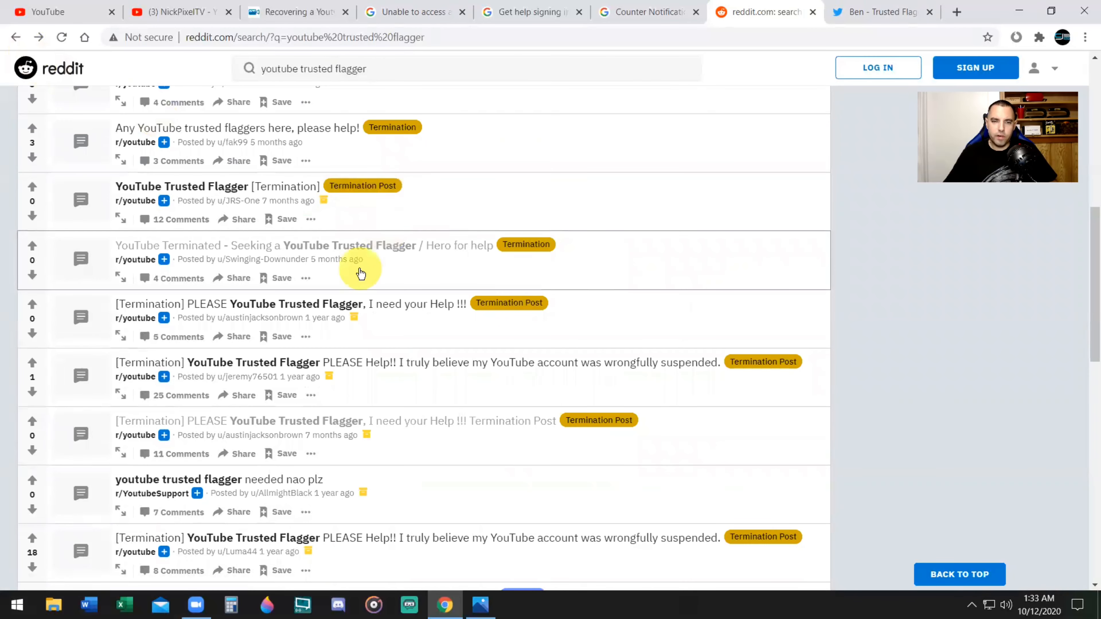
mouse_move(548, 276)
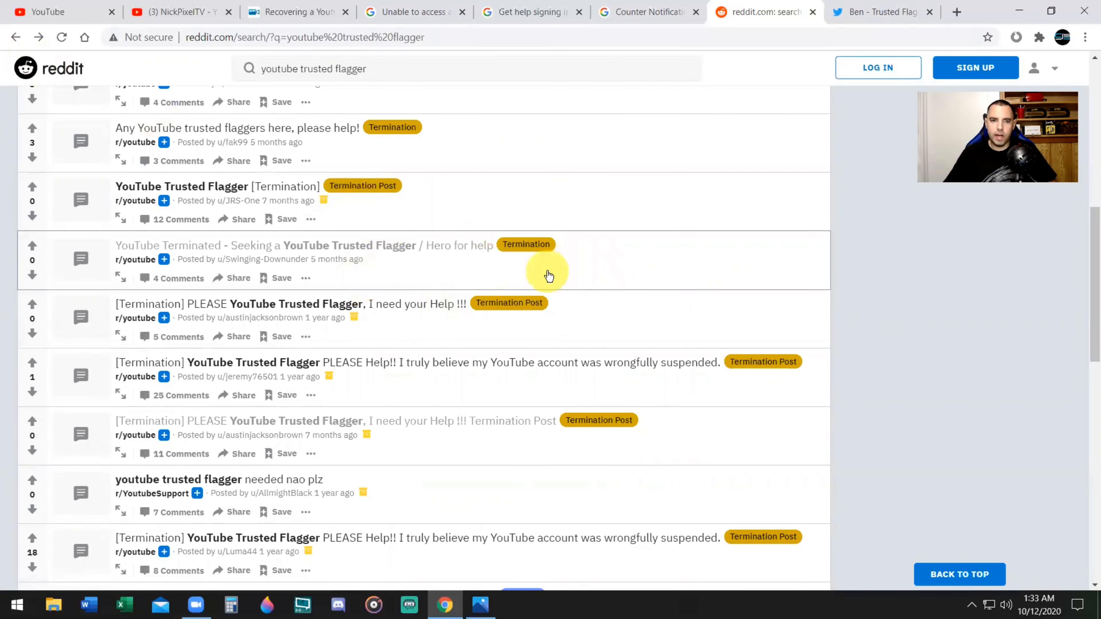
scroll(up, 3)
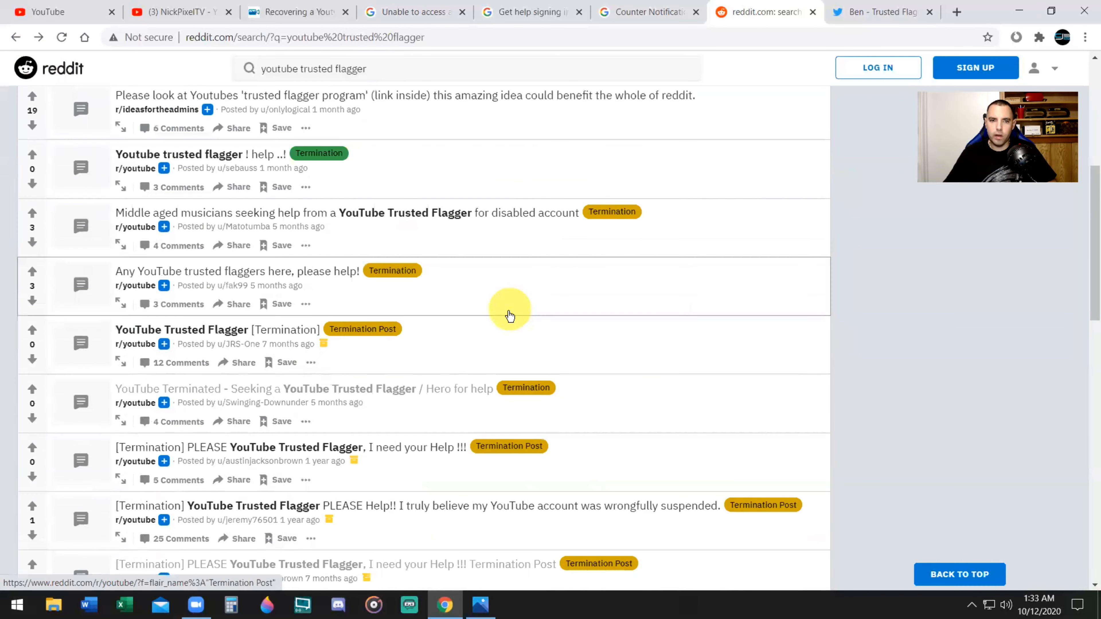
scroll(up, 3)
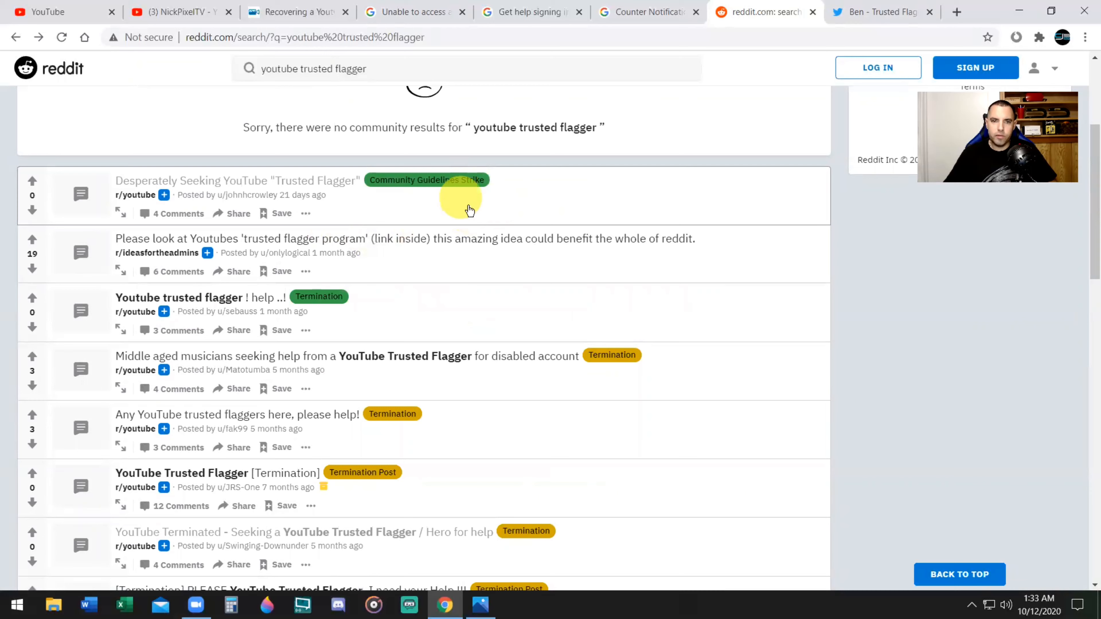
scroll(up, 3)
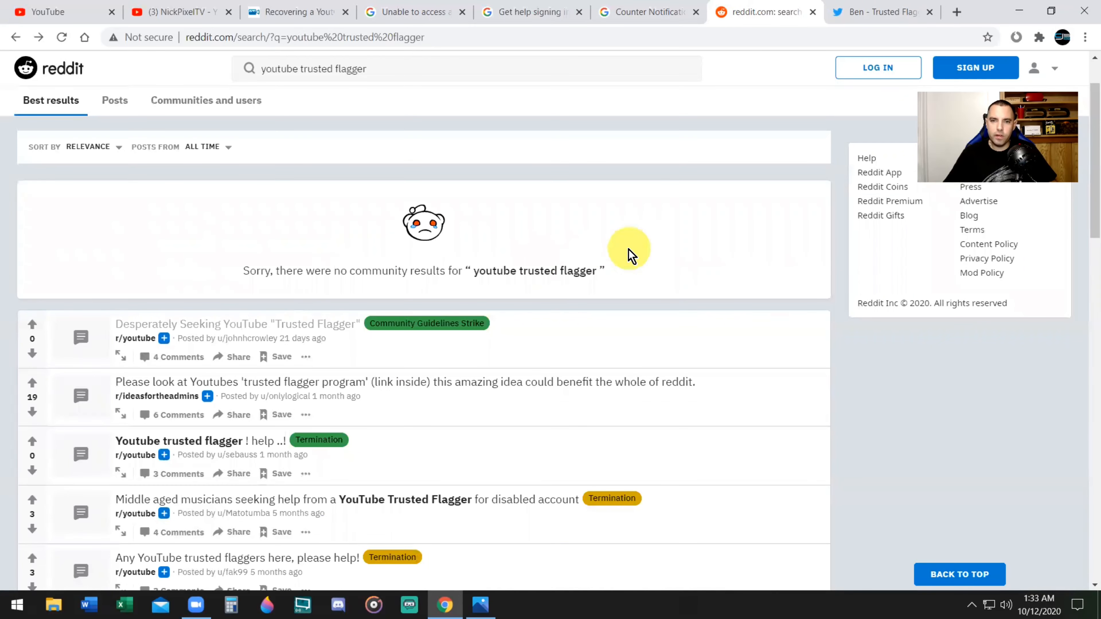
mouse_move(672, 262)
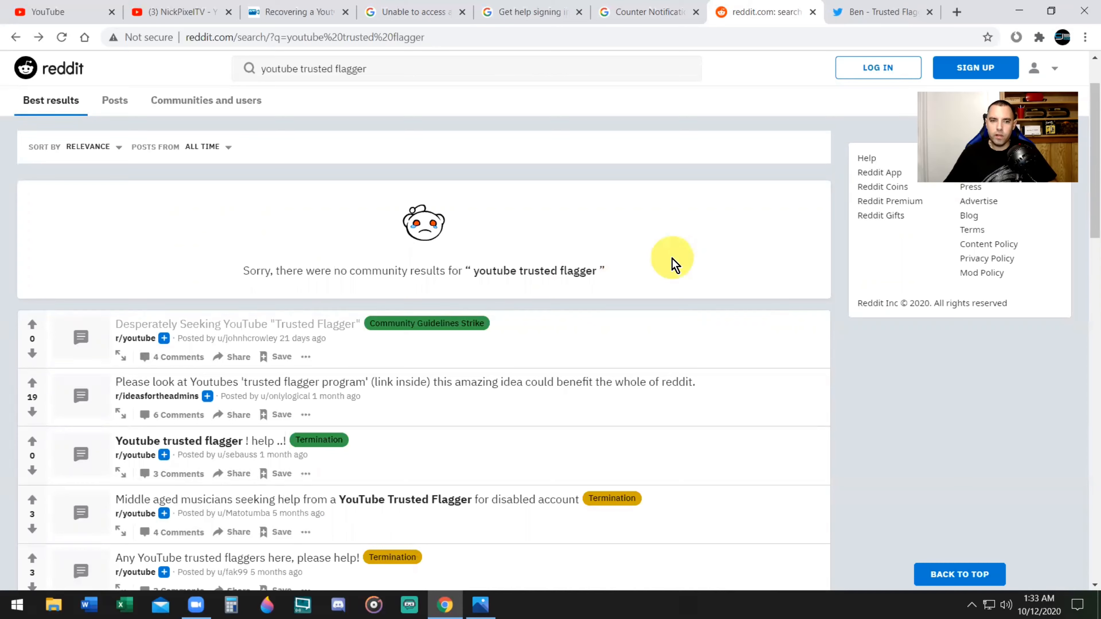
mouse_move(664, 264)
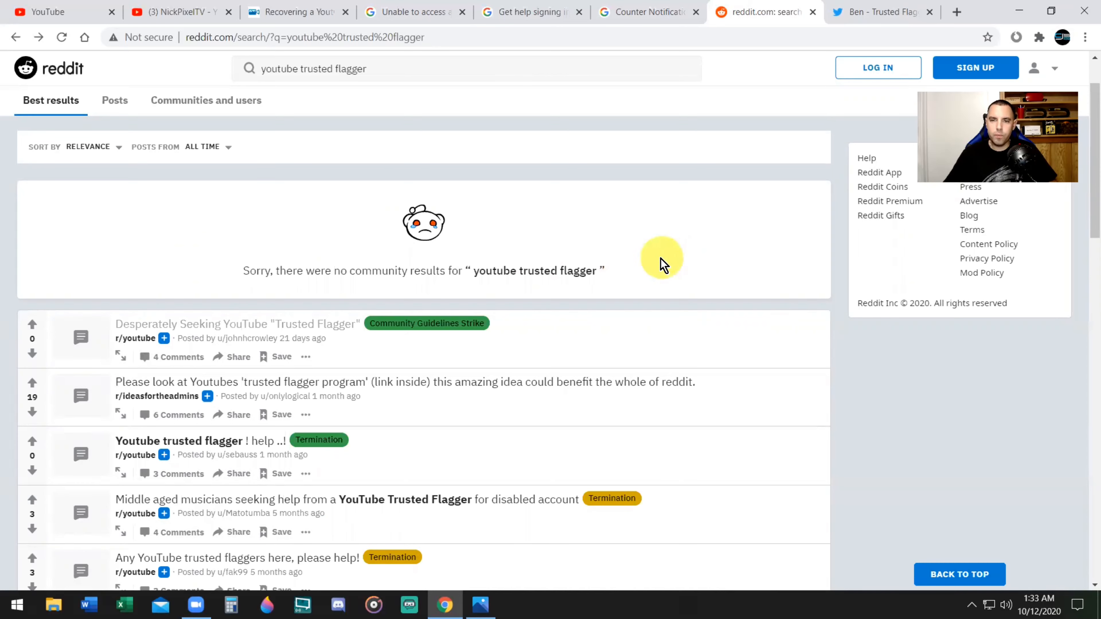
mouse_move(620, 199)
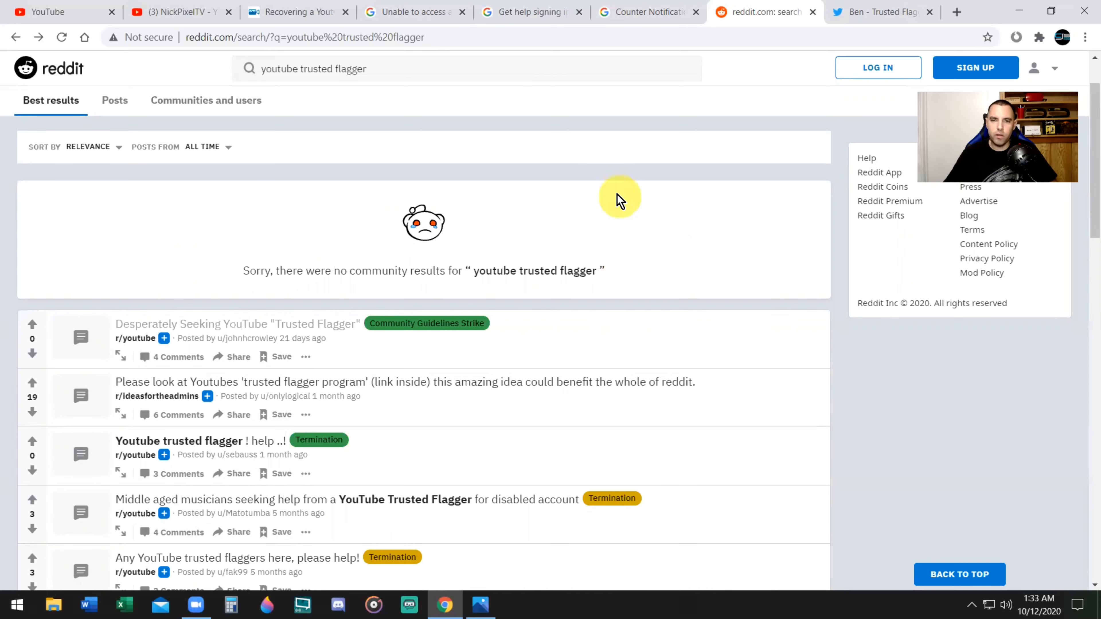
mouse_move(619, 223)
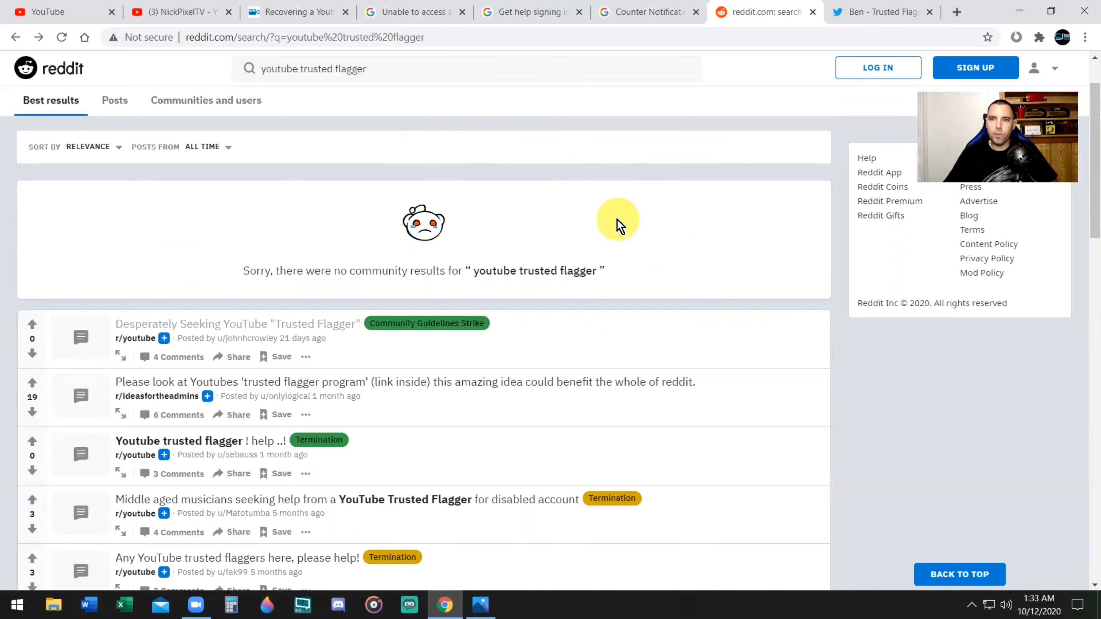
mouse_move(629, 203)
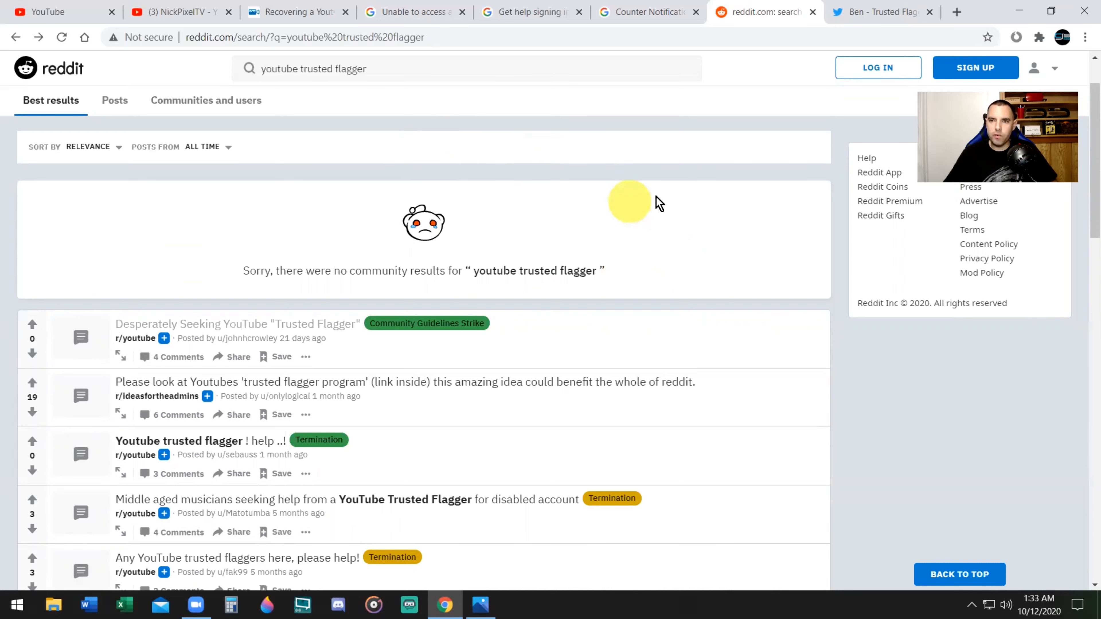
click(882, 12)
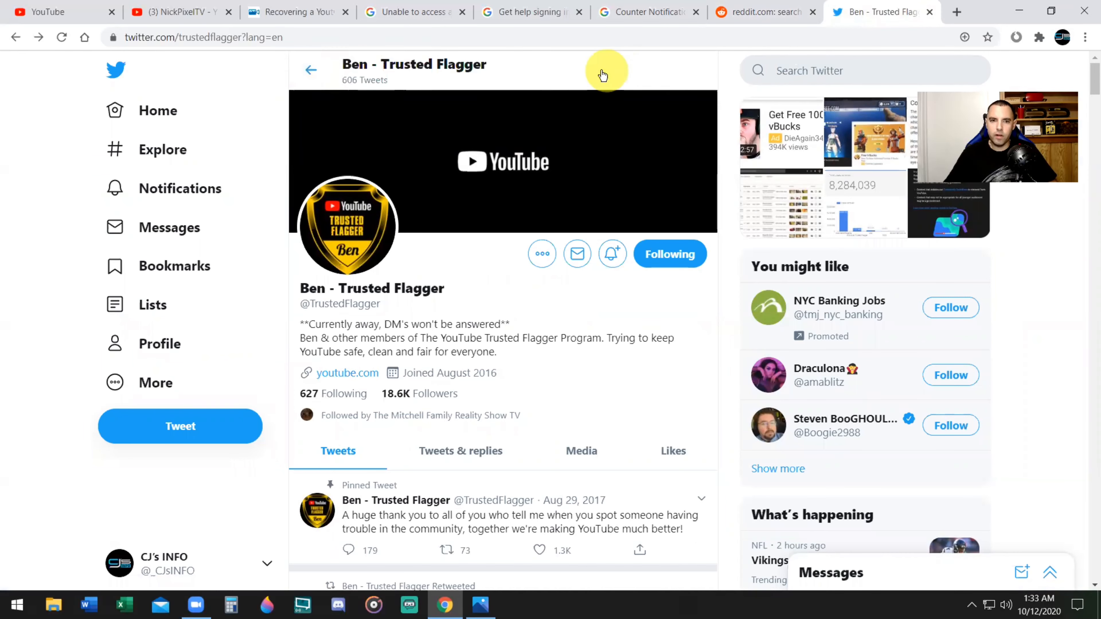
mouse_move(546, 44)
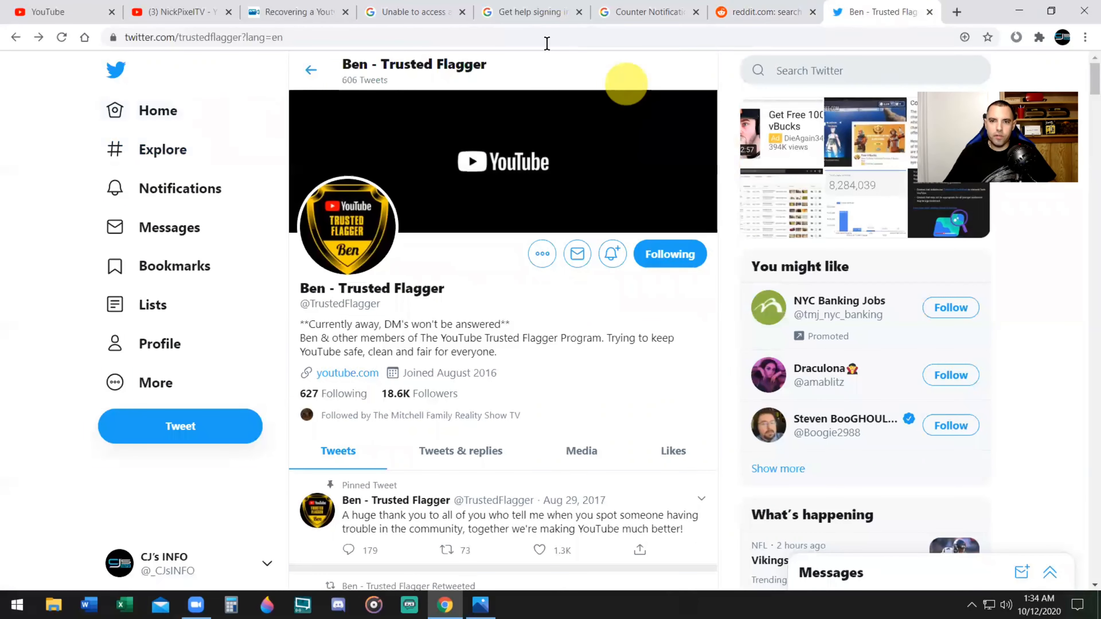
mouse_move(490, 154)
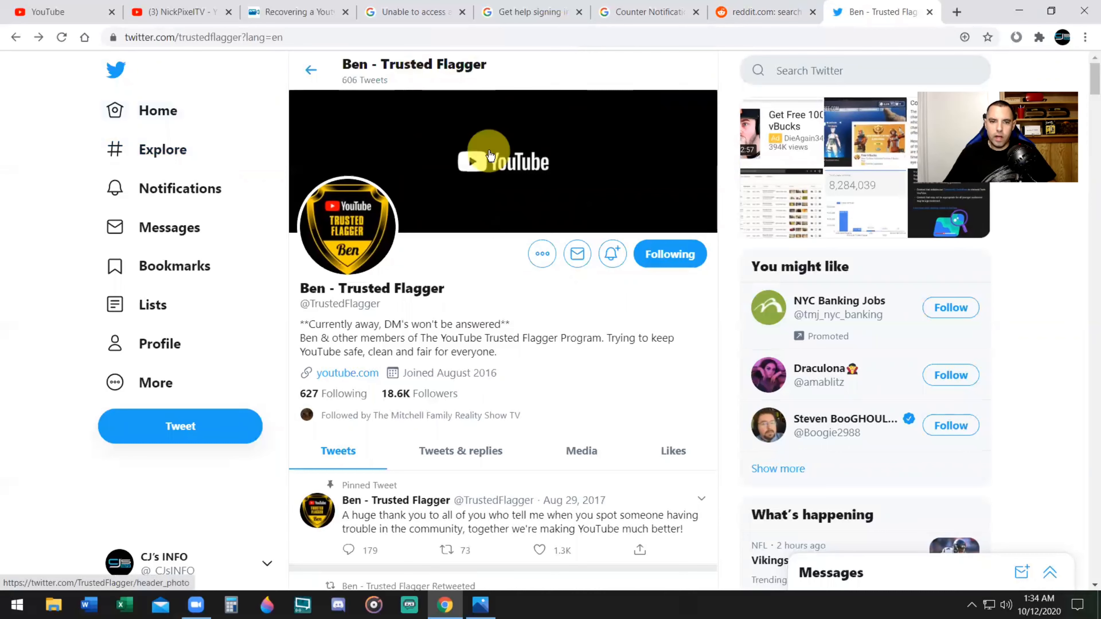
mouse_move(485, 86)
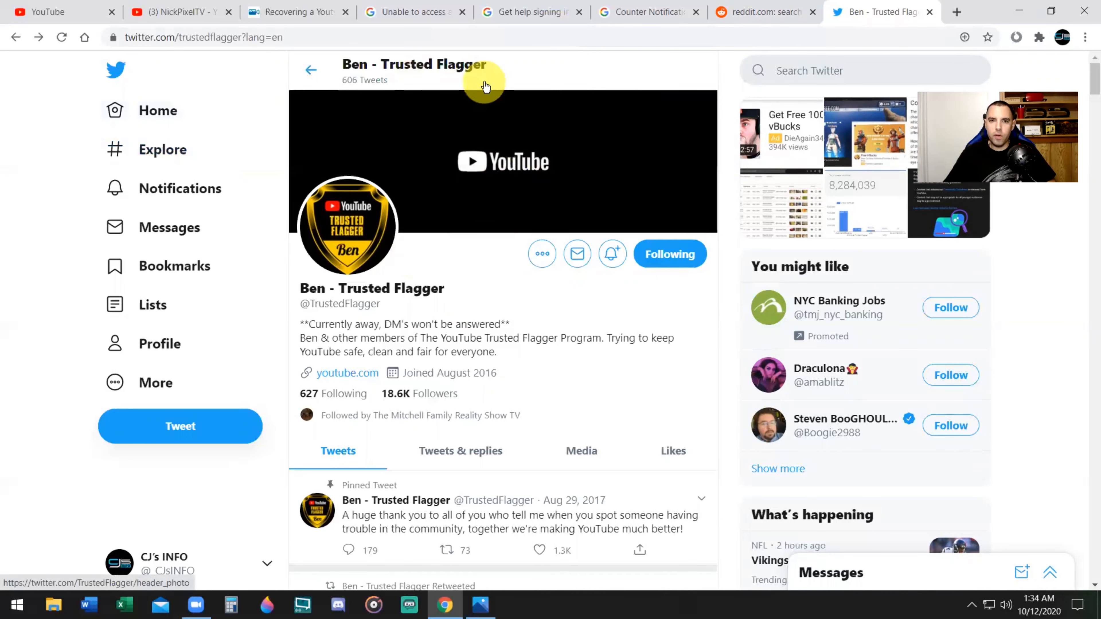
mouse_move(428, 94)
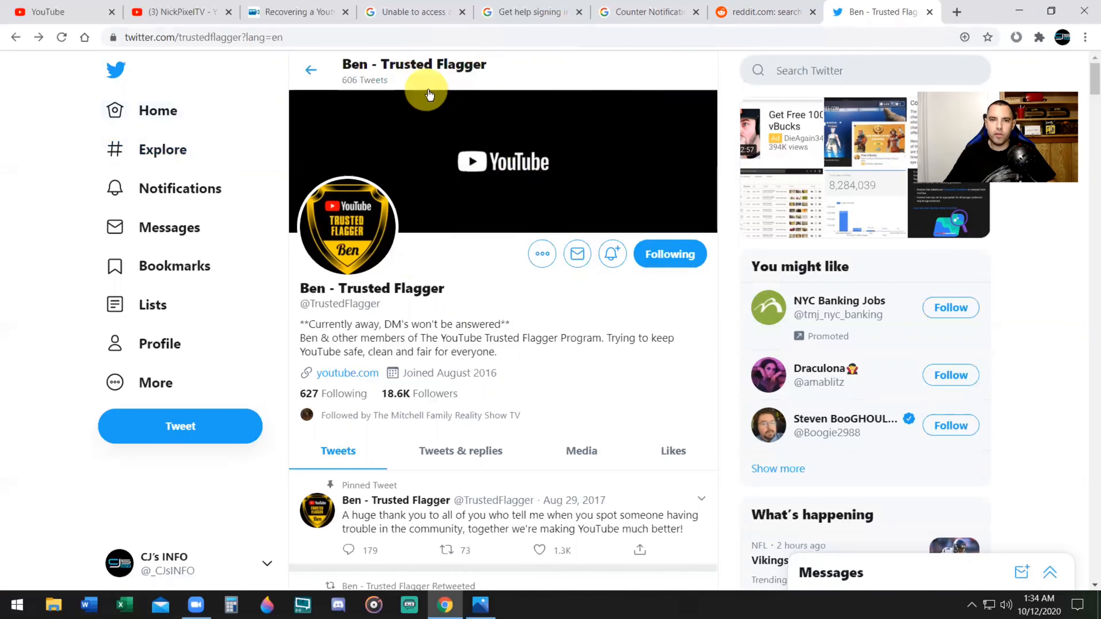
mouse_move(525, 100)
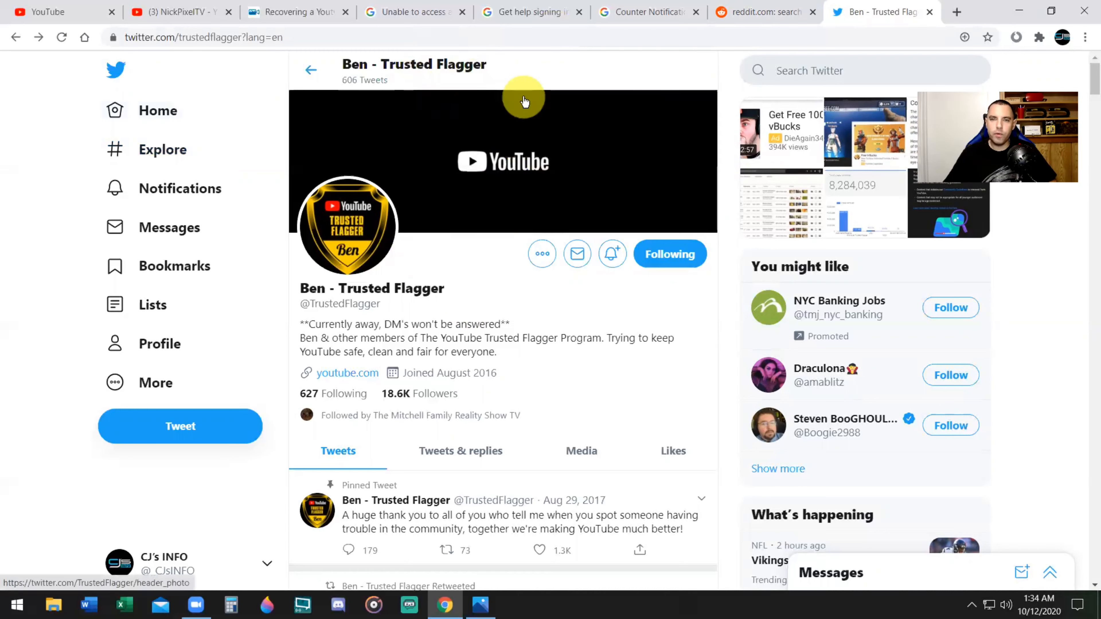
mouse_move(524, 96)
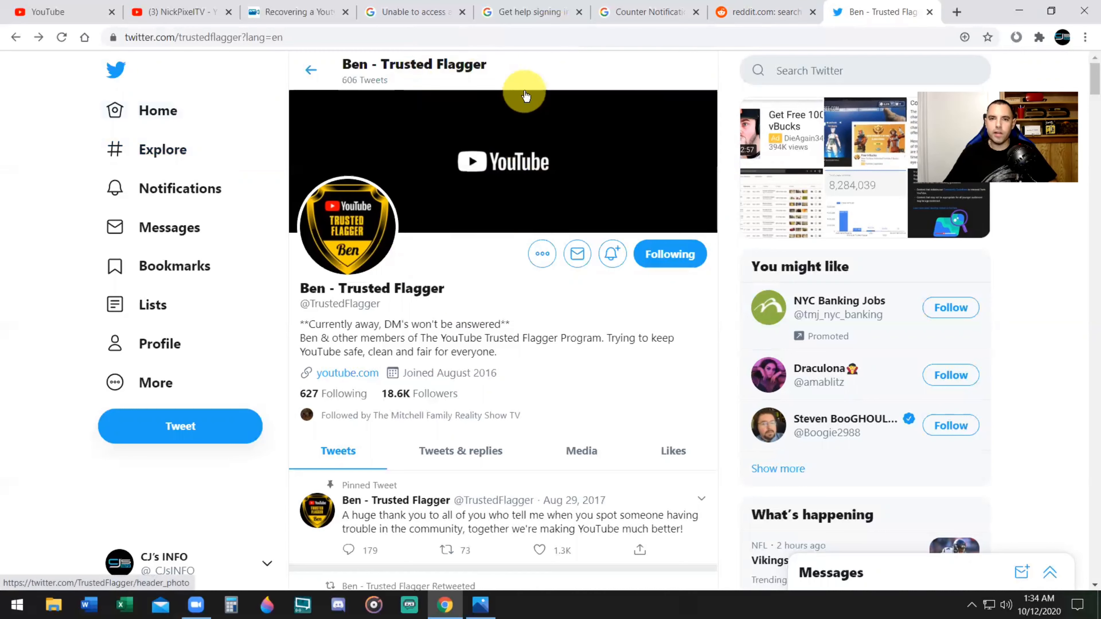
mouse_move(525, 86)
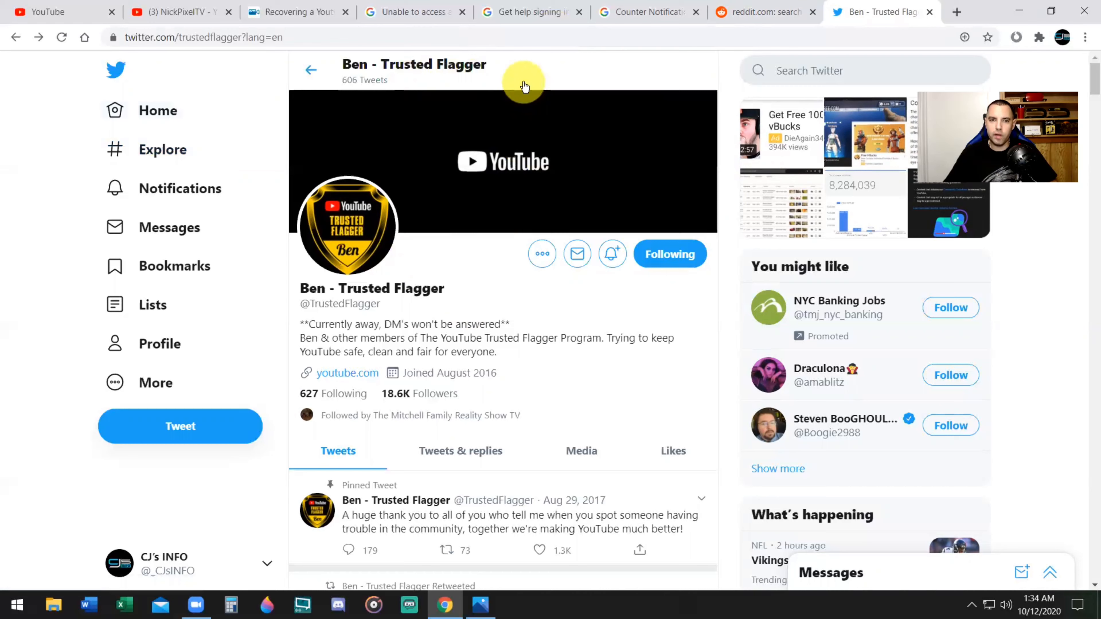